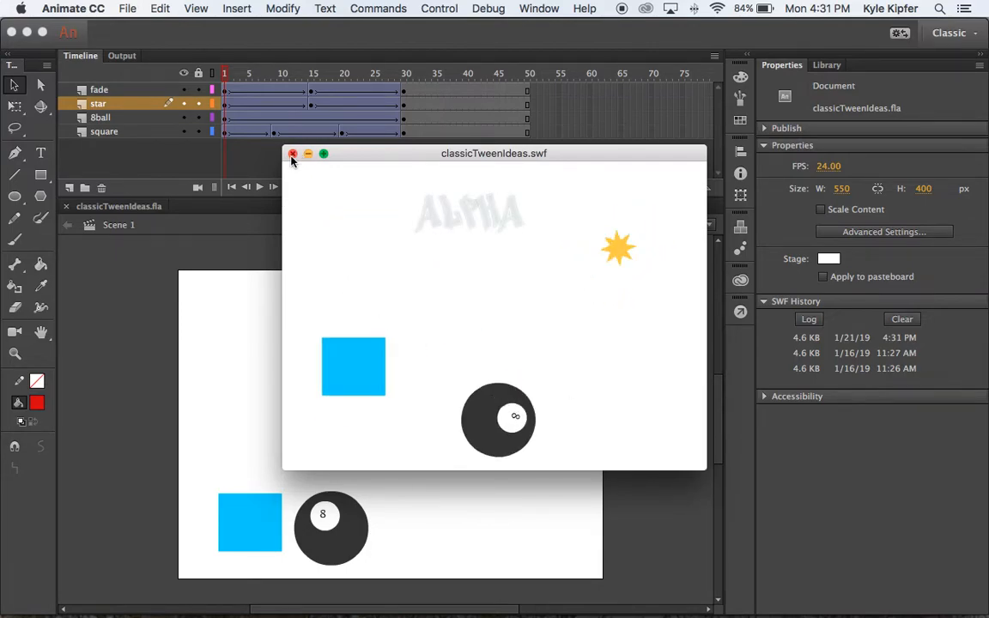
Step: Close the SWF test movie preview and return to the classicTweenIdeas stage
left_click(293, 154)
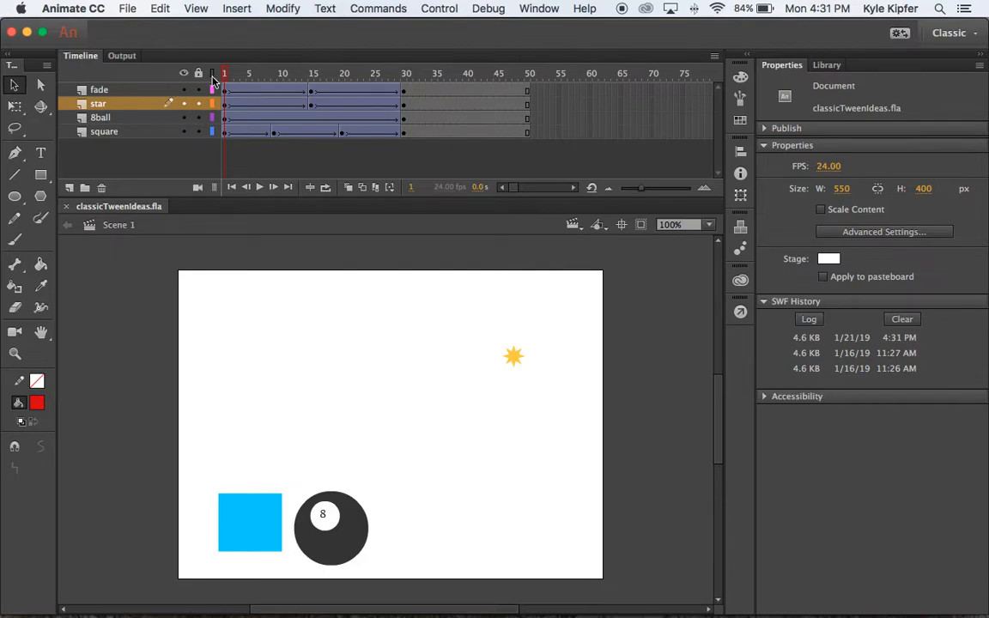
left_click(325, 73)
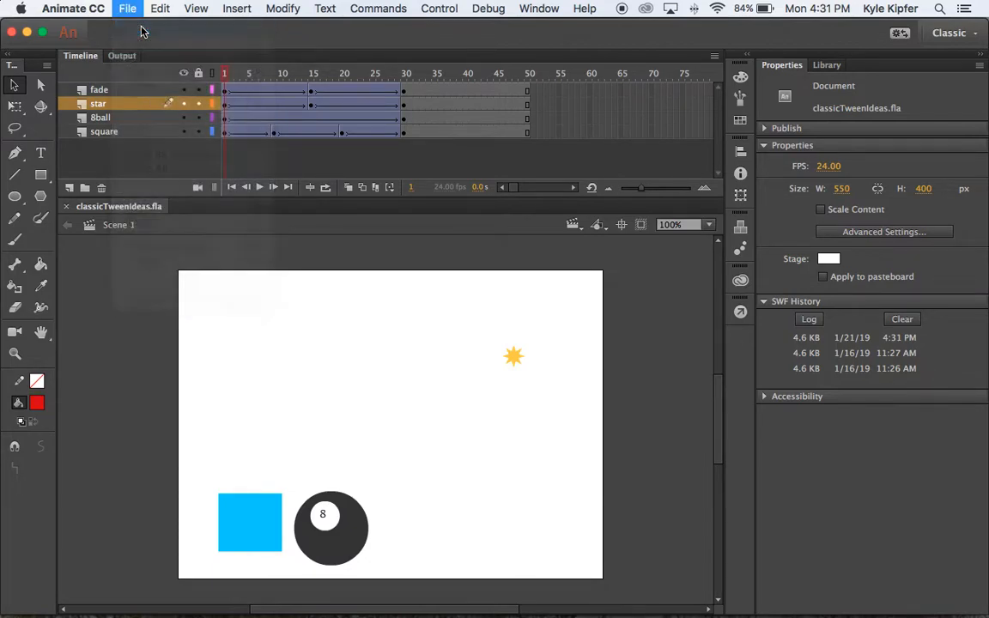
Step: Create a new blank 550×400 ActionScript 3.0 document via File > New
left_click(127, 7)
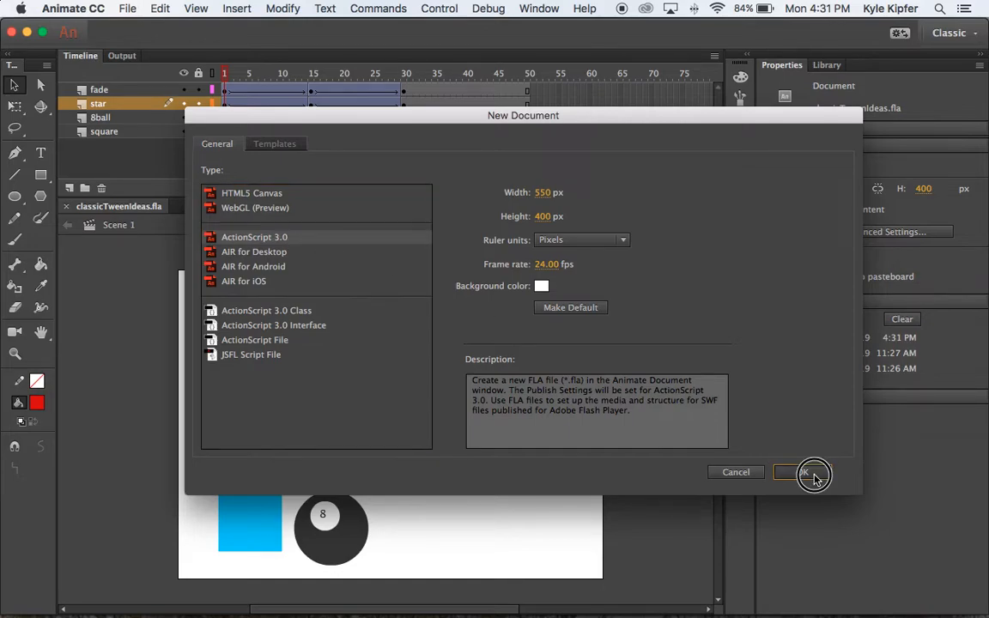
left_click(807, 472)
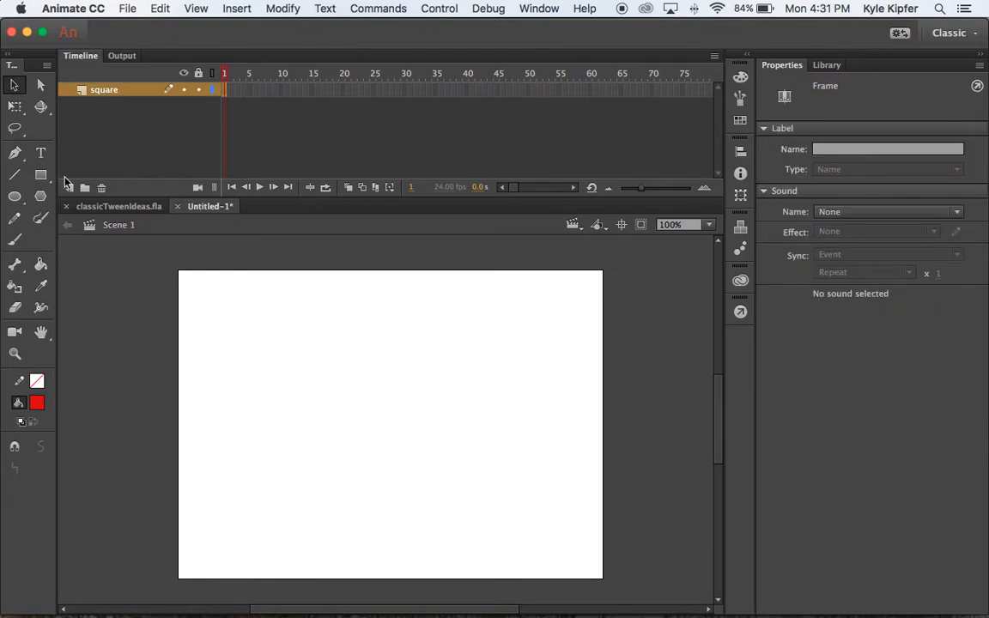
Step: Draw an outline-free #006666 teal square near the stage's lower left
left_click(40, 174)
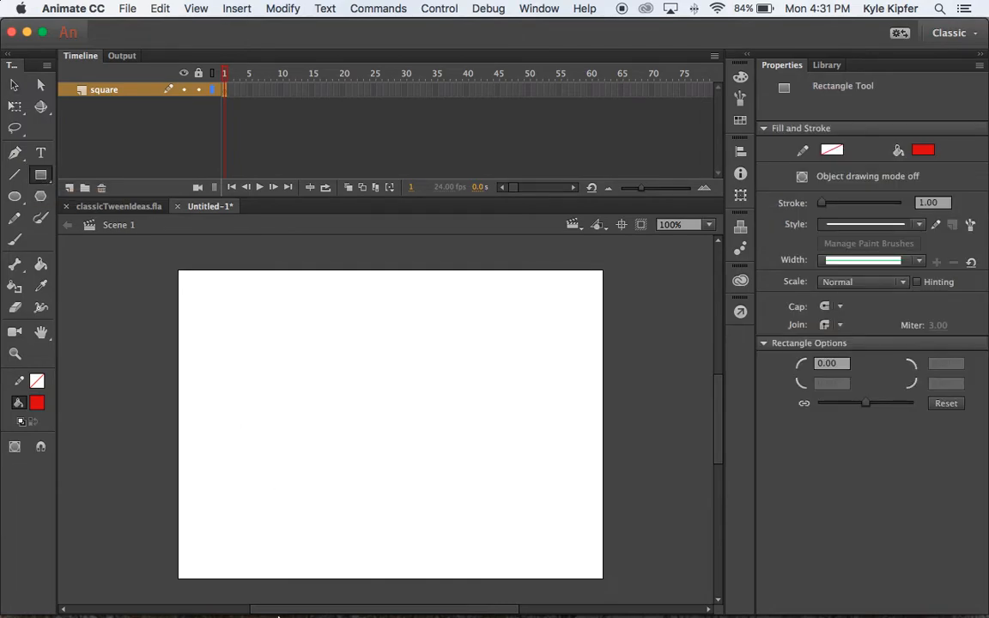
left_click(923, 150)
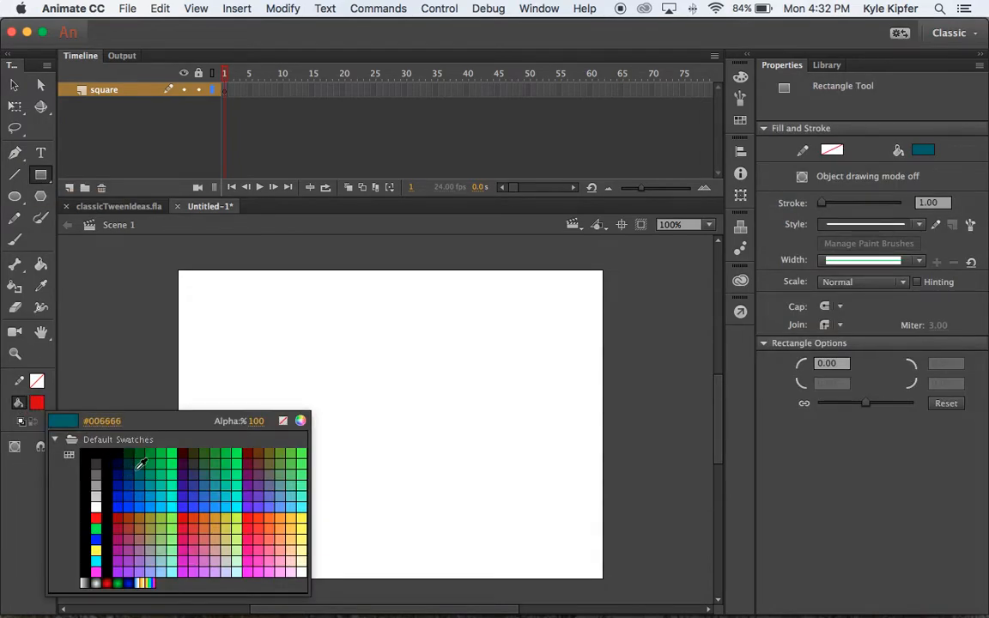
left_click(140, 465)
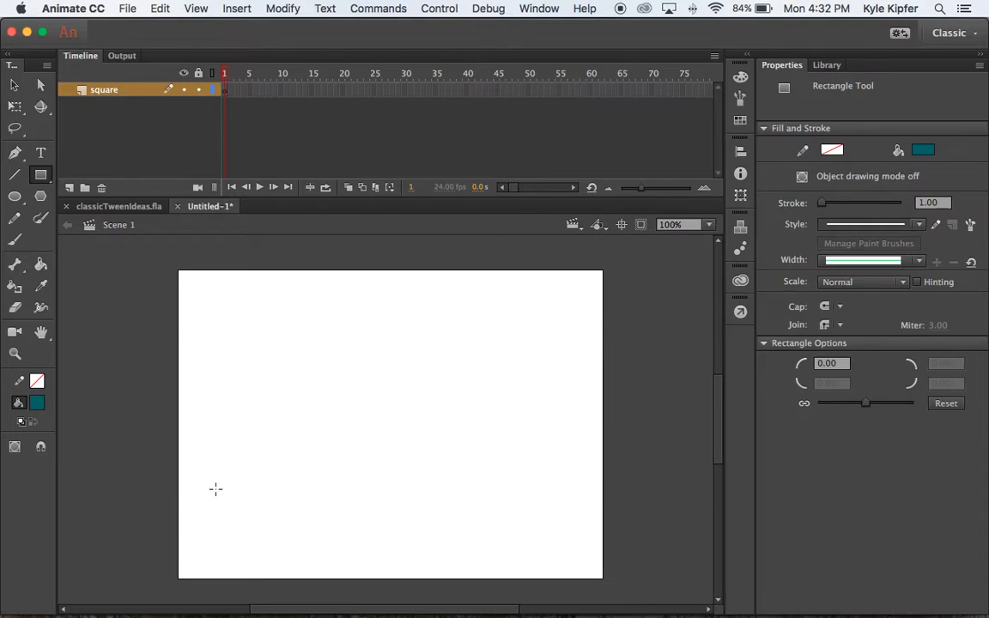
left_click_drag(216, 489, 280, 553)
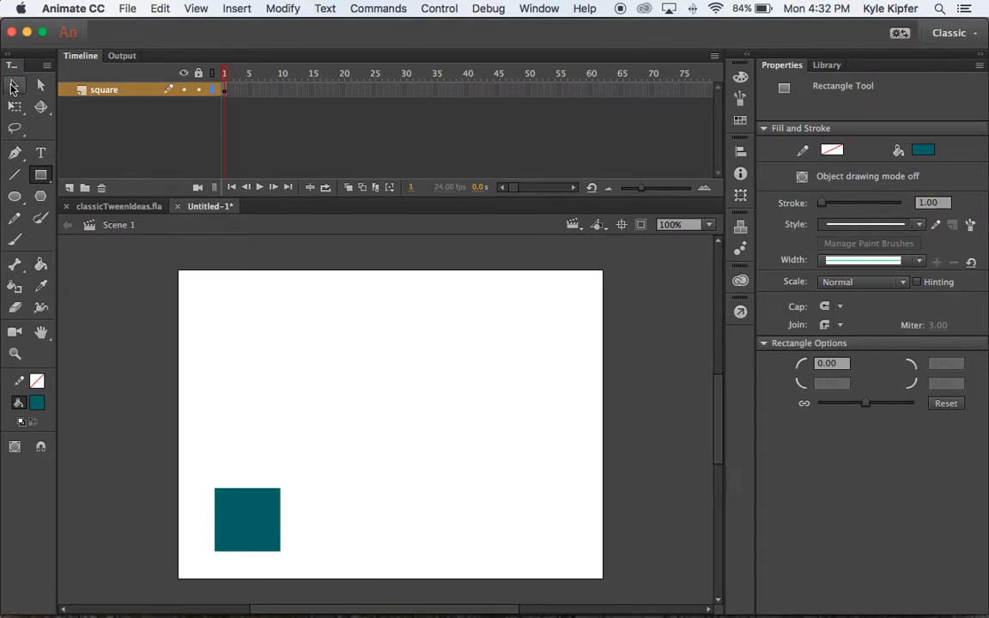
left_click(14, 84)
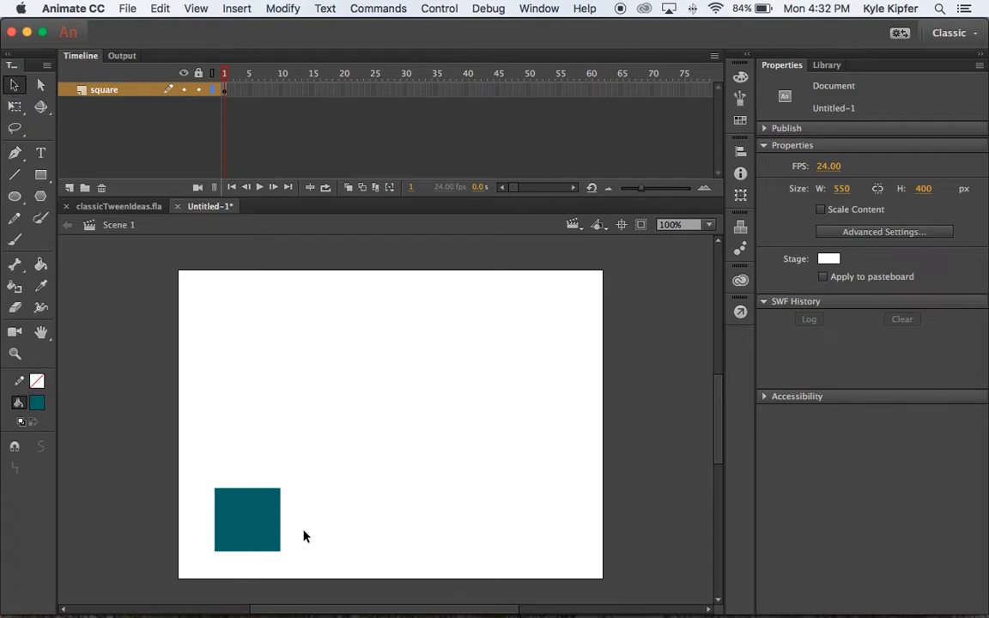
Step: Convert the teal square into a Graphic symbol named 'square'
left_click(247, 520)
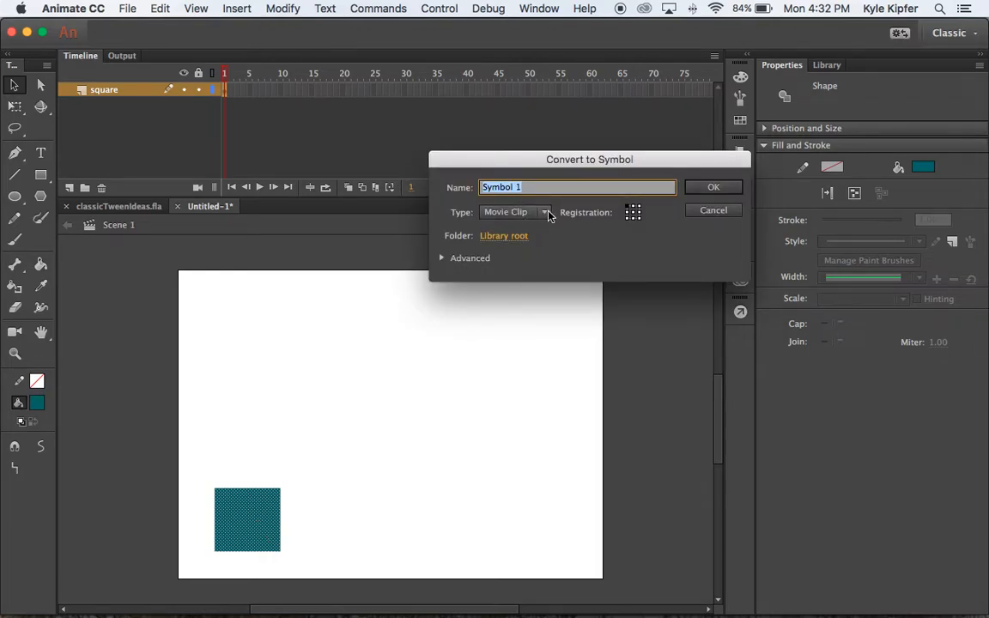
type("square")
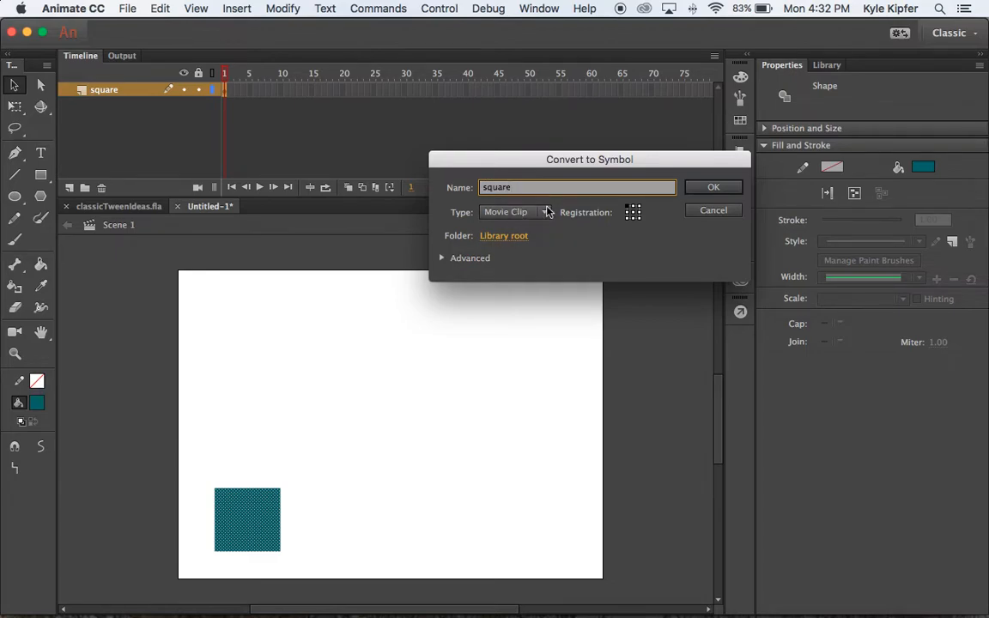
left_click(515, 212)
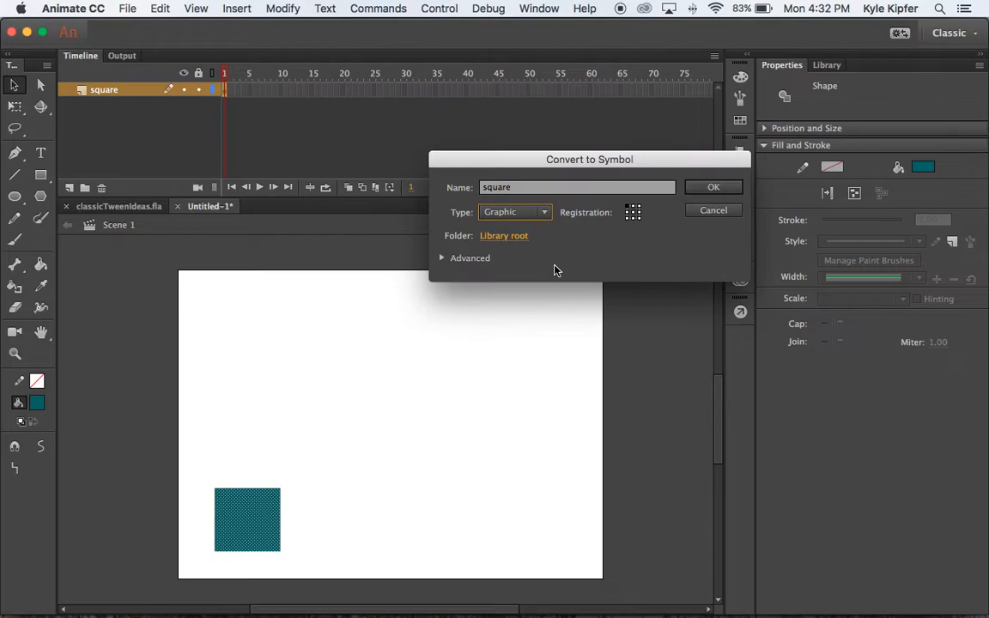
left_click(713, 188)
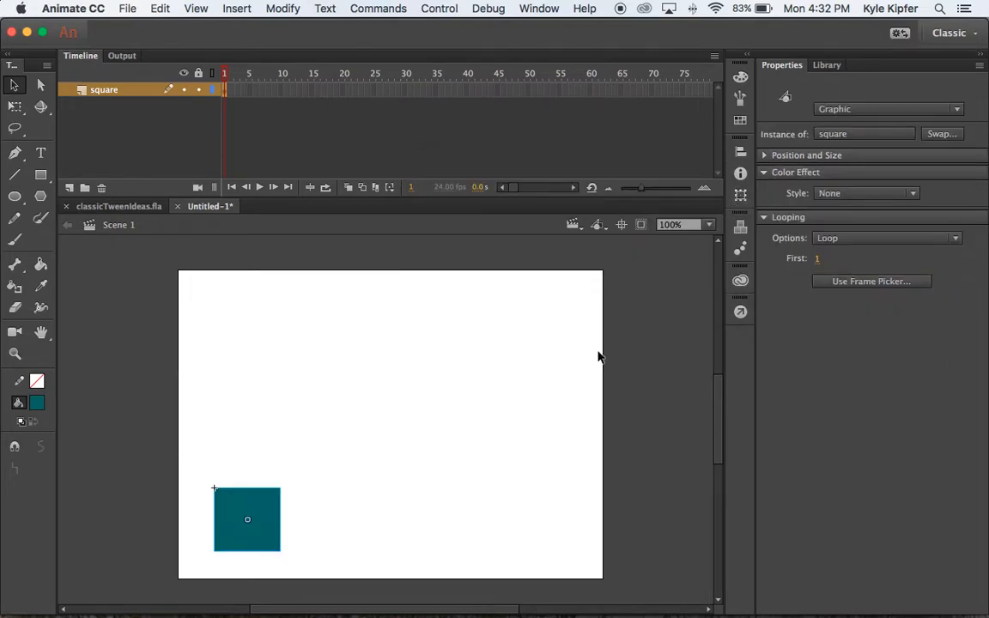
mouse_move(373, 546)
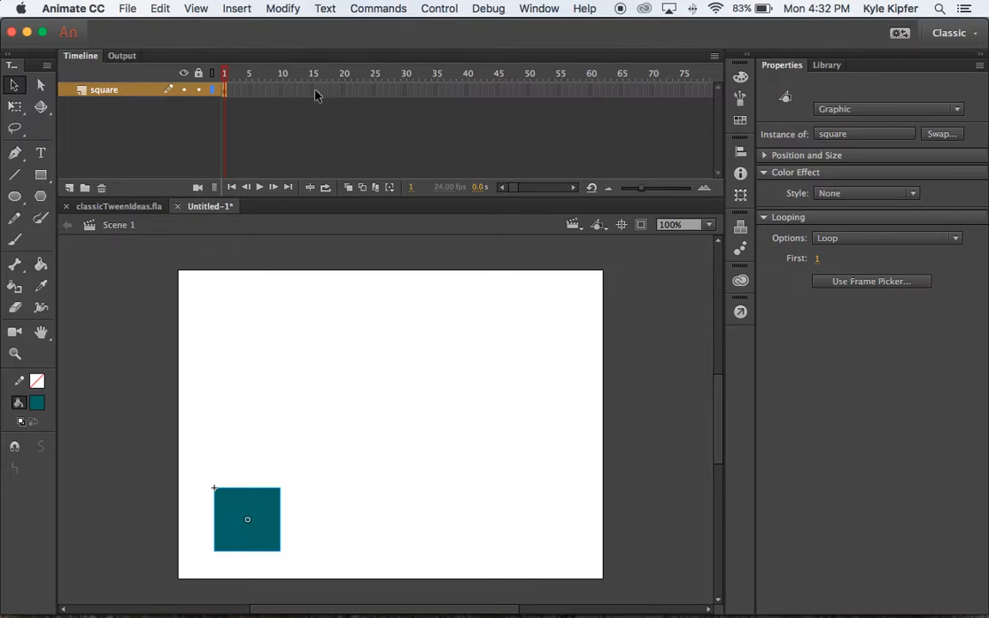
Step: Add a keyframe at frame 15 and classic-tween the square rising from frame 1
left_click(312, 90)
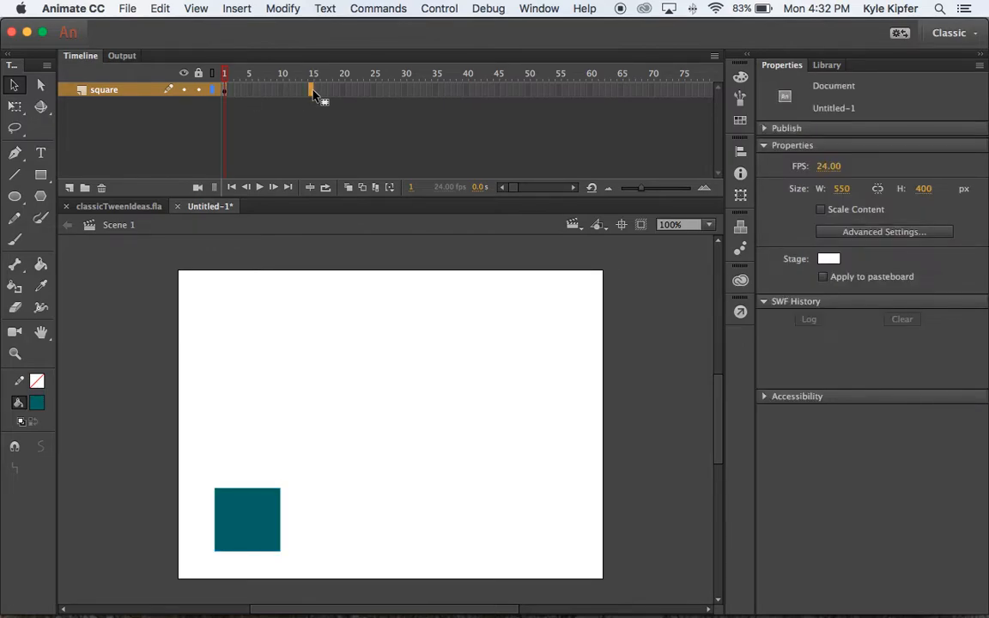
left_click(311, 89)
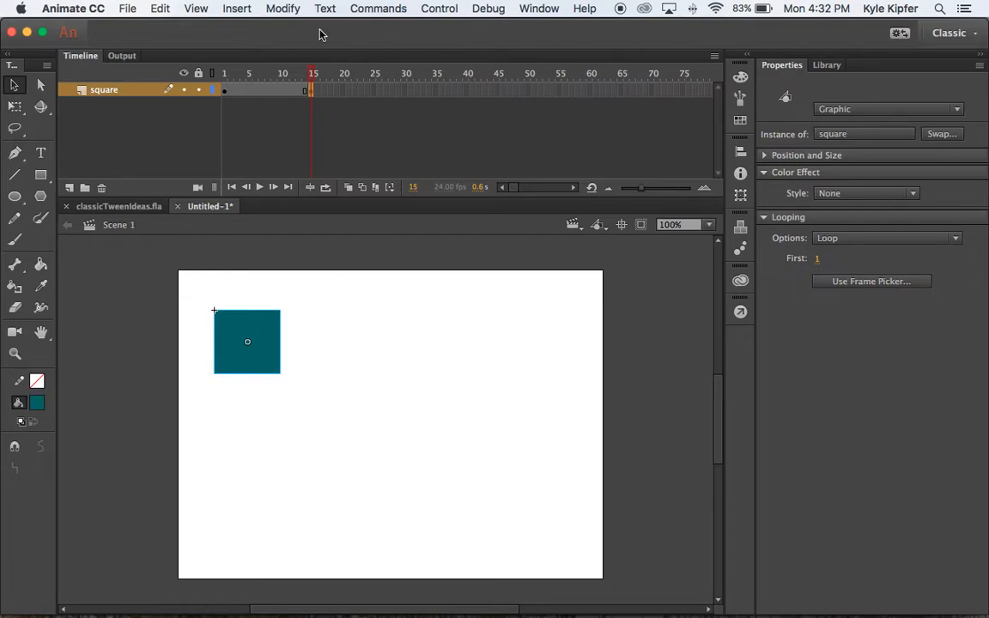
right_click(269, 89)
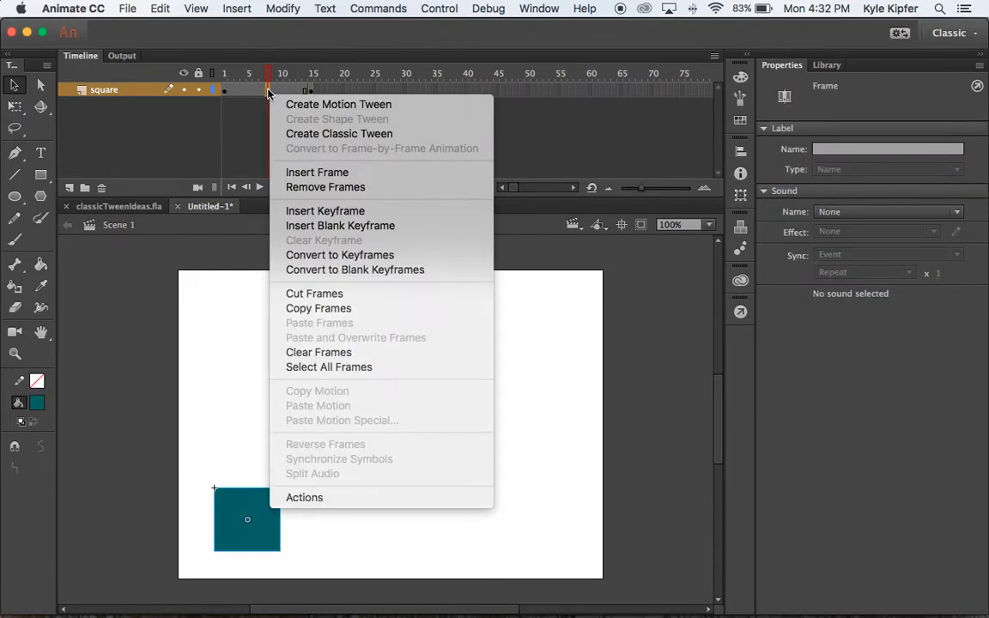
mouse_move(340, 133)
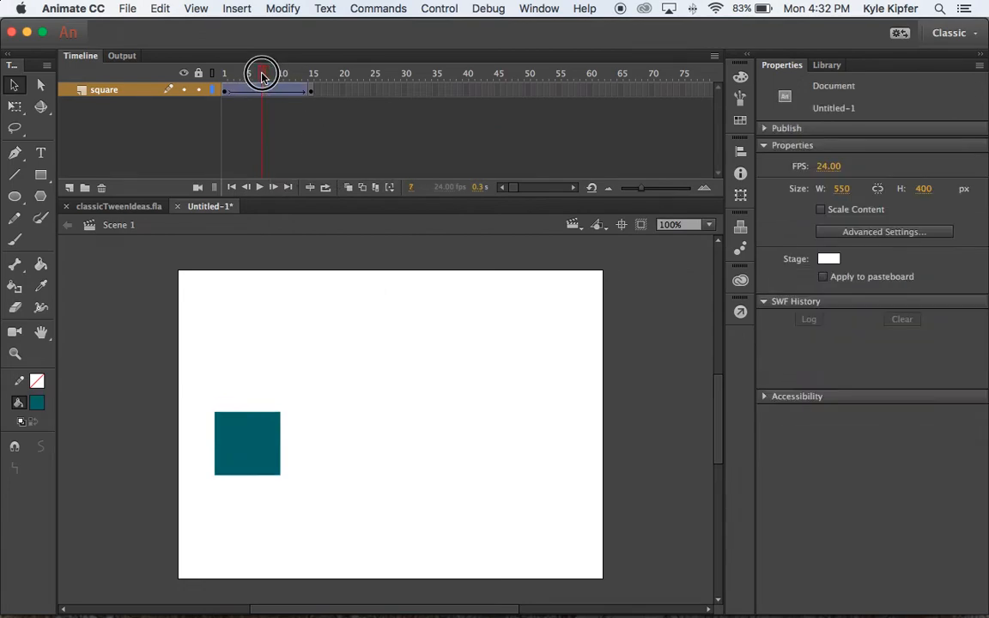
left_click_drag(262, 73, 230, 73)
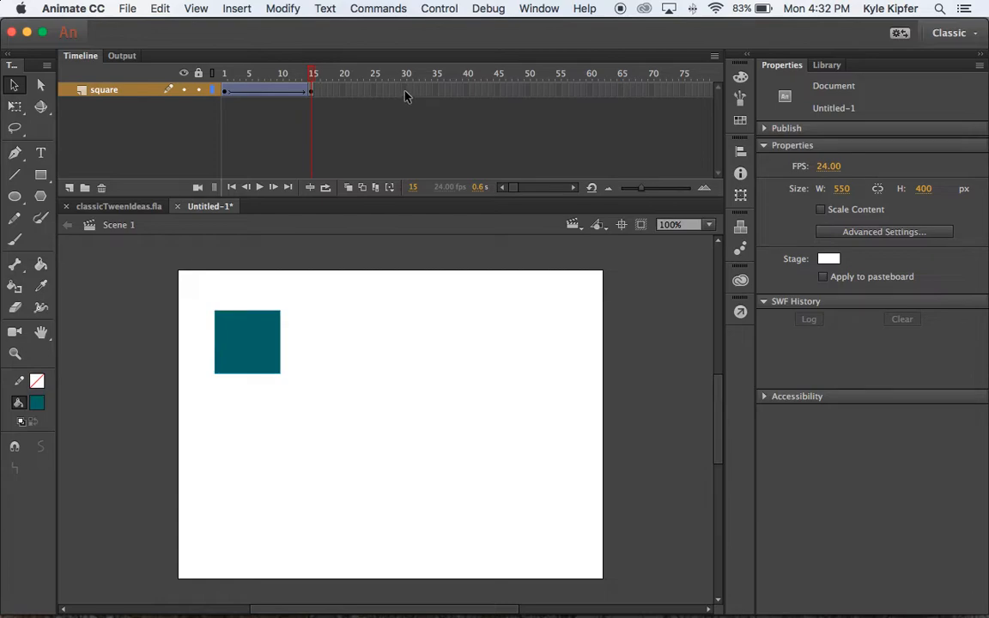
mouse_move(294, 95)
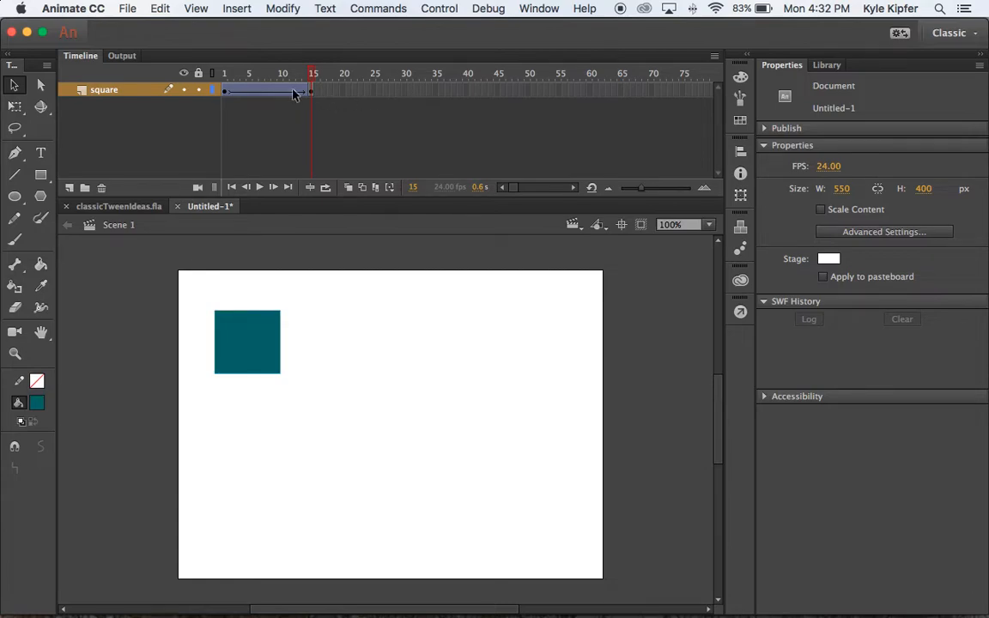
mouse_move(408, 97)
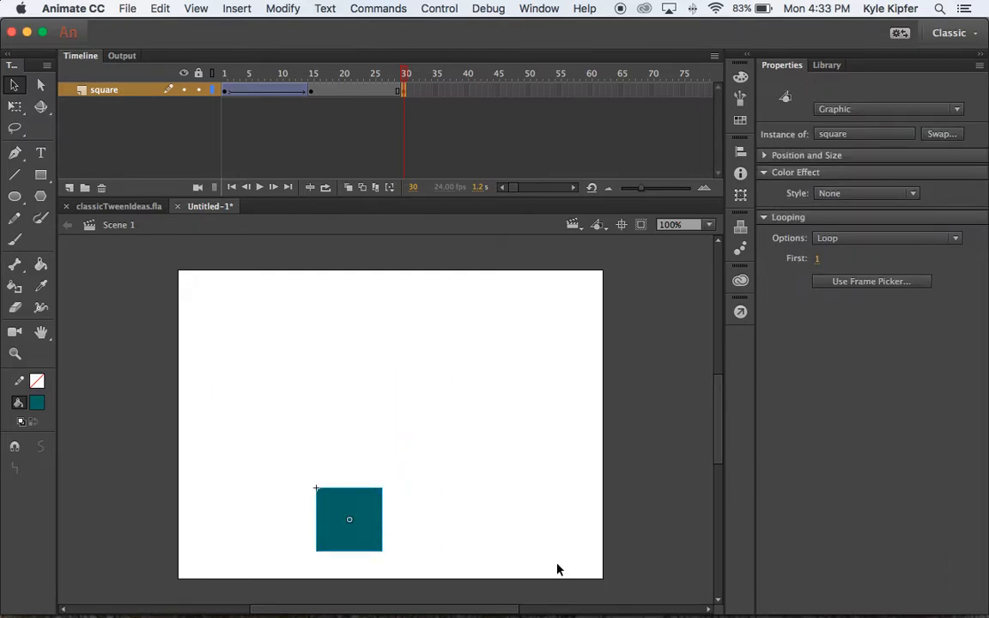
Step: Classic-tween the square moving down and right from frame 15 to 30, then preview
right_click(343, 90)
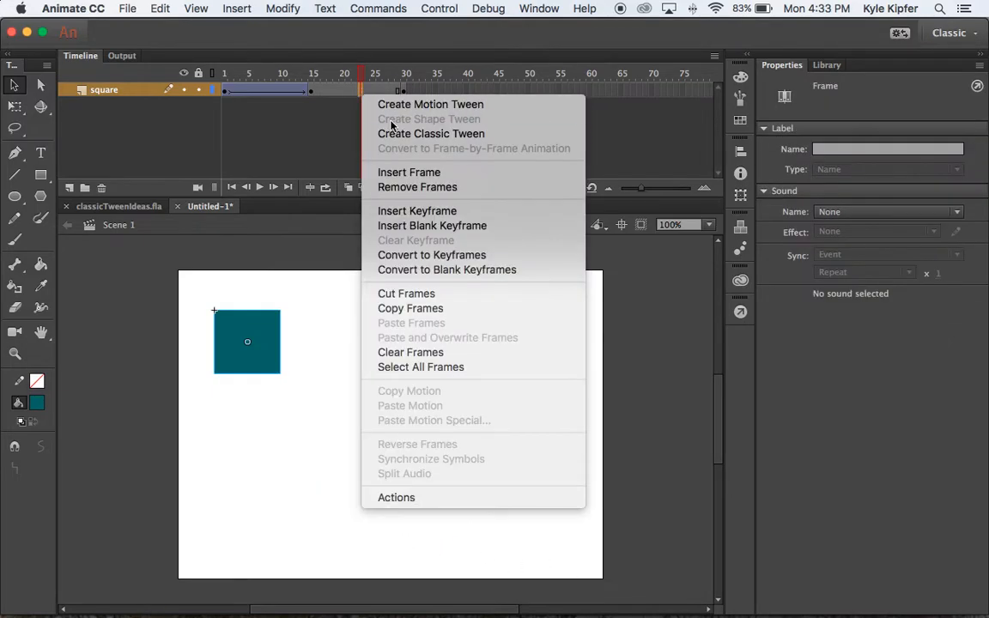
left_click(431, 133)
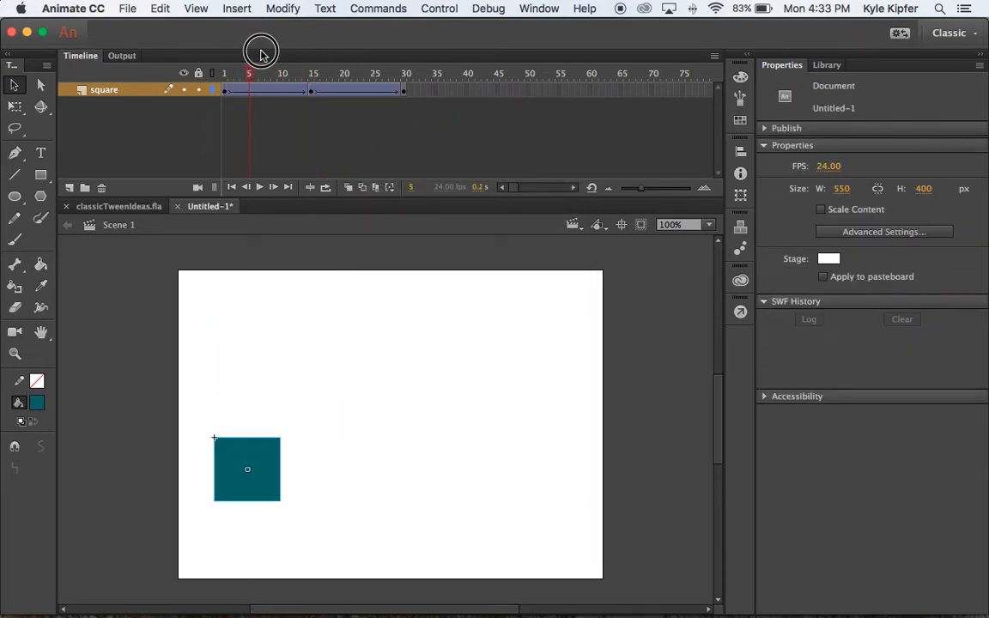
left_click_drag(249, 65, 391, 65)
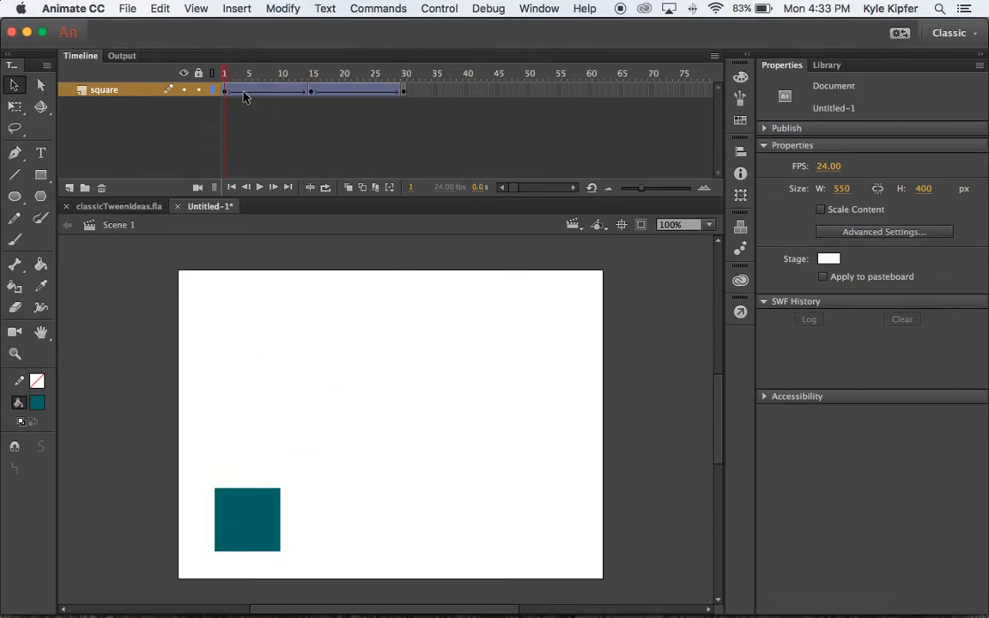
Step: Move the middle and end keyframes to frames 10 and 20, holding until frame 30
left_click(313, 89)
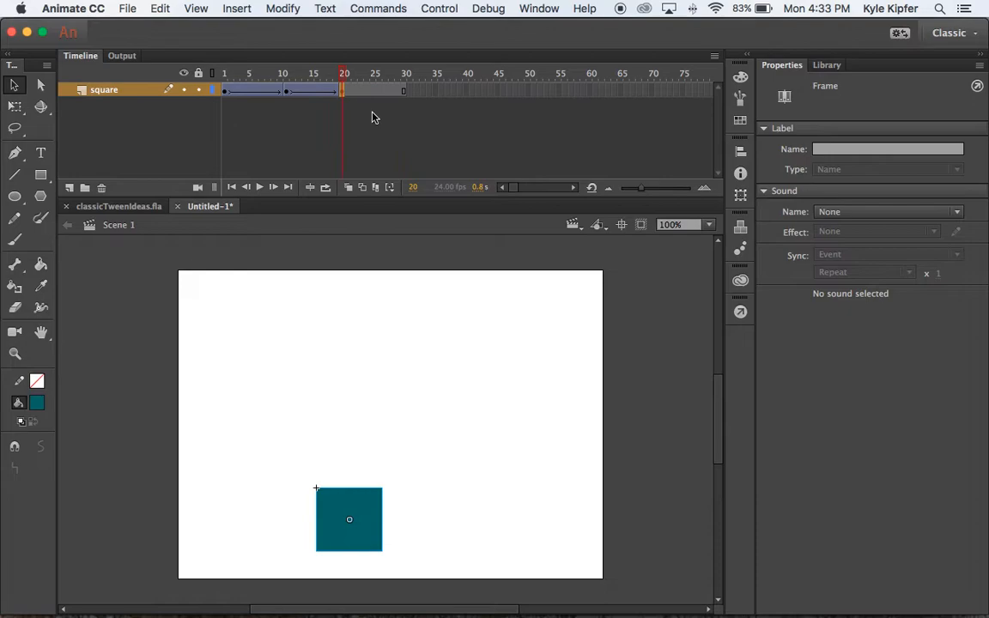
left_click(406, 73)
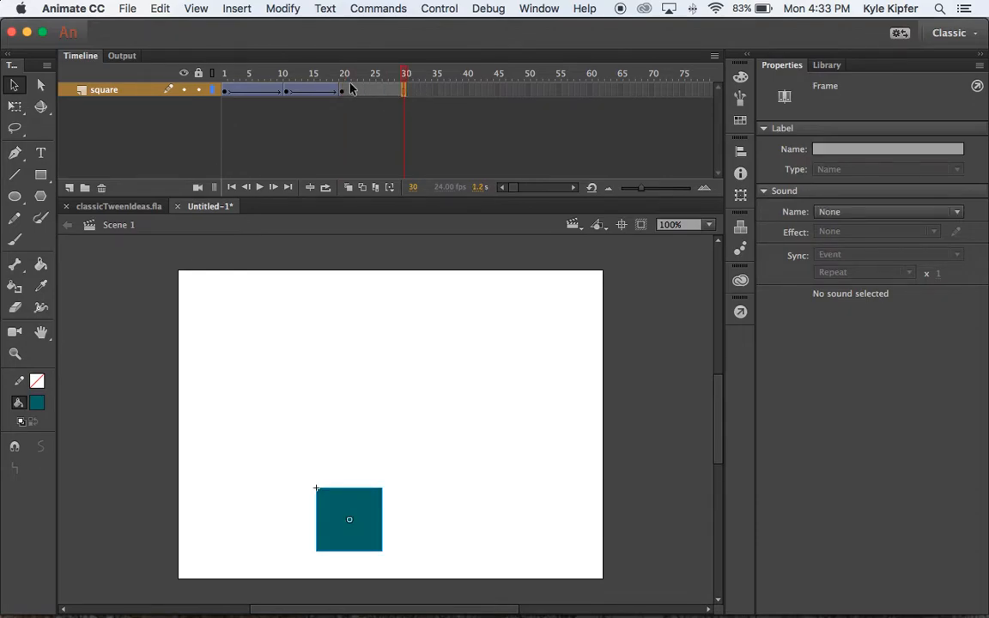
left_click(225, 73)
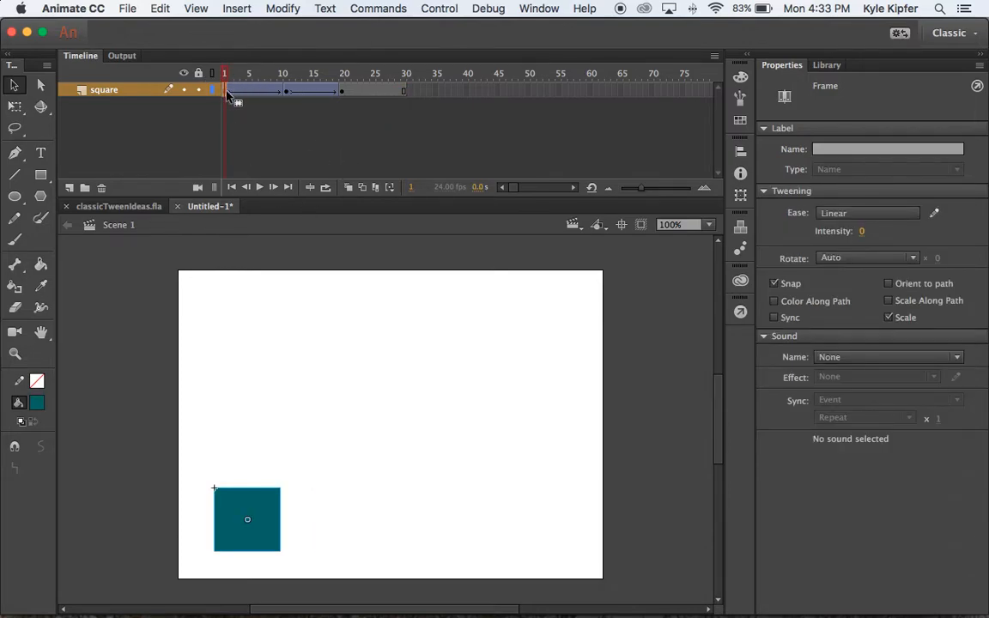
Step: Copy frame 1 and paste it at frame 30 to restore the starting position
right_click(228, 90)
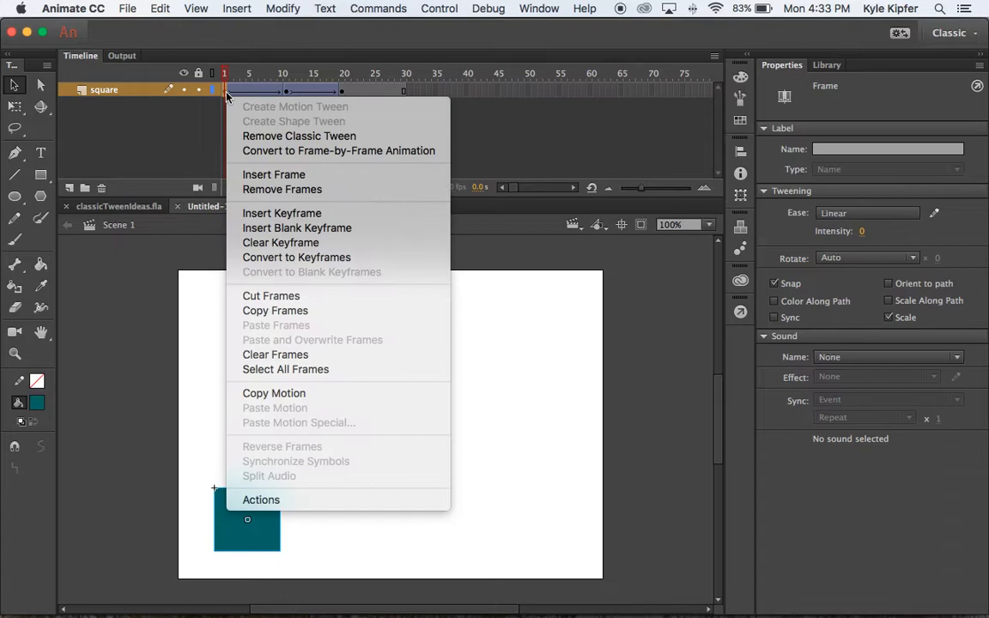
mouse_move(335, 310)
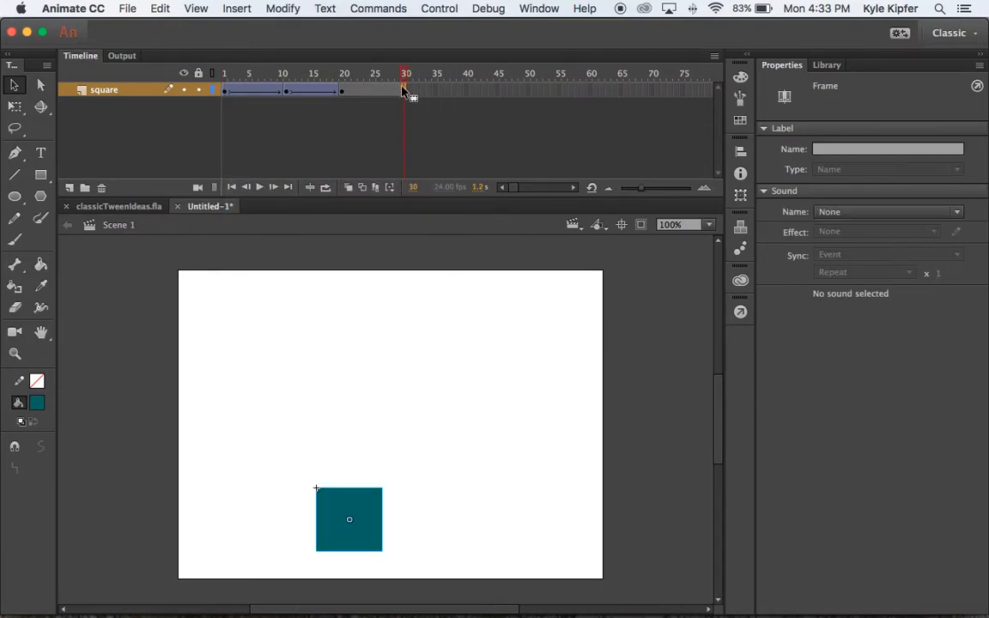
right_click(406, 90)
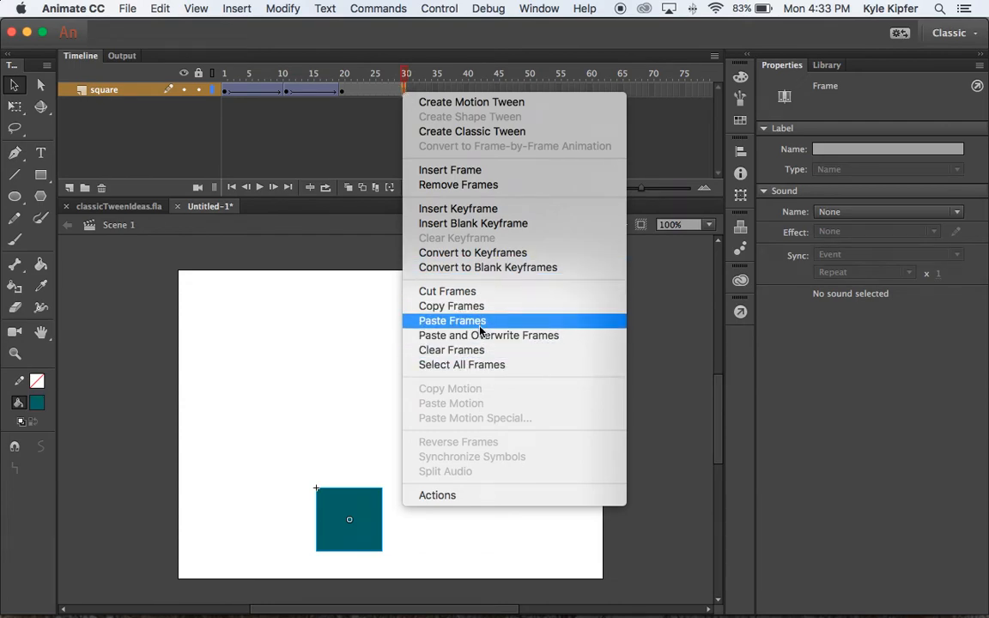
left_click(451, 321)
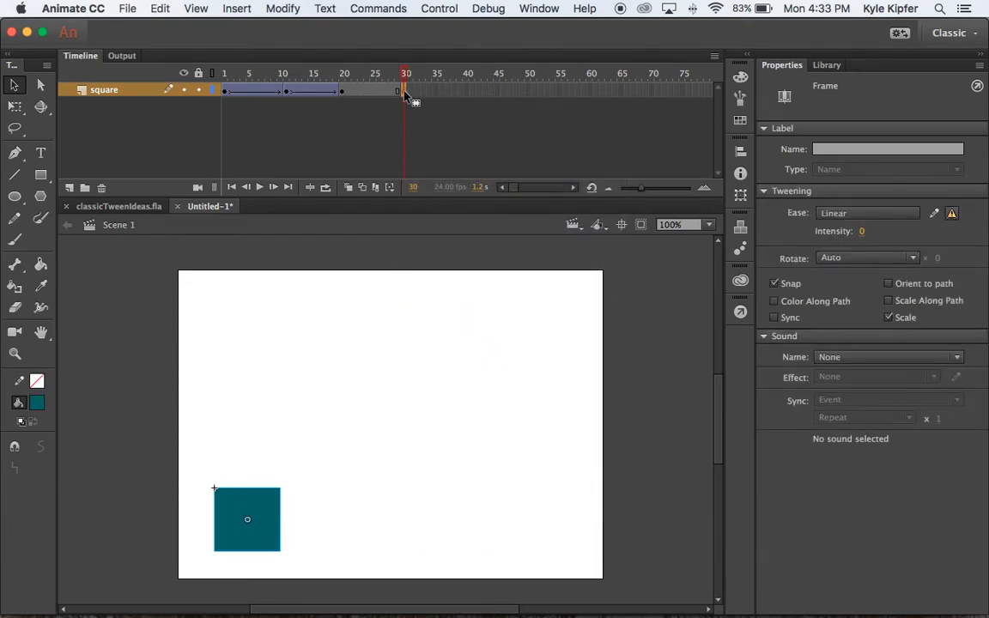
left_click(224, 73)
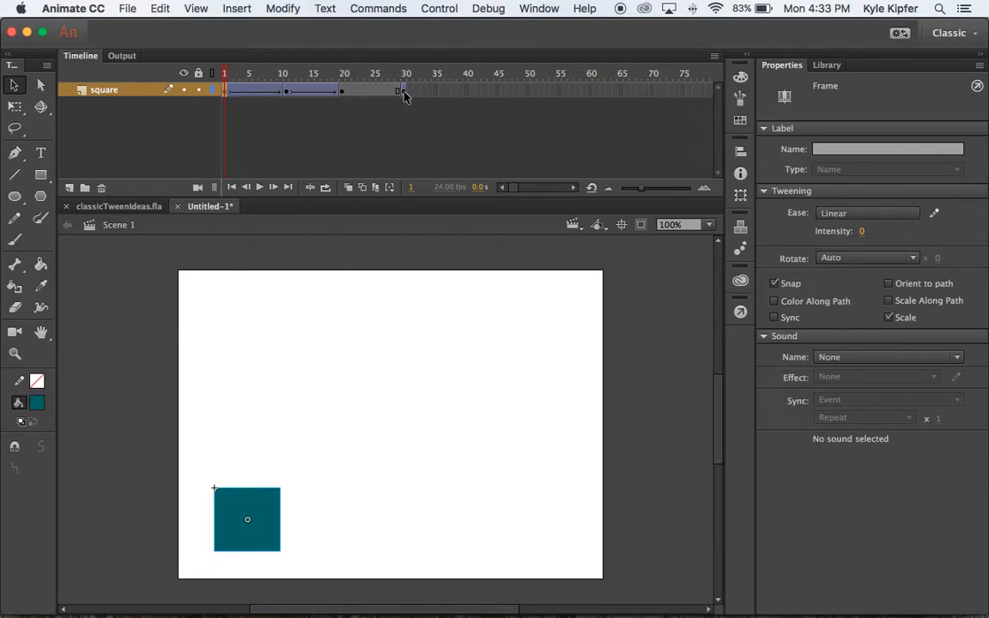
Step: Remove the stray tween at frame 30 and classic-tween frames 20 to 30
right_click(404, 92)
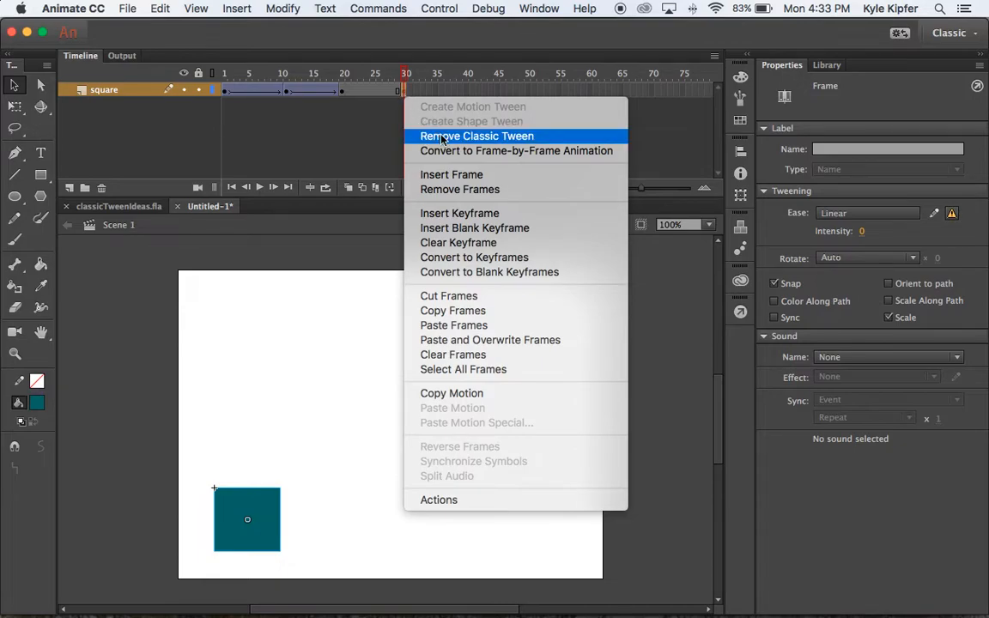
left_click(475, 136)
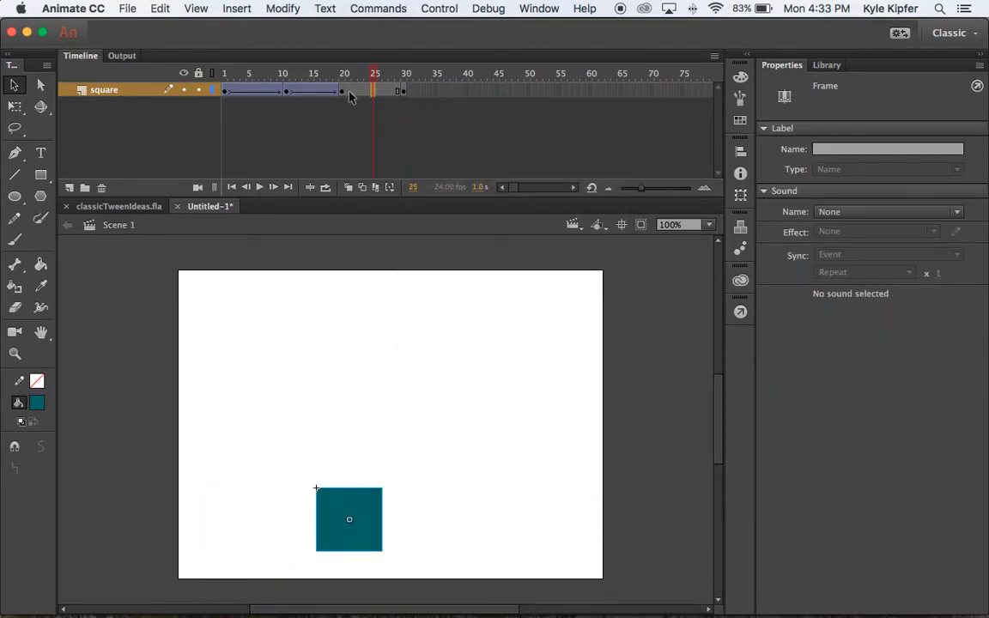
right_click(375, 89)
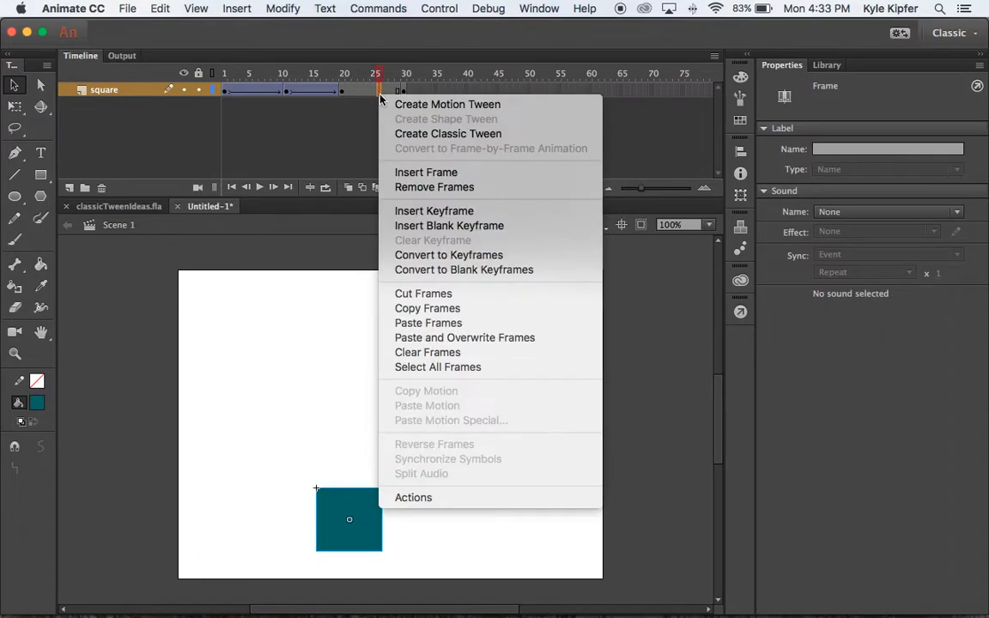
left_click(448, 134)
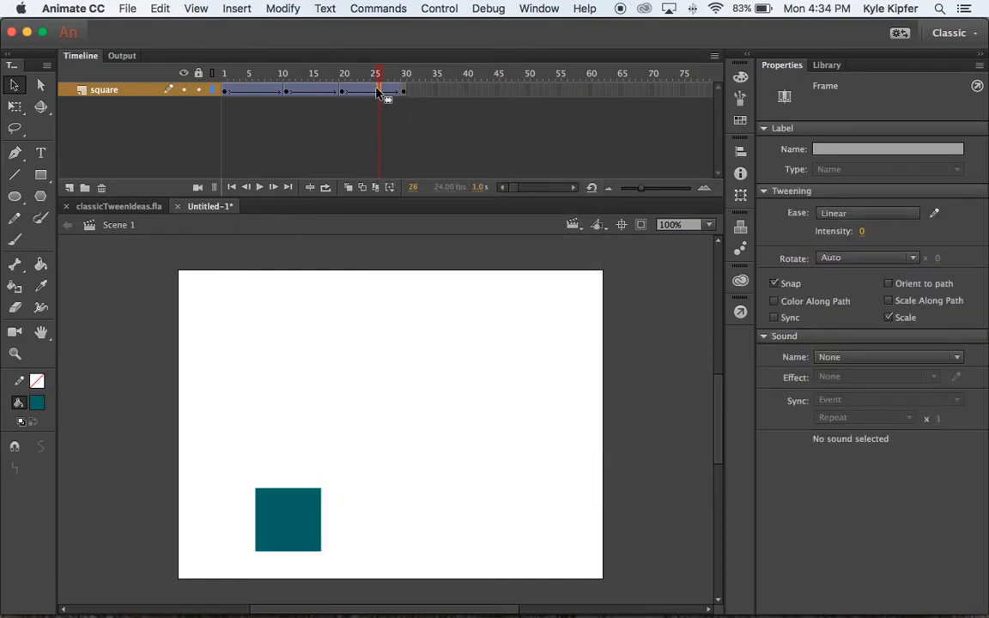
left_click(316, 69)
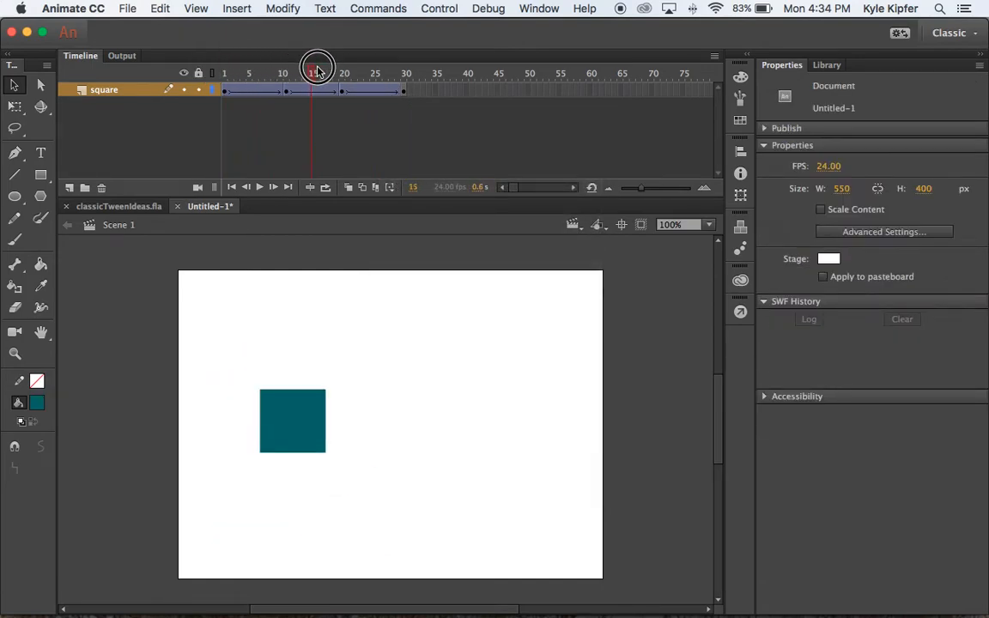
left_click_drag(311, 65, 256, 65)
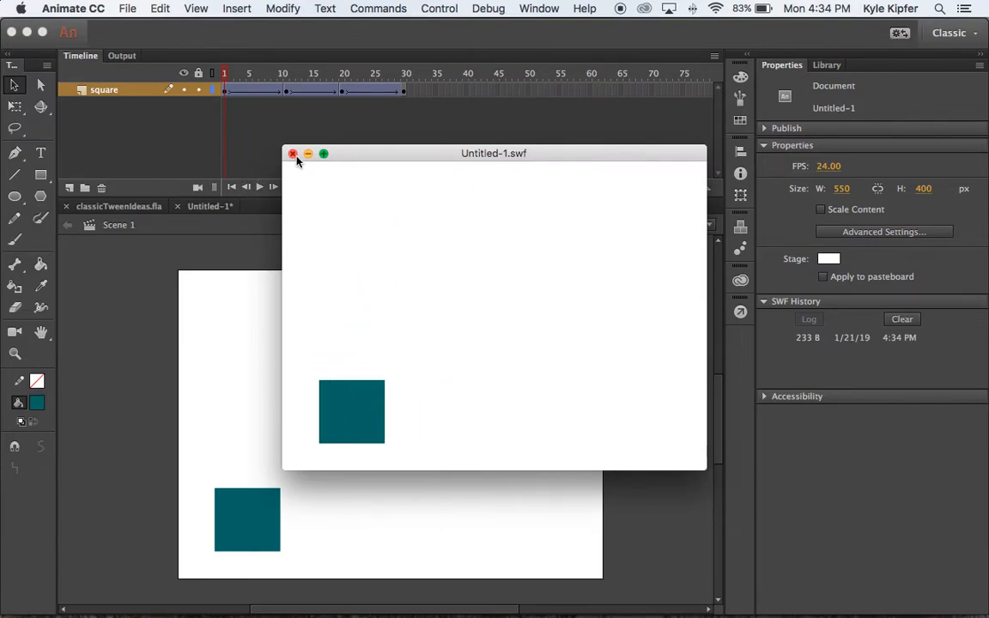
left_click(293, 154)
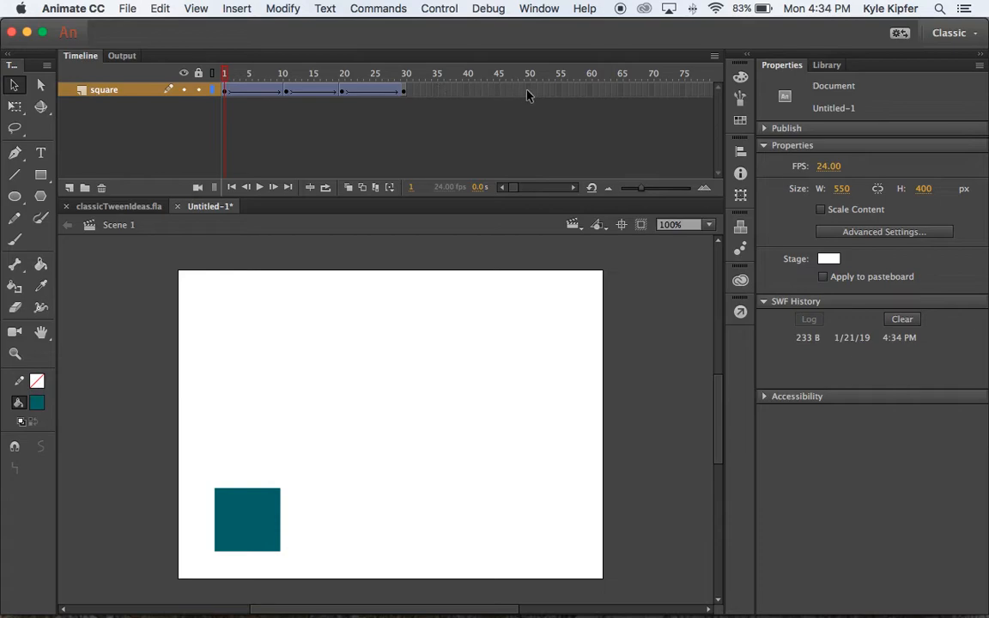
Step: Insert frames on the square layer through frame 50 with F5
left_click(406, 90)
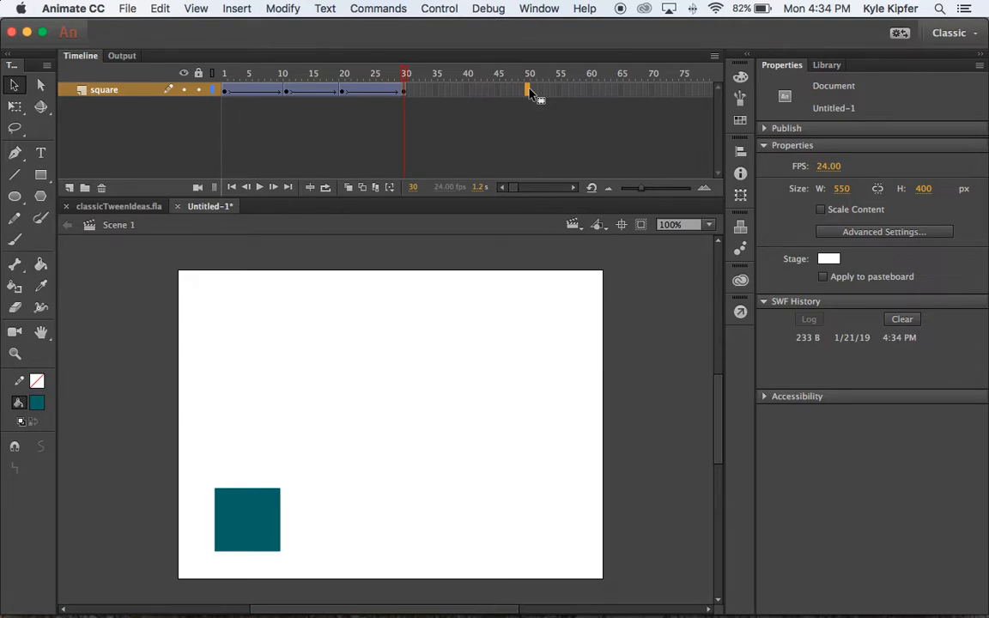
left_click(528, 73)
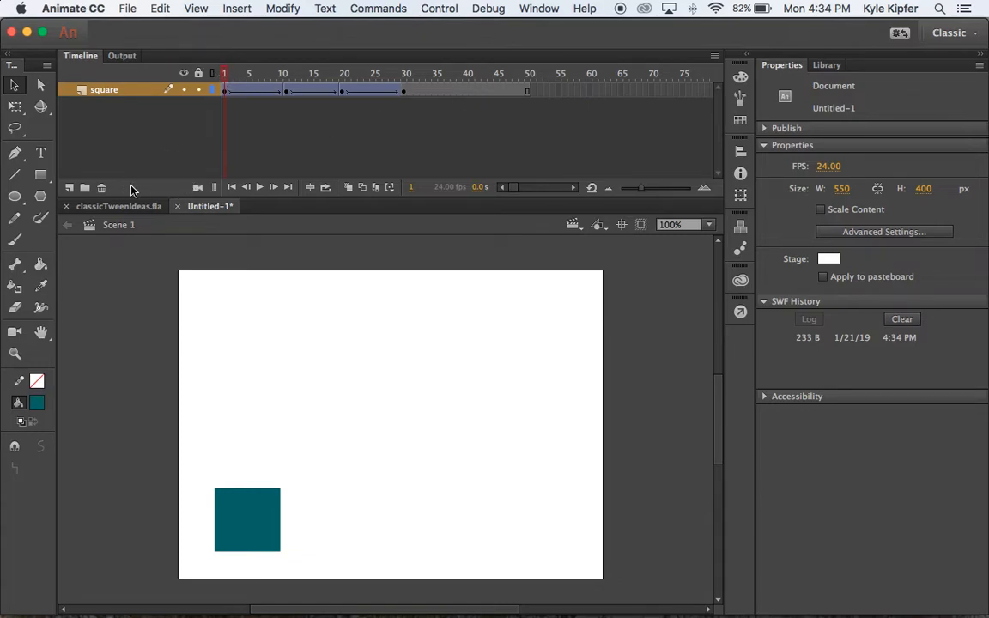
Step: Add a new layer and rename it '8ball'
left_click(70, 188)
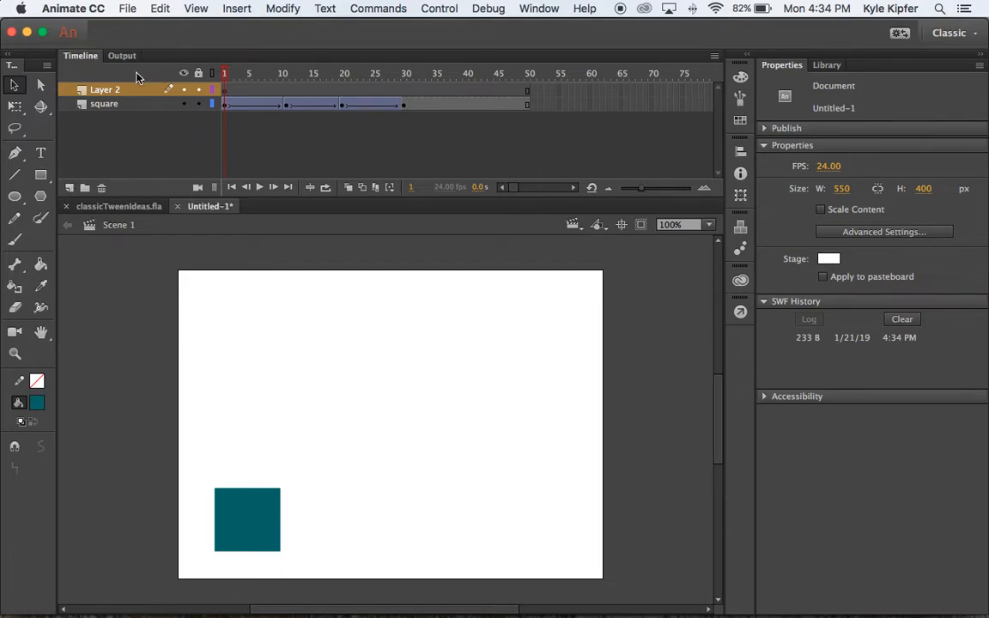
mouse_move(110, 95)
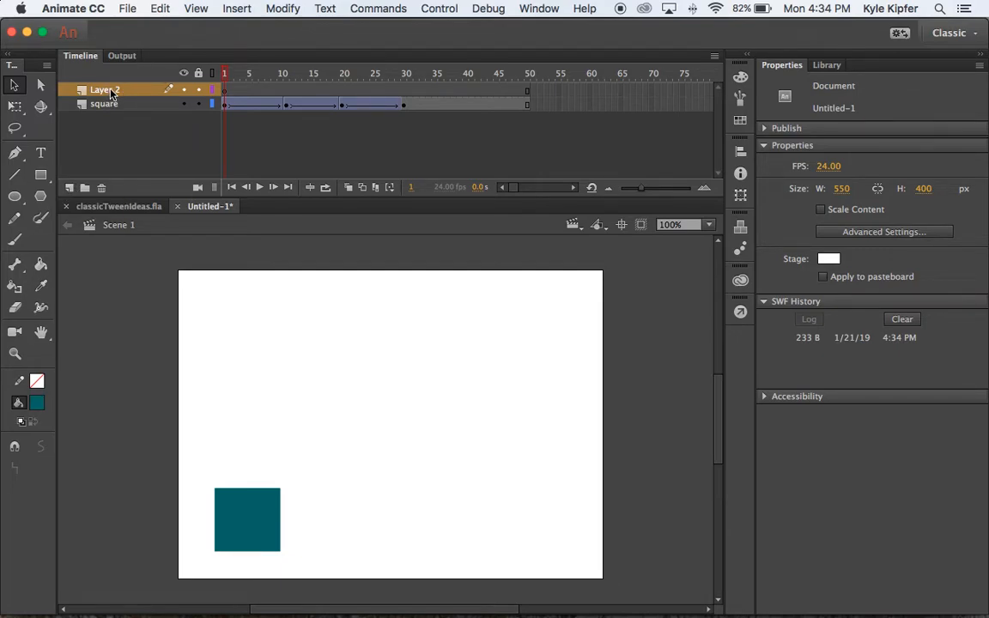
double_click(102, 89)
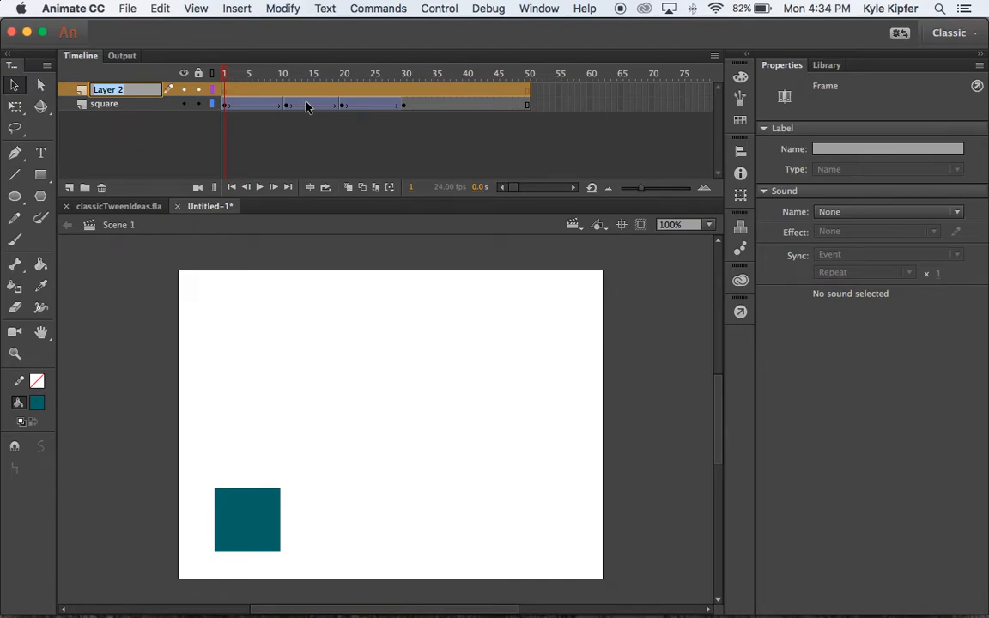
type("8ball")
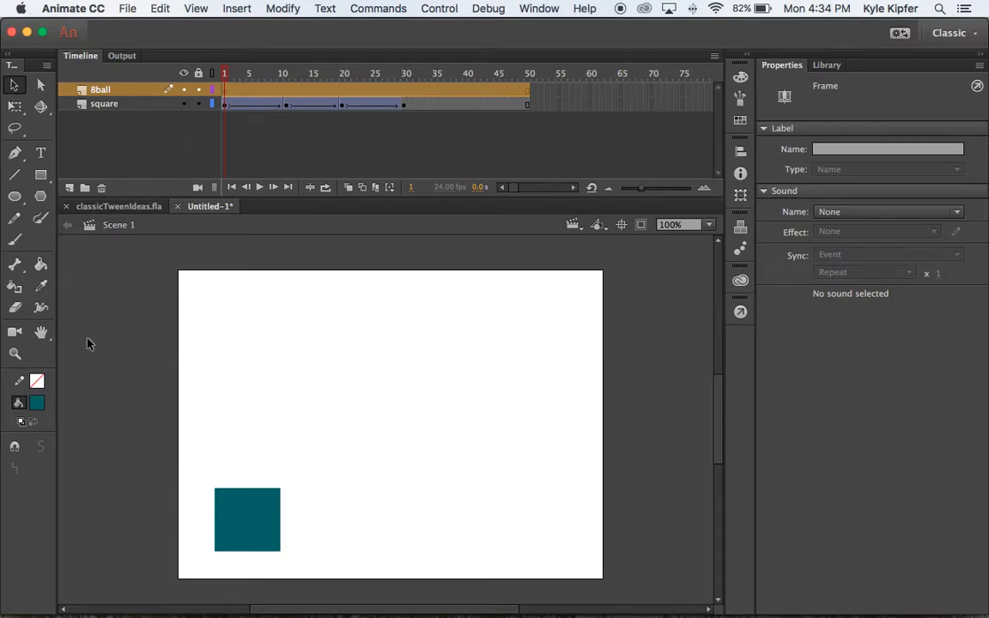
Step: Draw a circle right of the square and fill it black with the Paint Bucket
left_click(15, 196)
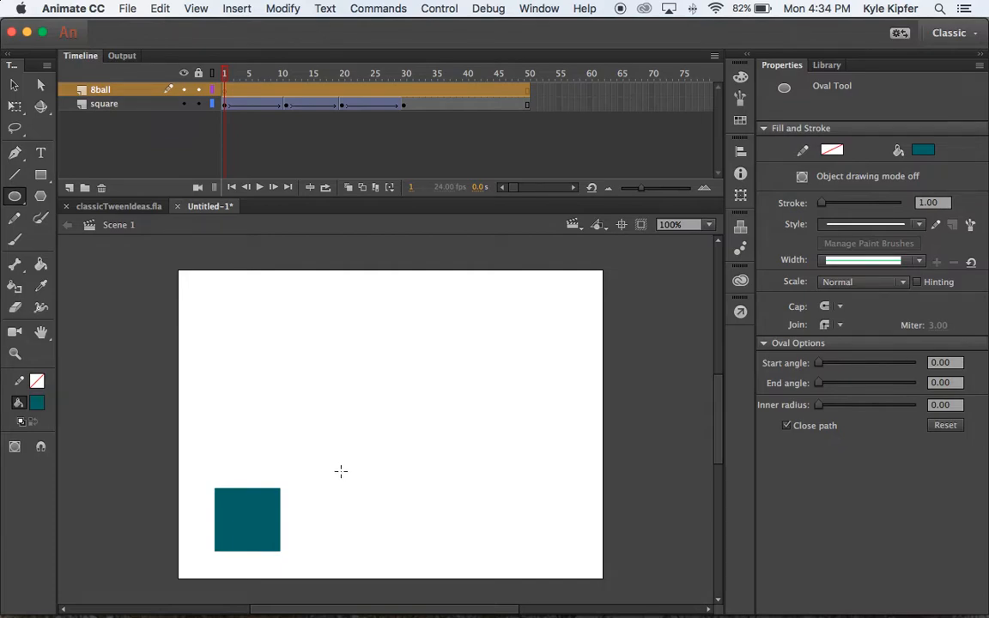
mouse_move(317, 467)
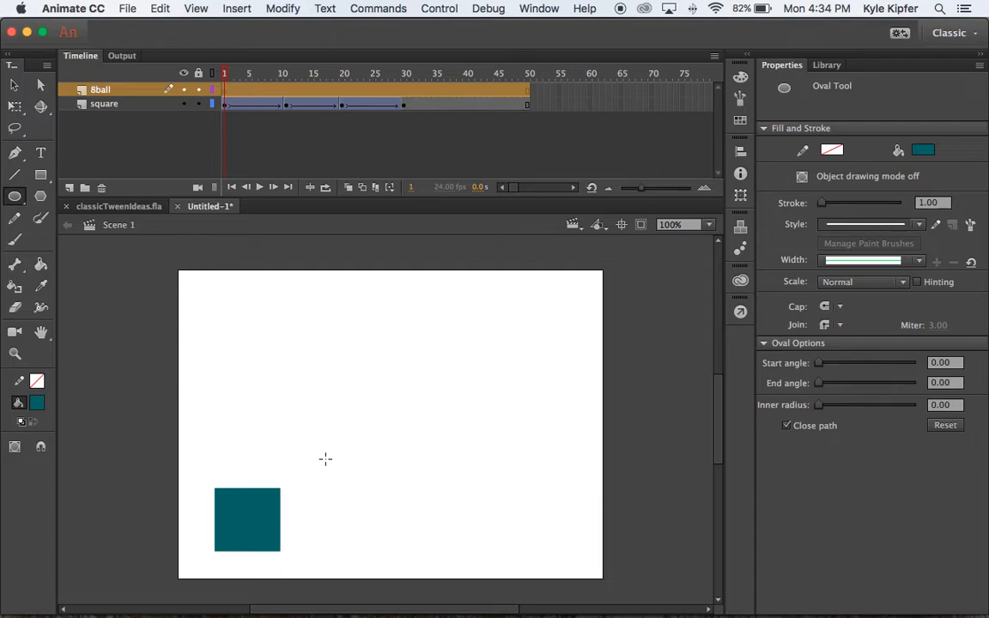
left_click_drag(325, 458, 391, 538)
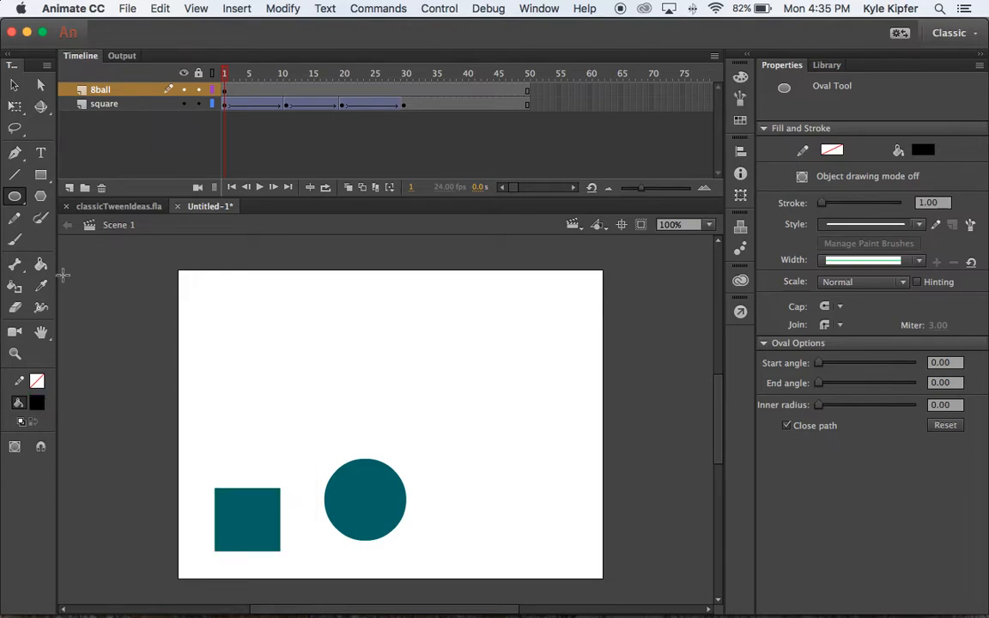
left_click(365, 500)
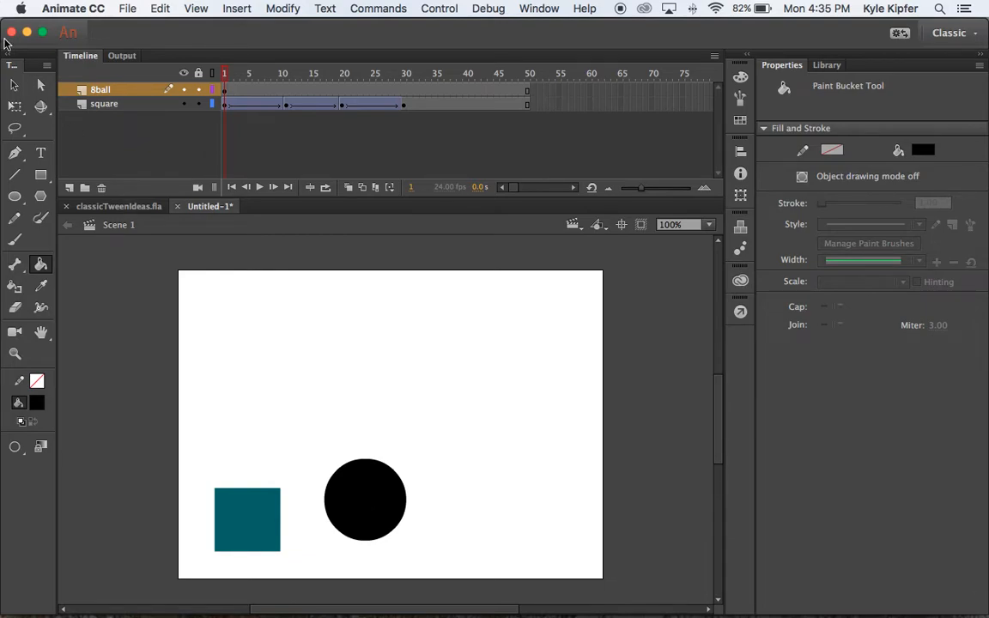
mouse_move(13, 85)
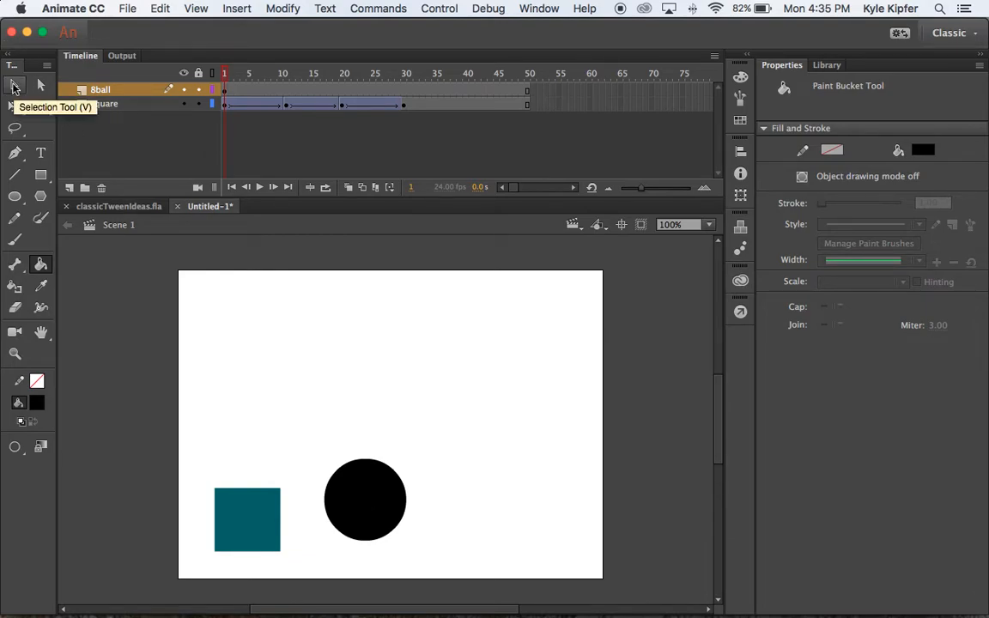
left_click(14, 197)
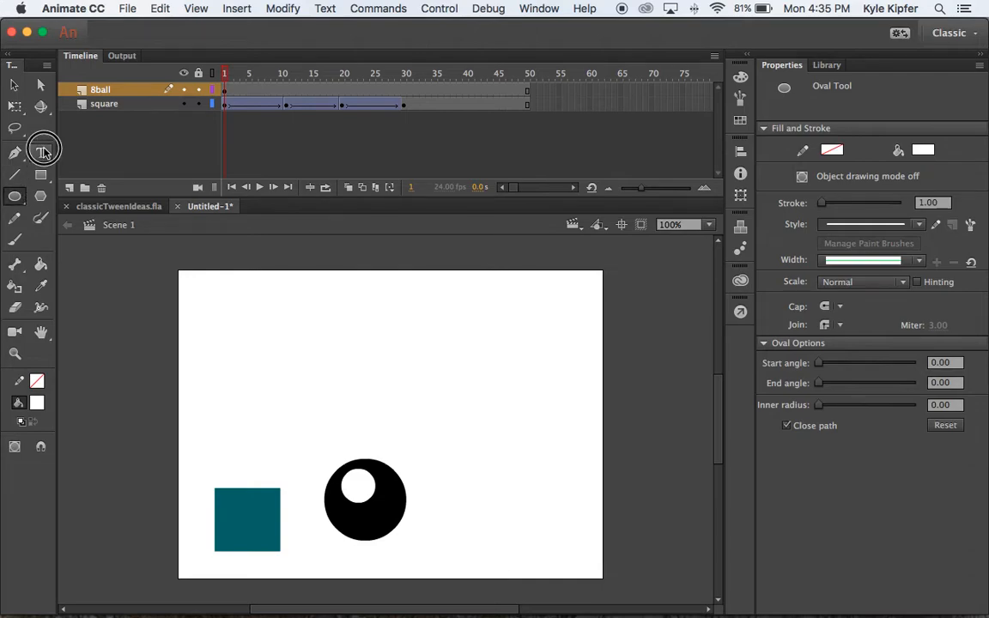
Step: Type the number 8 inside the ball's white spot, then deselect with Free Transform
left_click(41, 153)
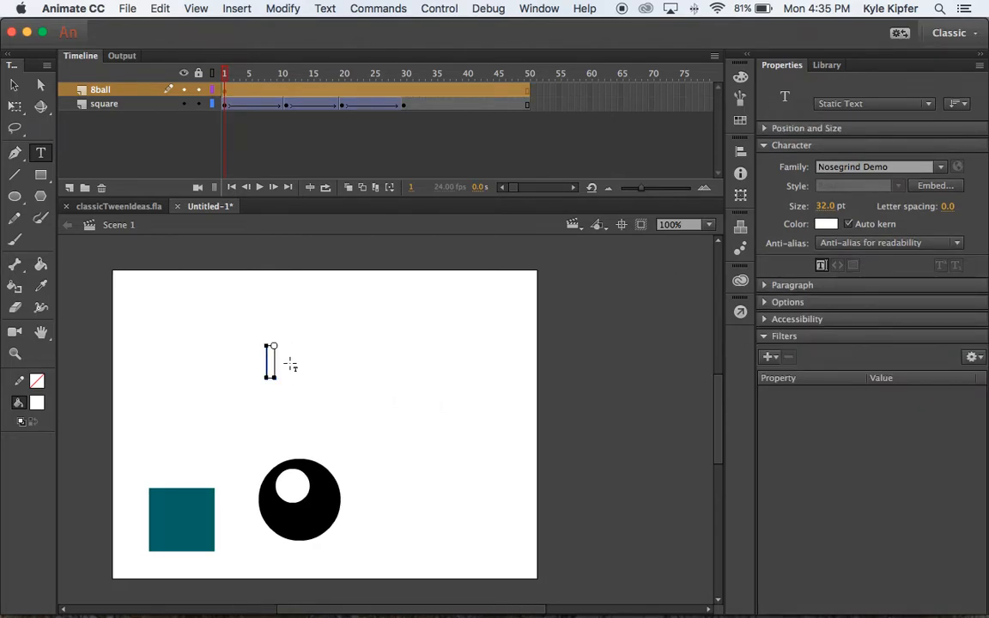
type("8")
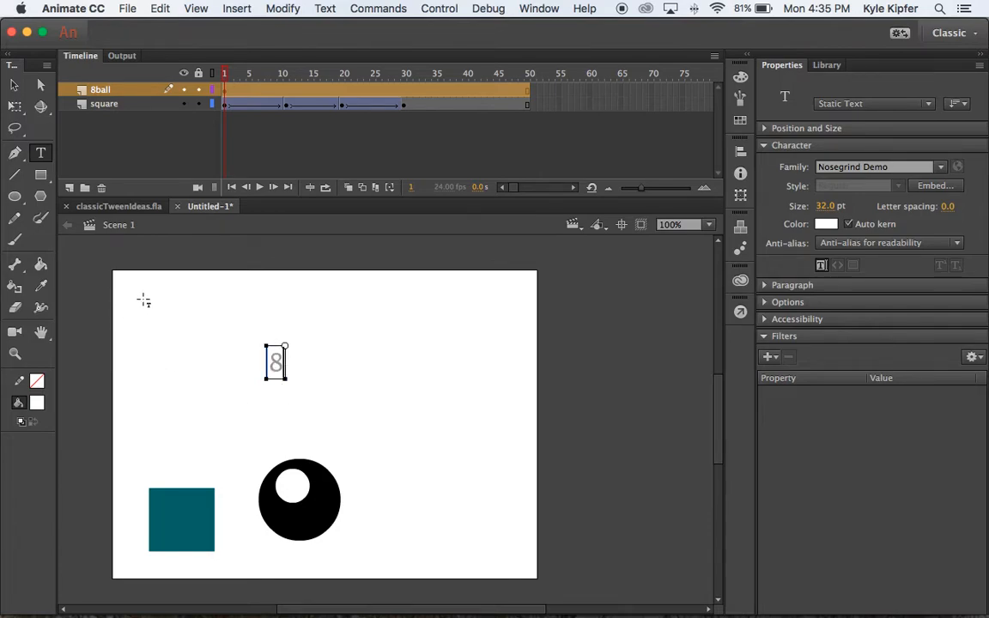
mouse_move(672, 287)
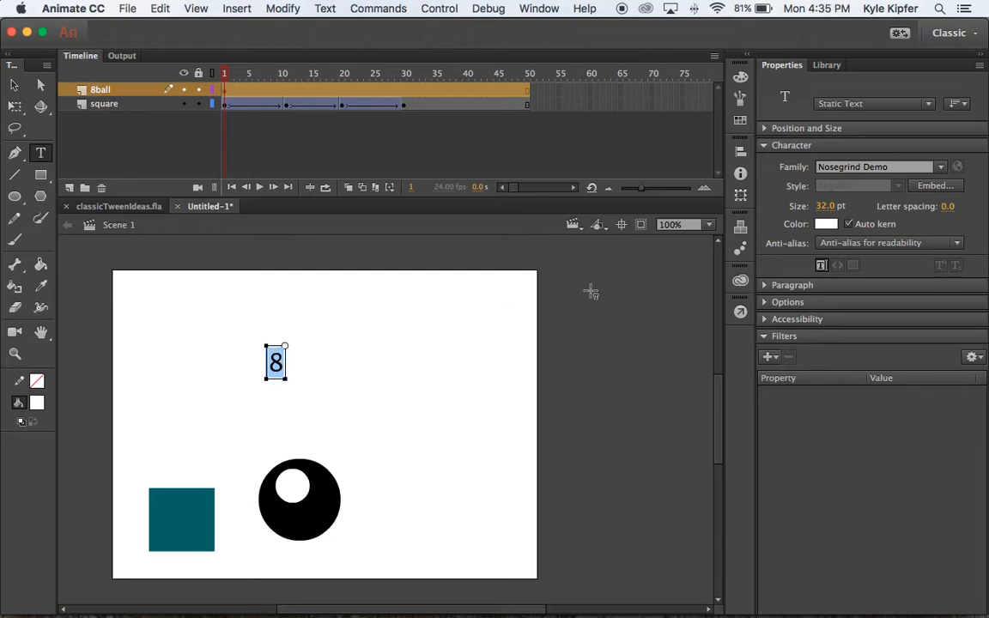
left_click(826, 224)
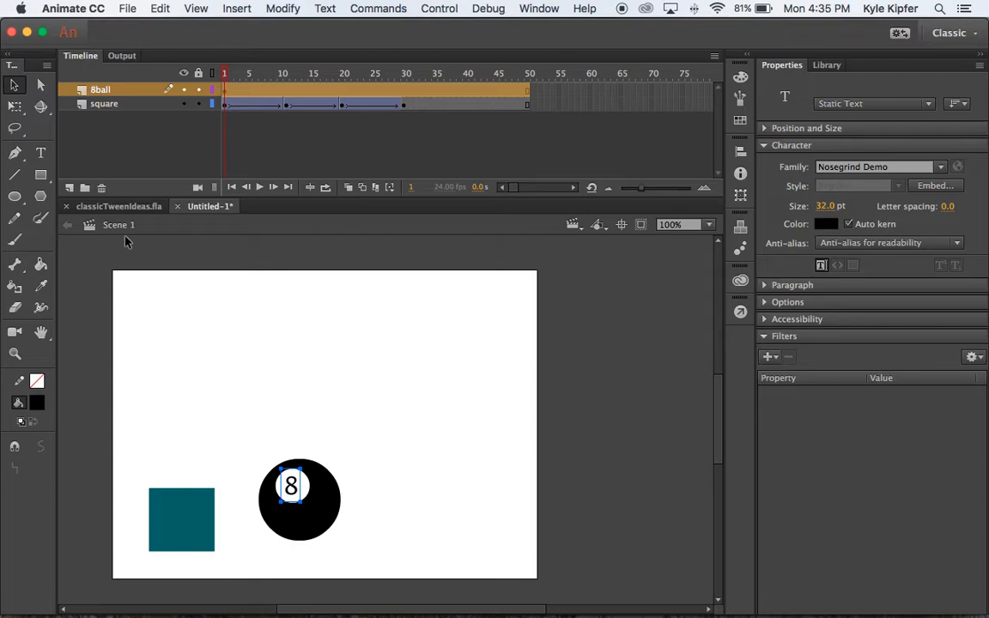
mouse_move(15, 107)
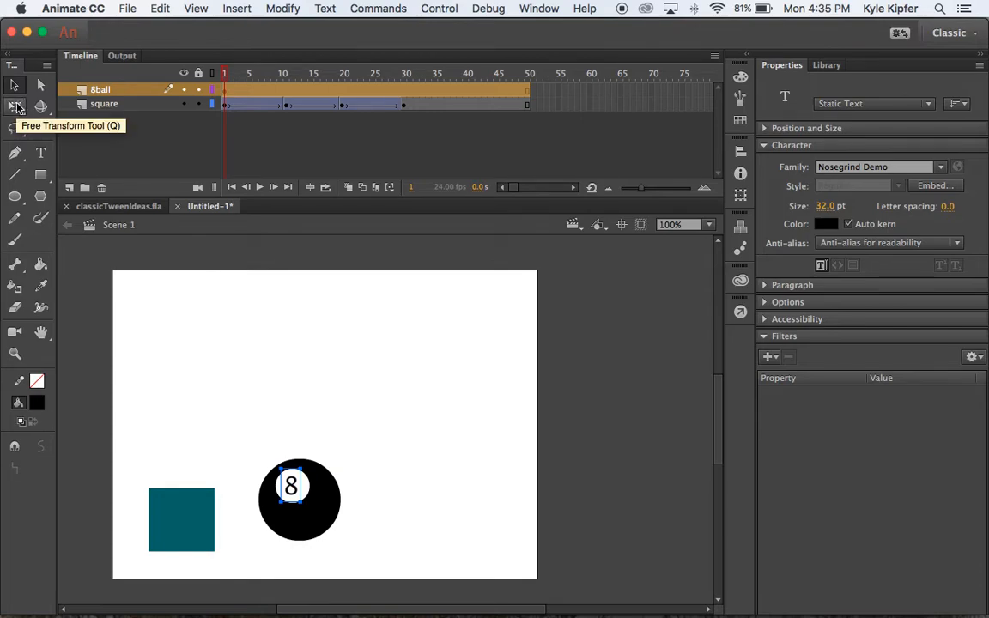
left_click(15, 106)
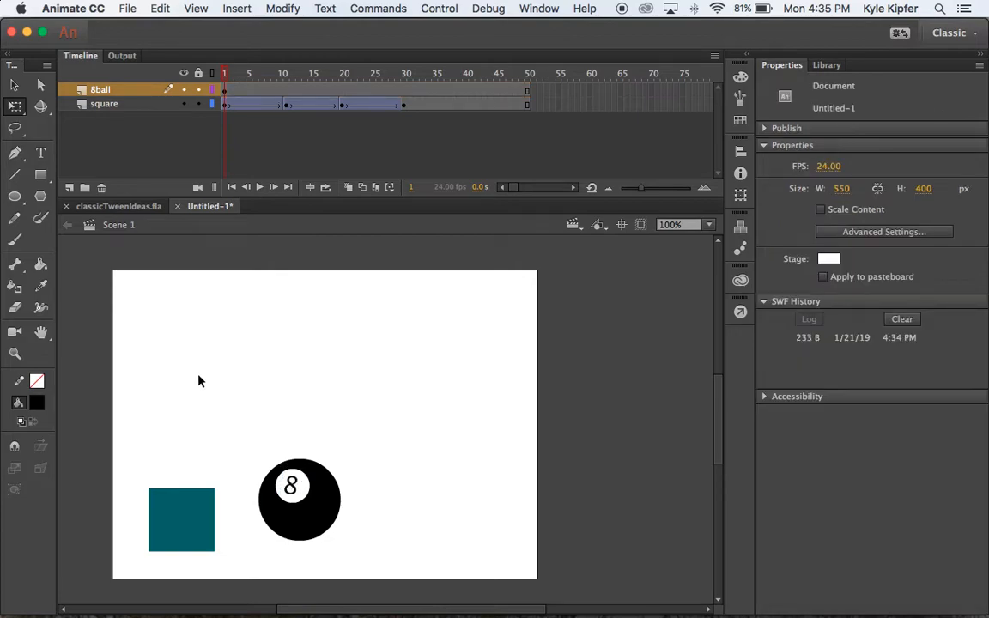
mouse_move(239, 93)
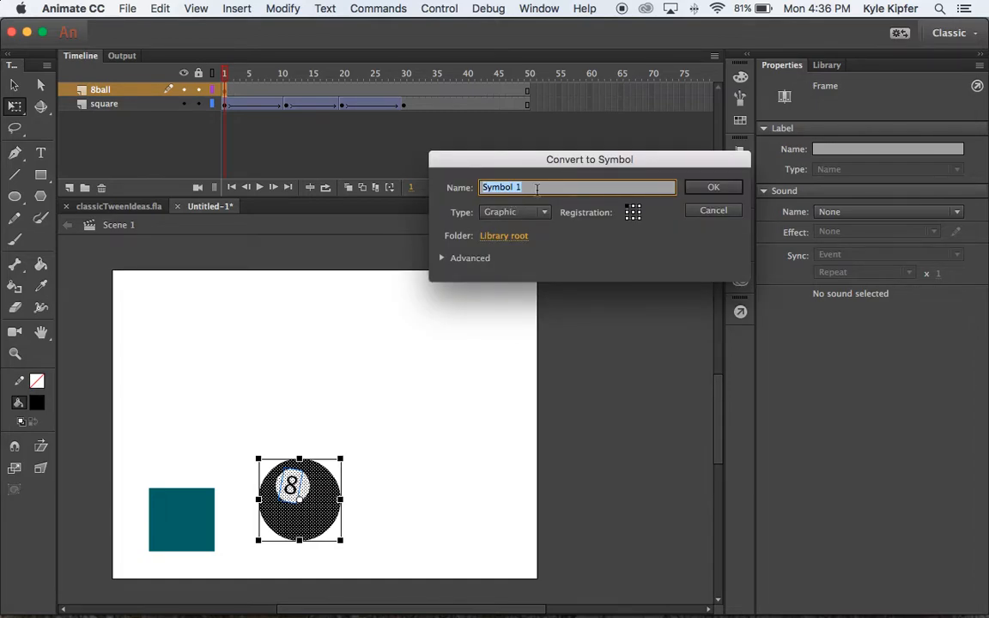
Step: Confirm the 8ball graphic symbol and move the ball to the stage's right at frame 30
left_click(713, 187)
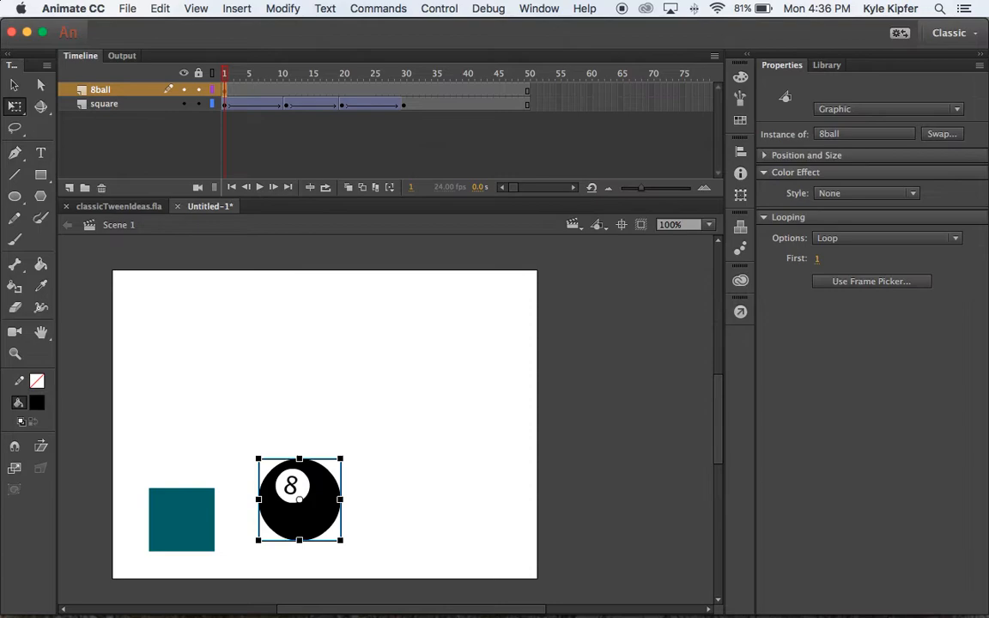
mouse_move(288, 231)
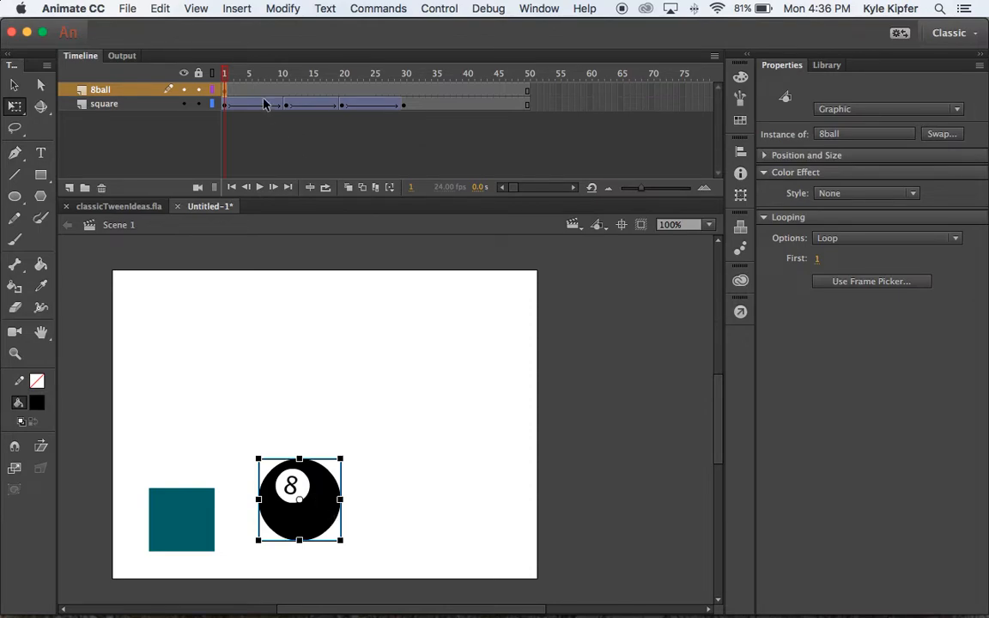
left_click(405, 90)
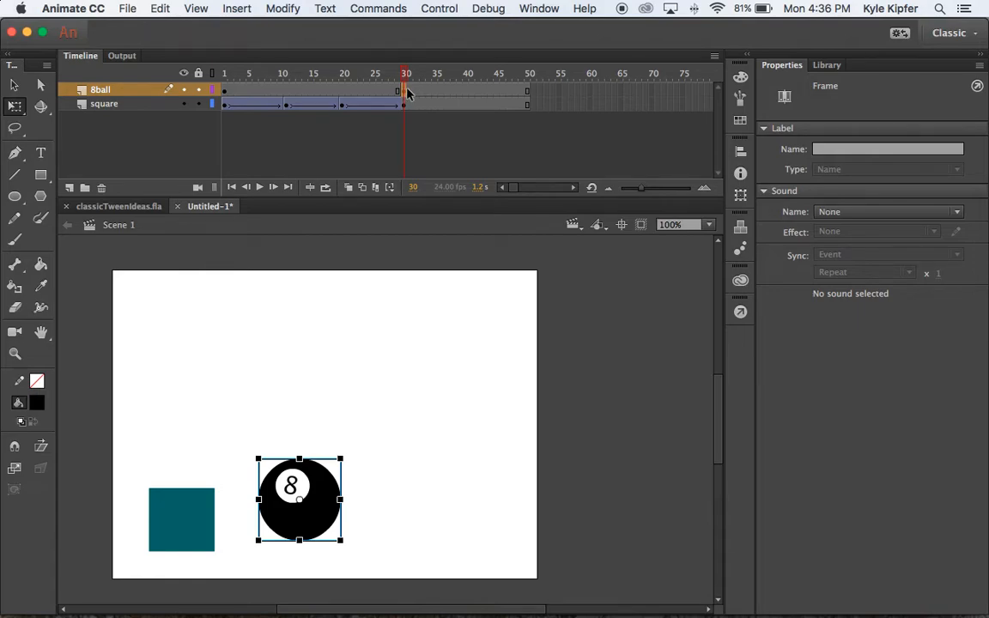
mouse_move(312, 520)
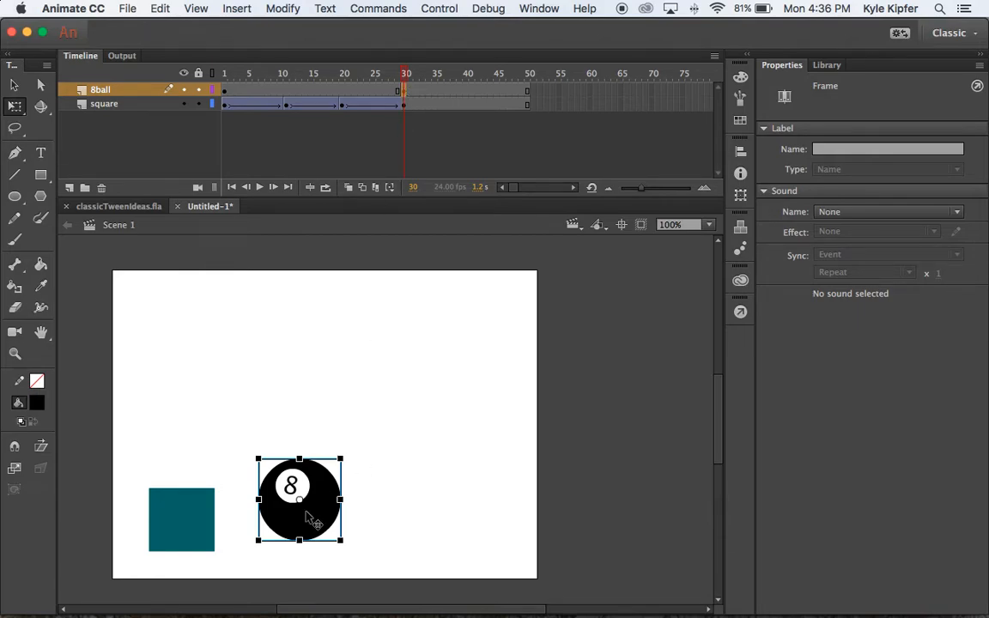
left_click_drag(298, 499, 468, 500)
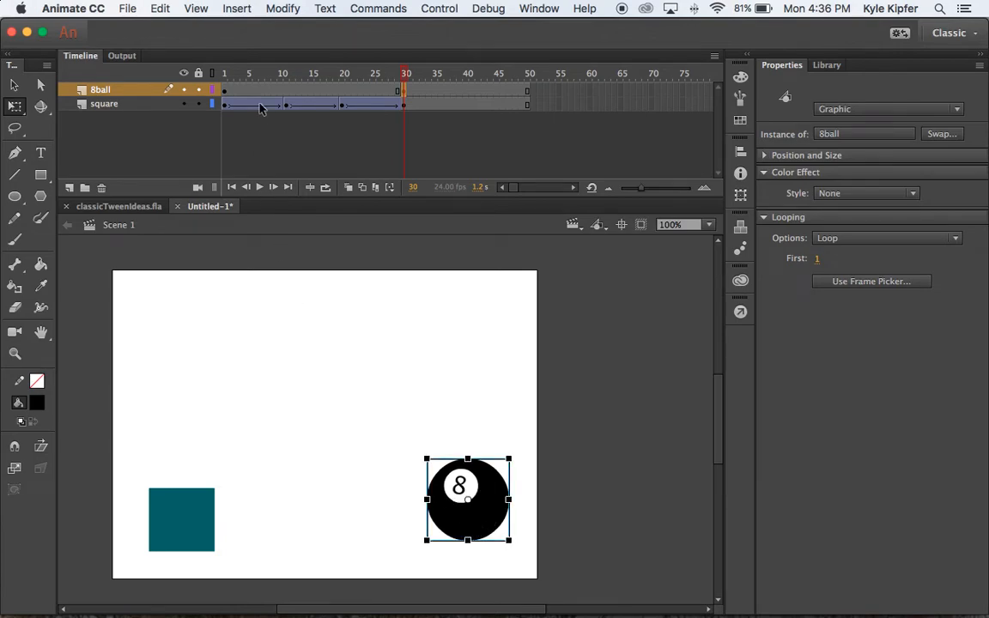
left_click(224, 73)
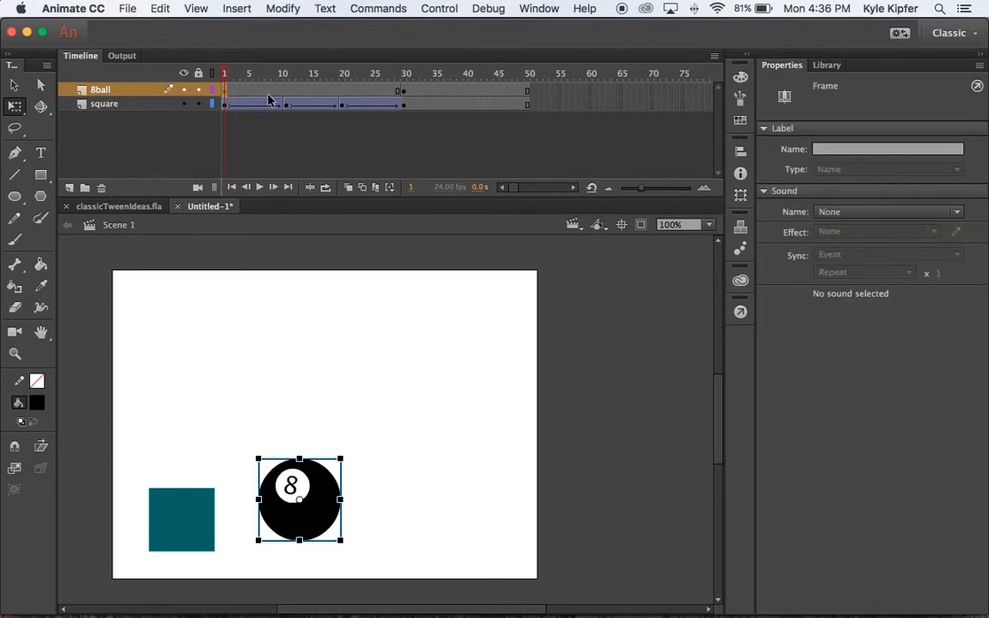
Step: Add a classic tween between the 8ball keyframes at frames 1 and 30, then preview it
right_click(282, 90)
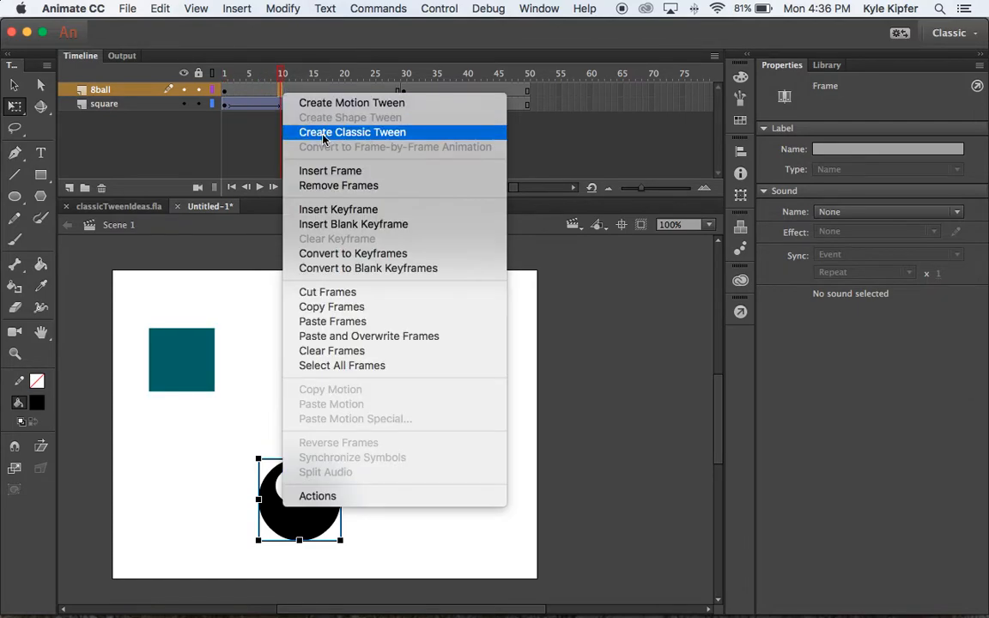
left_click(352, 131)
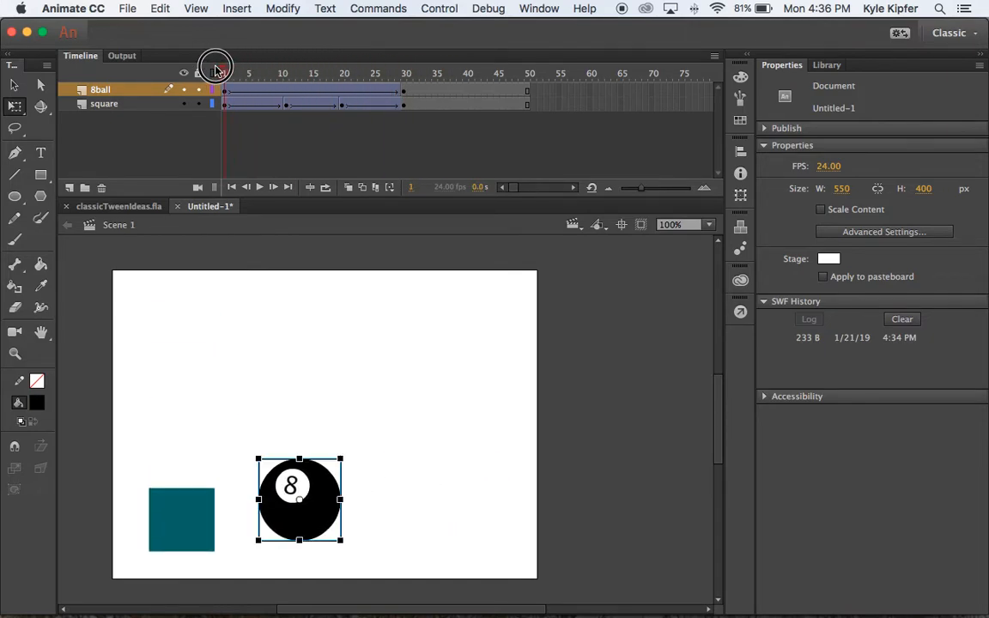
left_click(236, 73)
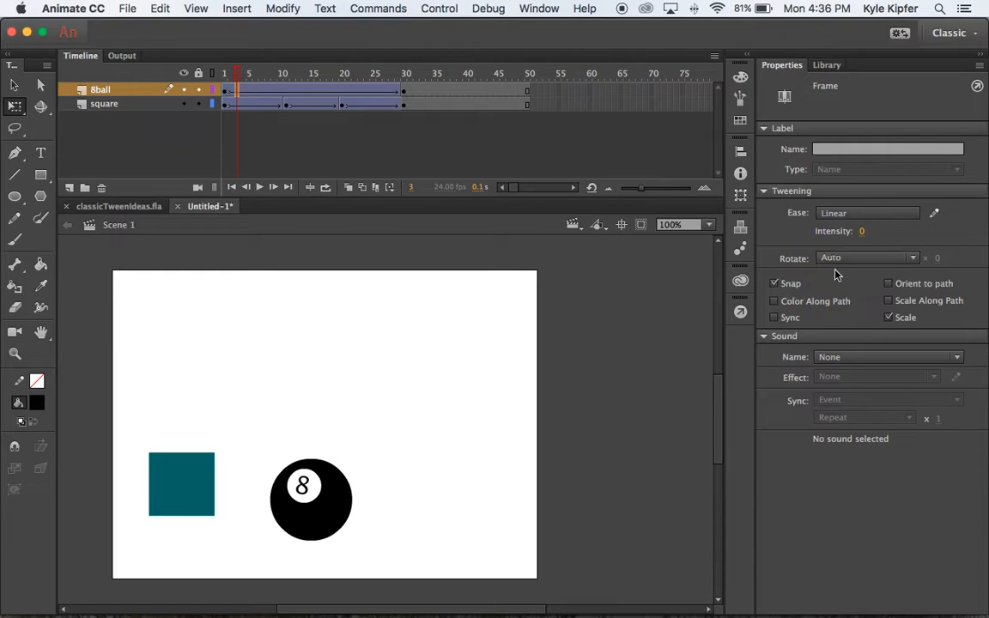
Step: Set the 8-ball tween's Rotate option to CW with 2 rotations
left_click(867, 258)
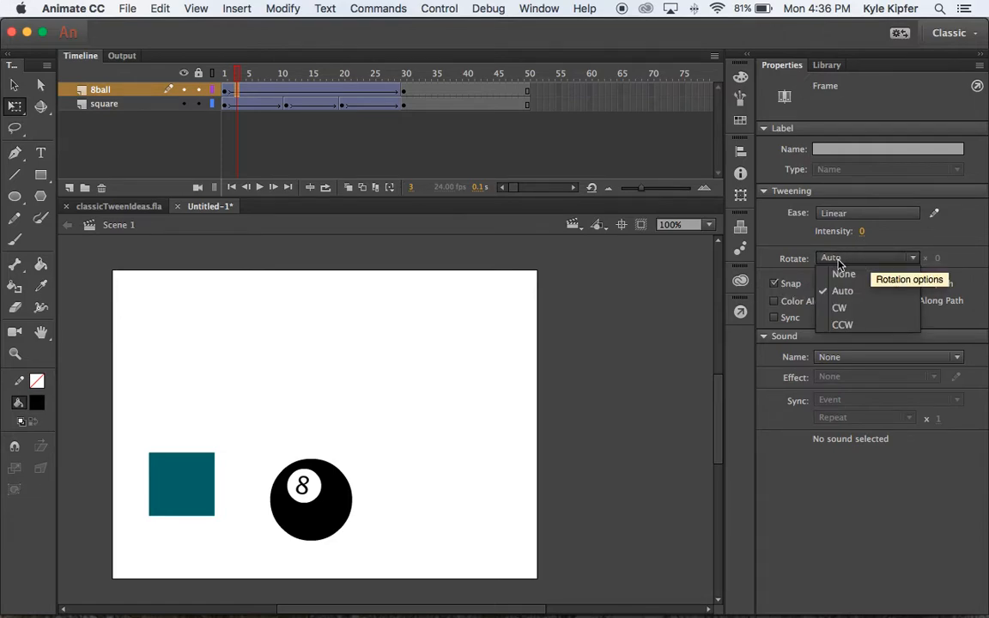
mouse_move(839, 308)
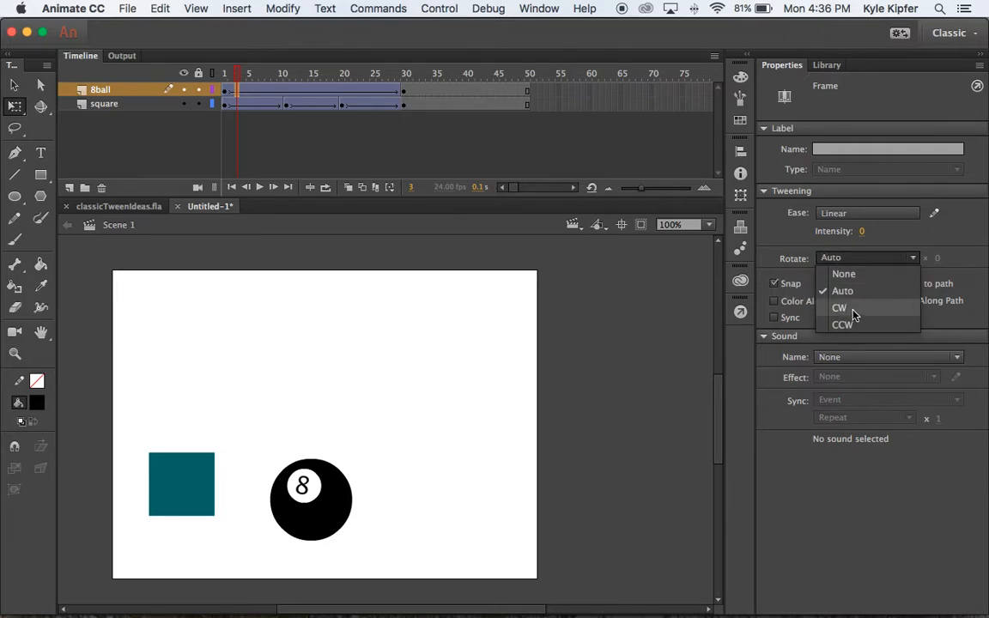
left_click(840, 308)
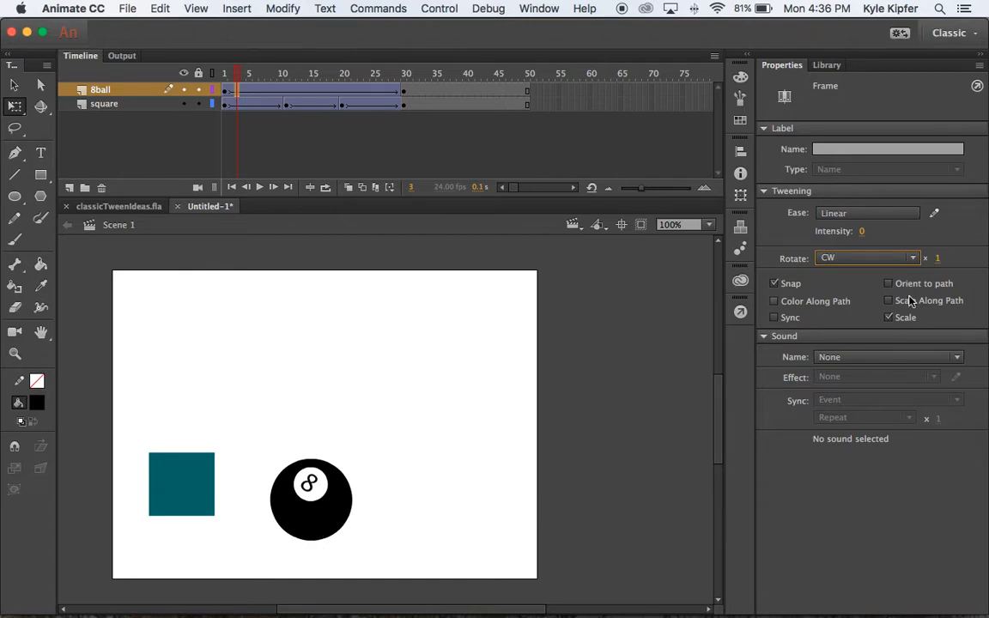
left_click(947, 257)
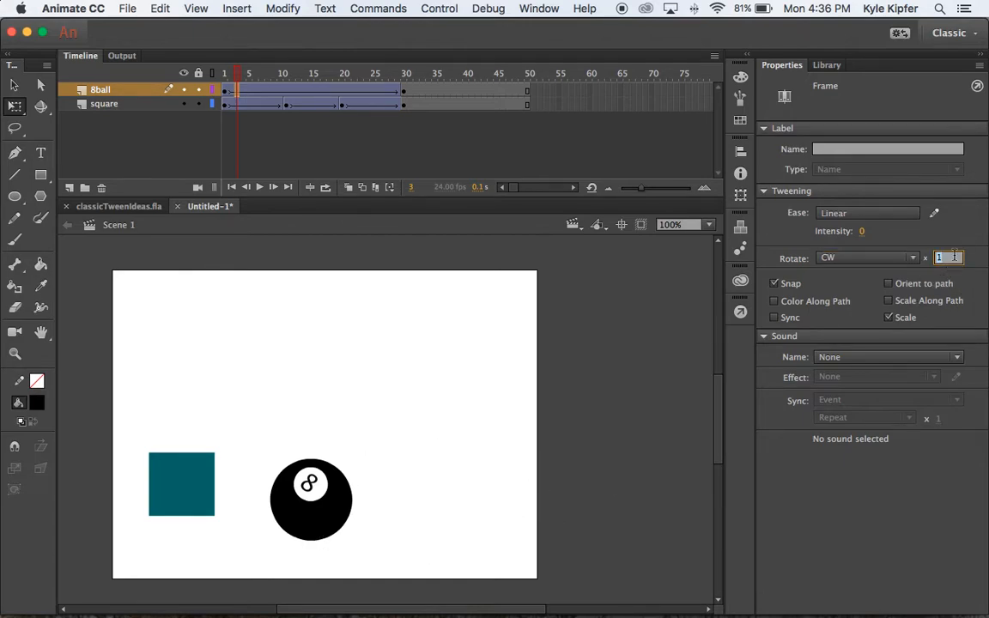
type("2")
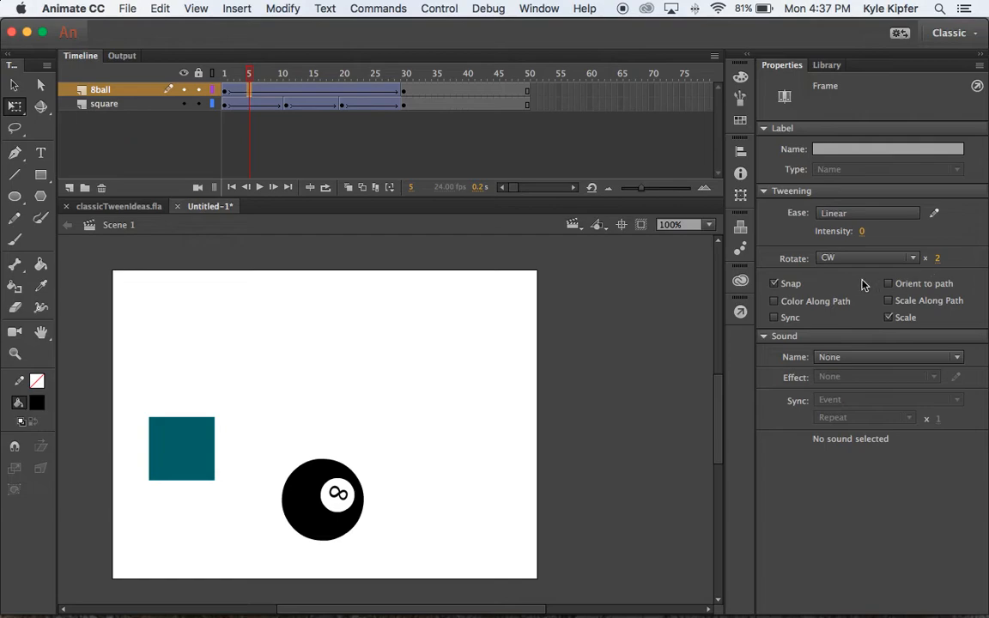
Step: Apply an Ease Out > Quad easing to the 8-ball tween and scrub to check
left_click(868, 213)
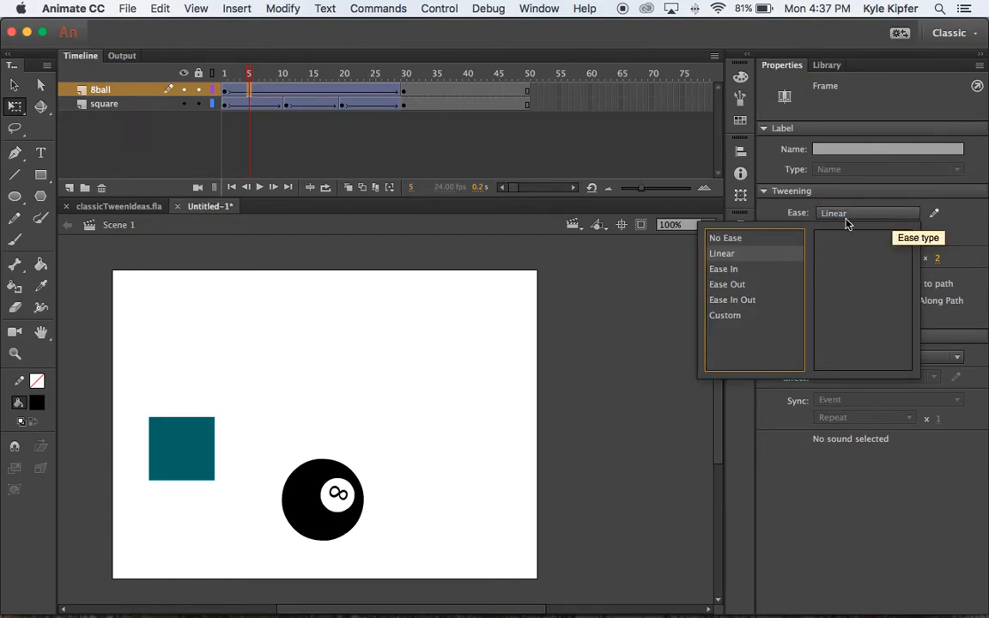
mouse_move(737, 285)
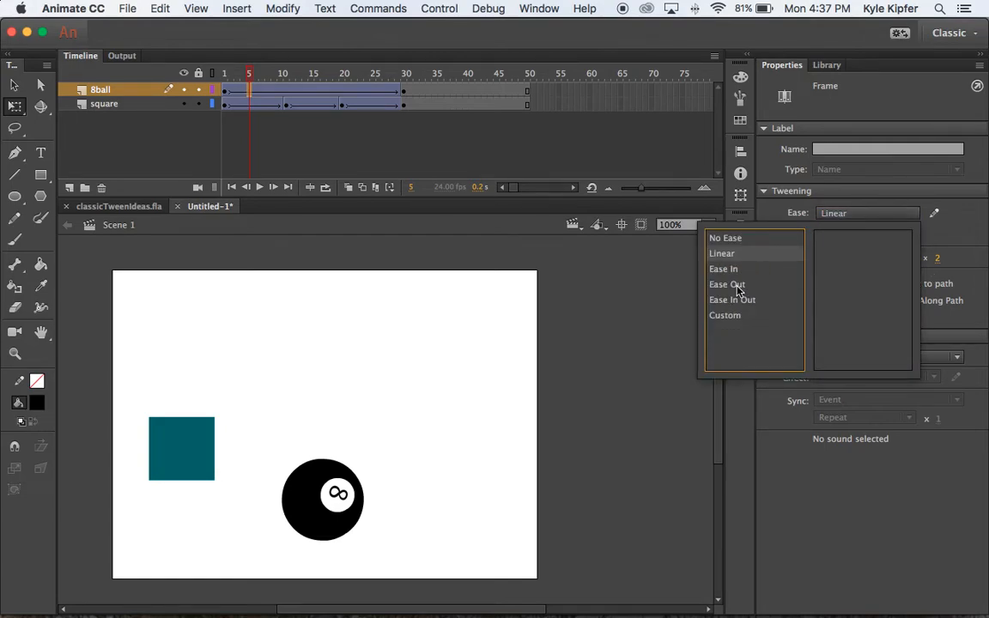
mouse_move(728, 284)
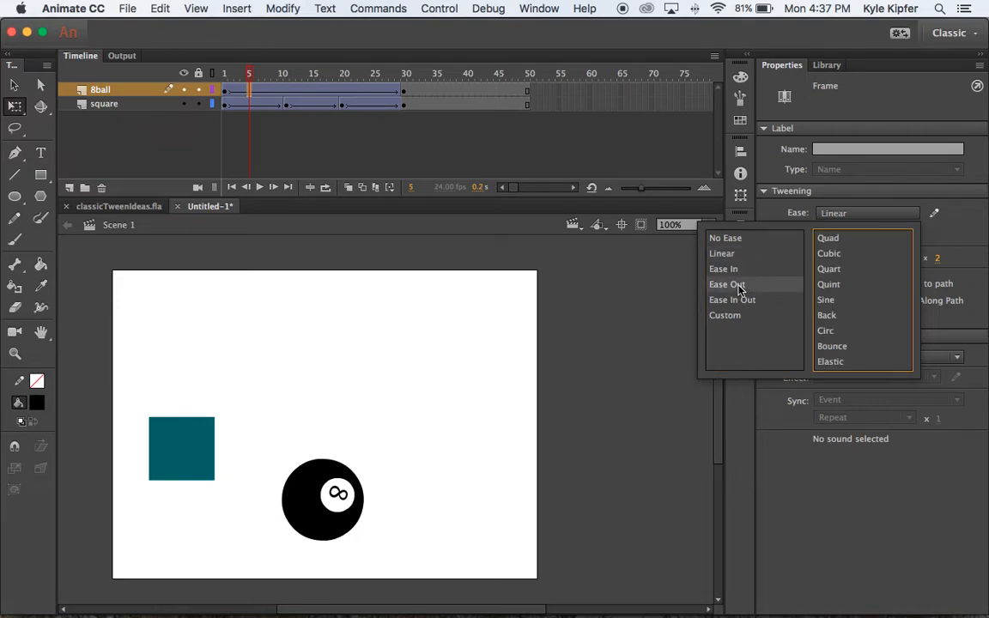
mouse_move(828, 238)
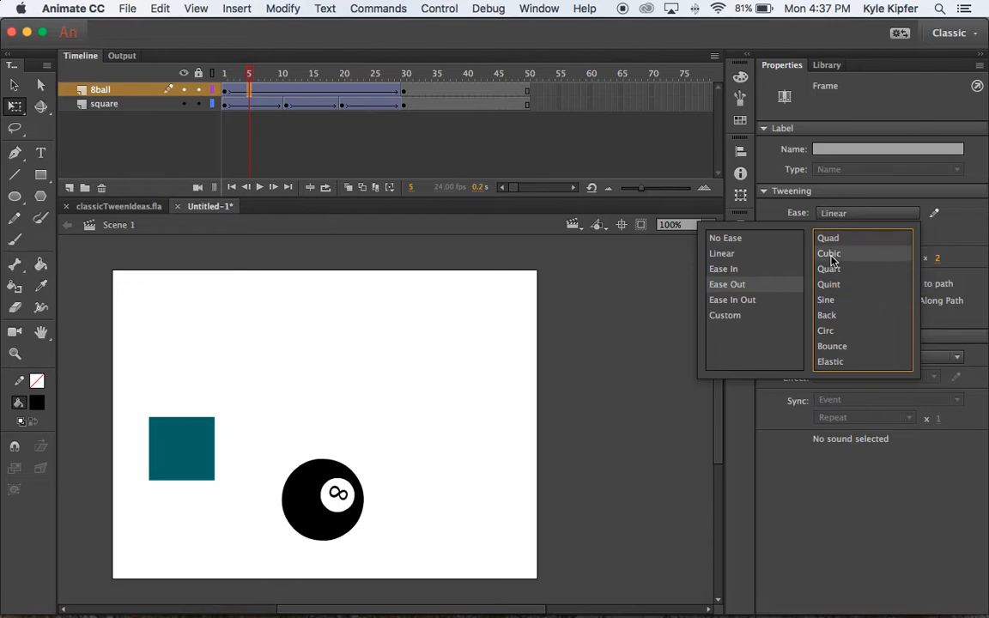
left_click(828, 237)
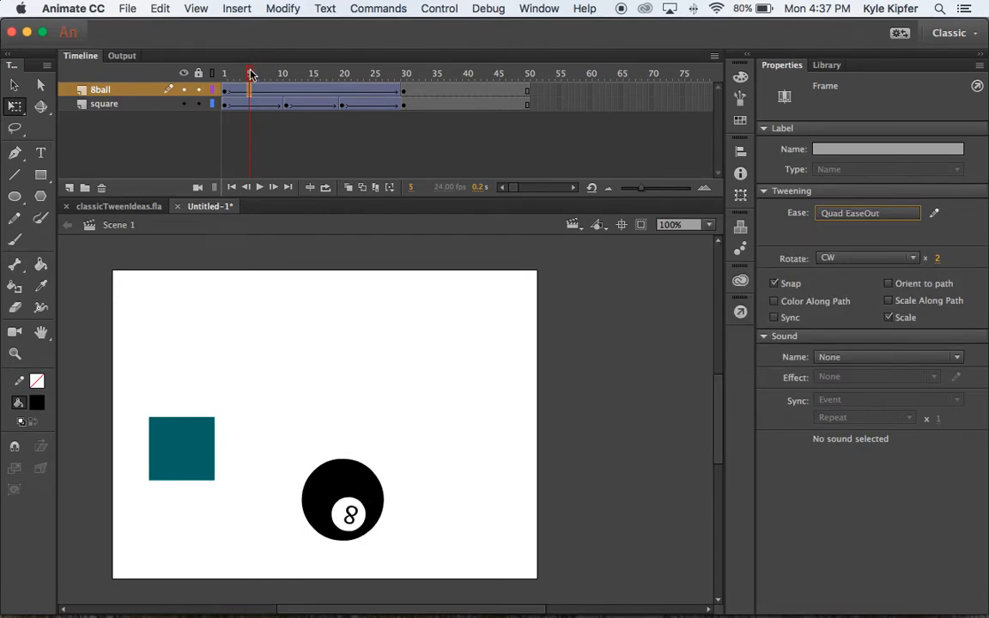
left_click(343, 73)
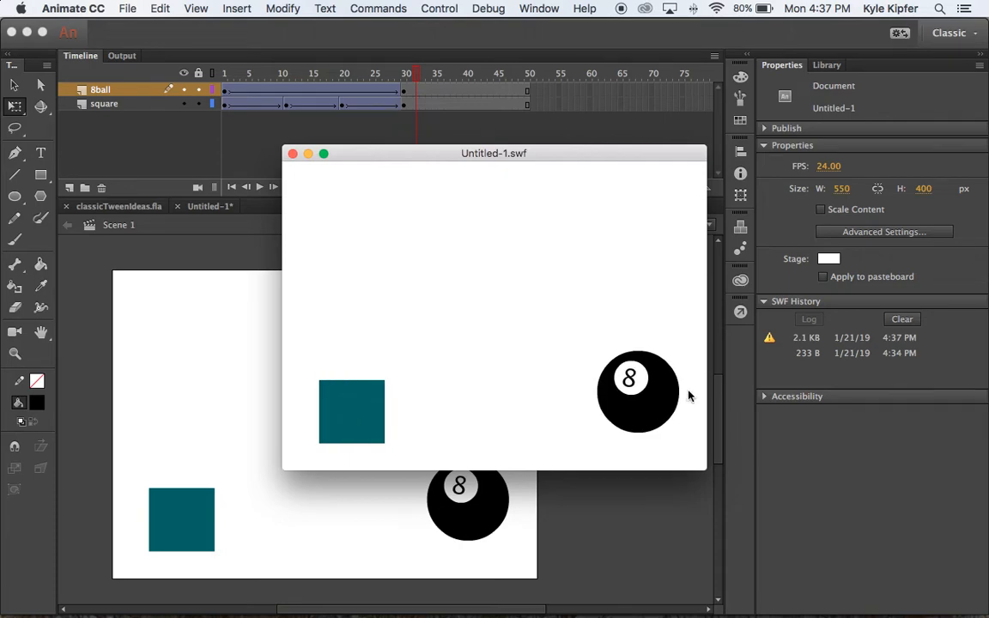
left_click(292, 154)
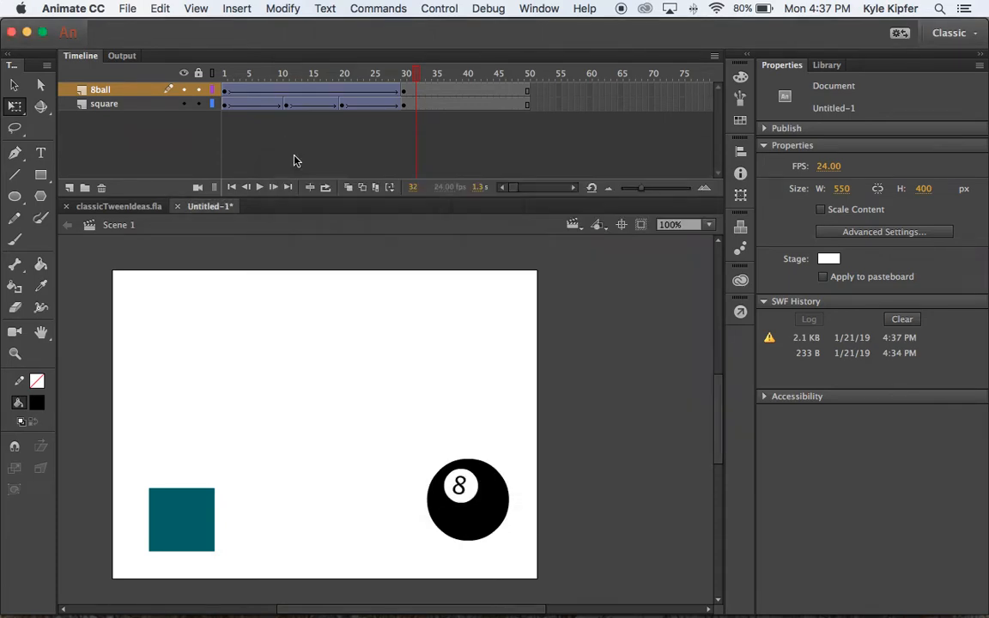
mouse_move(95, 118)
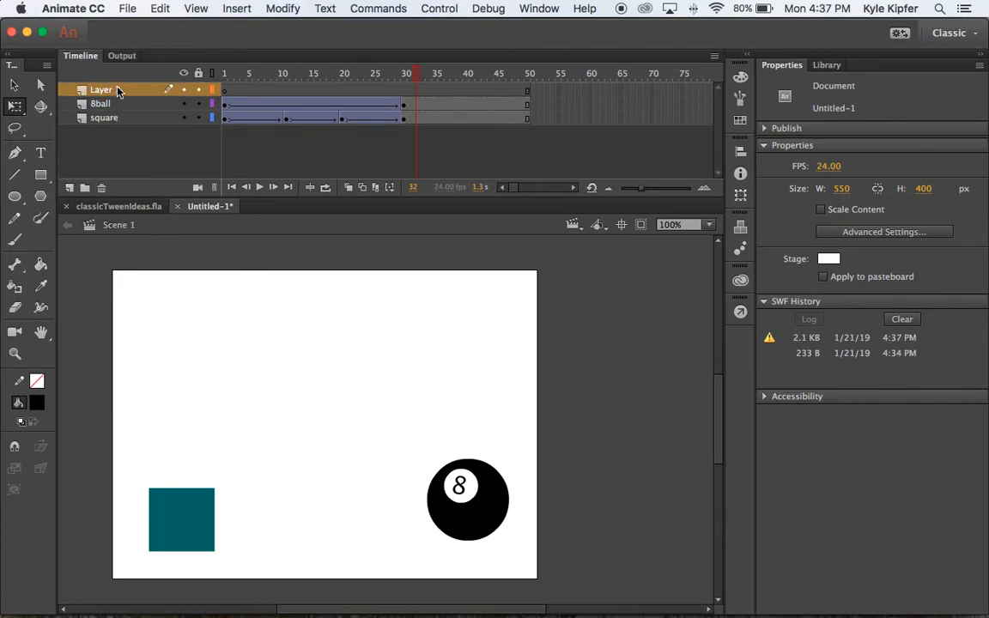
Step: Rename the new layer 'alpha' and place a text box near the stage top
double_click(100, 90)
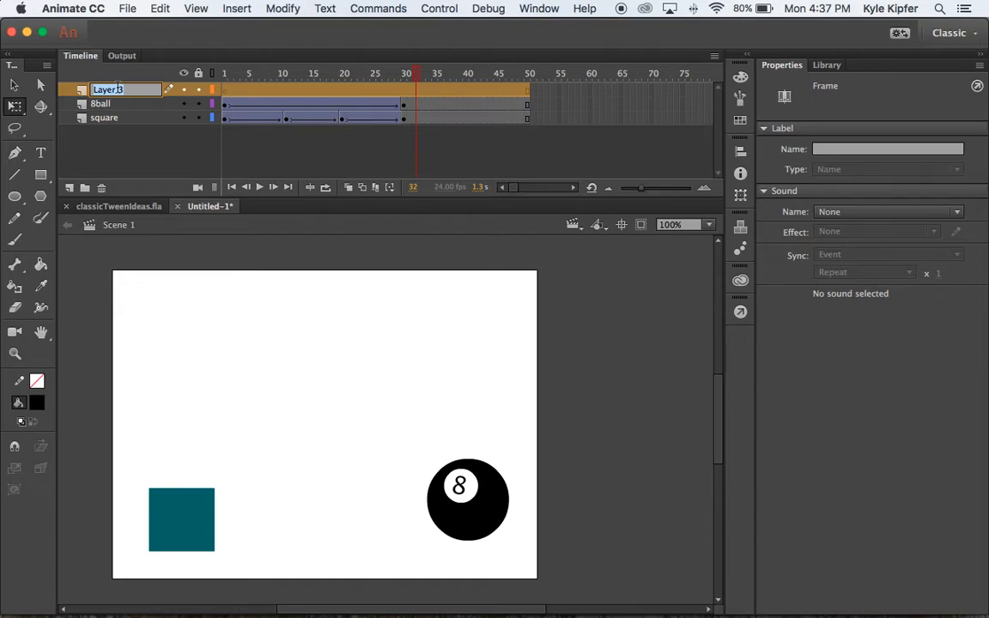
type("alpha")
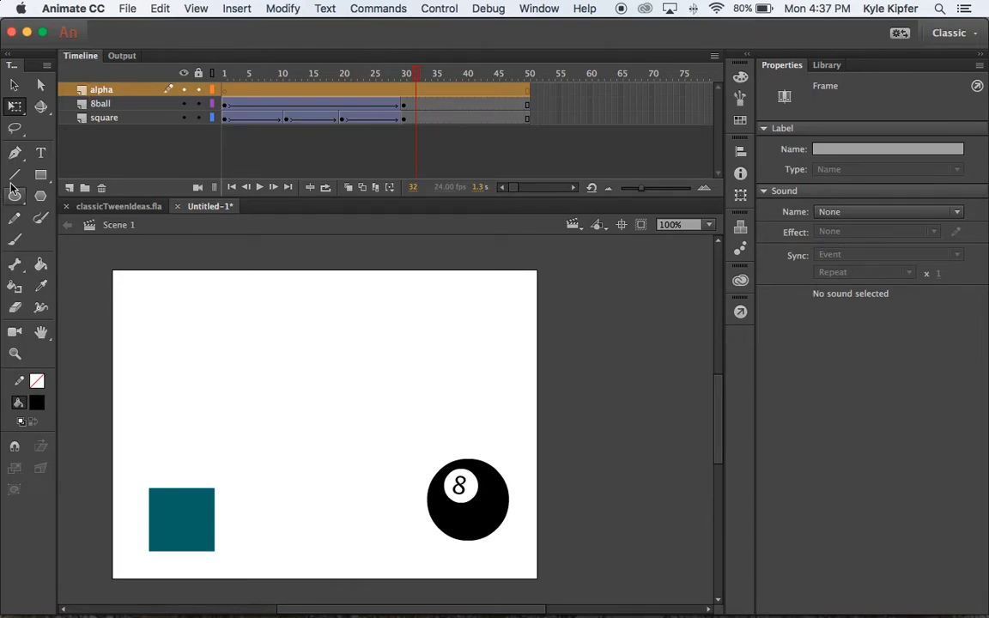
left_click(40, 153)
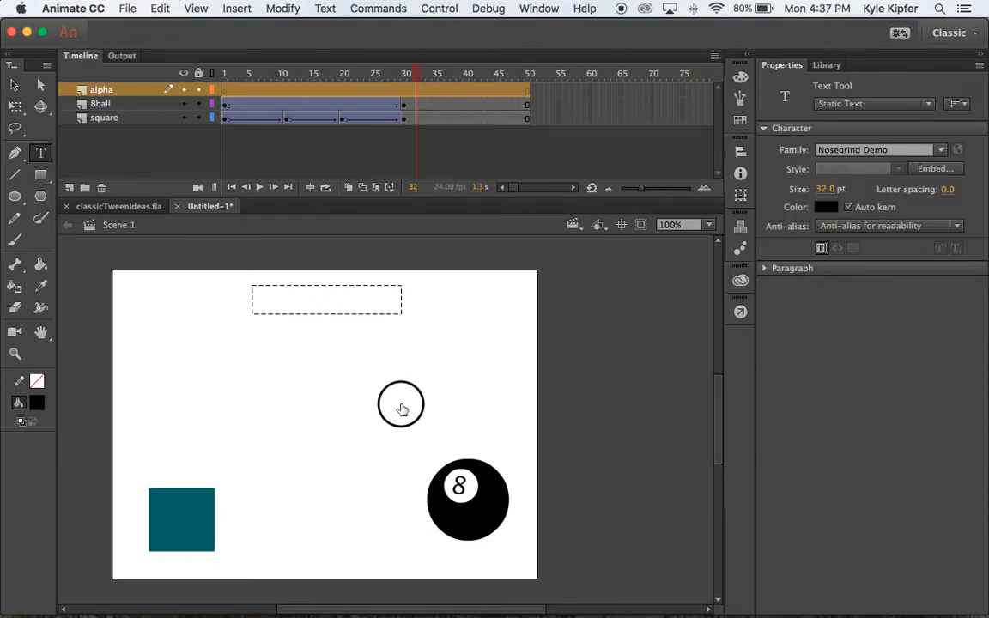
left_click(326, 299)
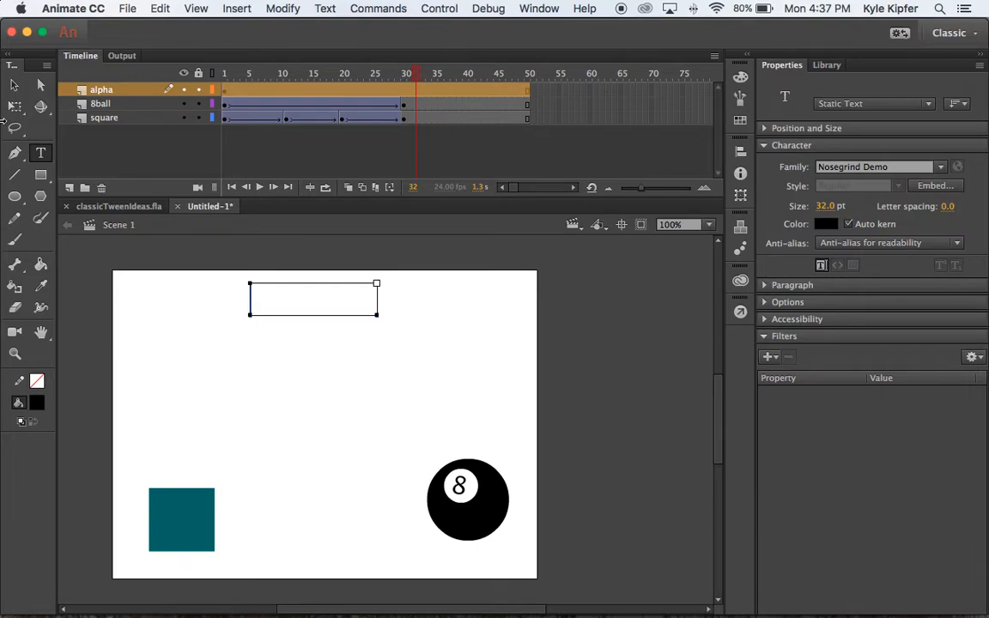
mouse_move(40, 103)
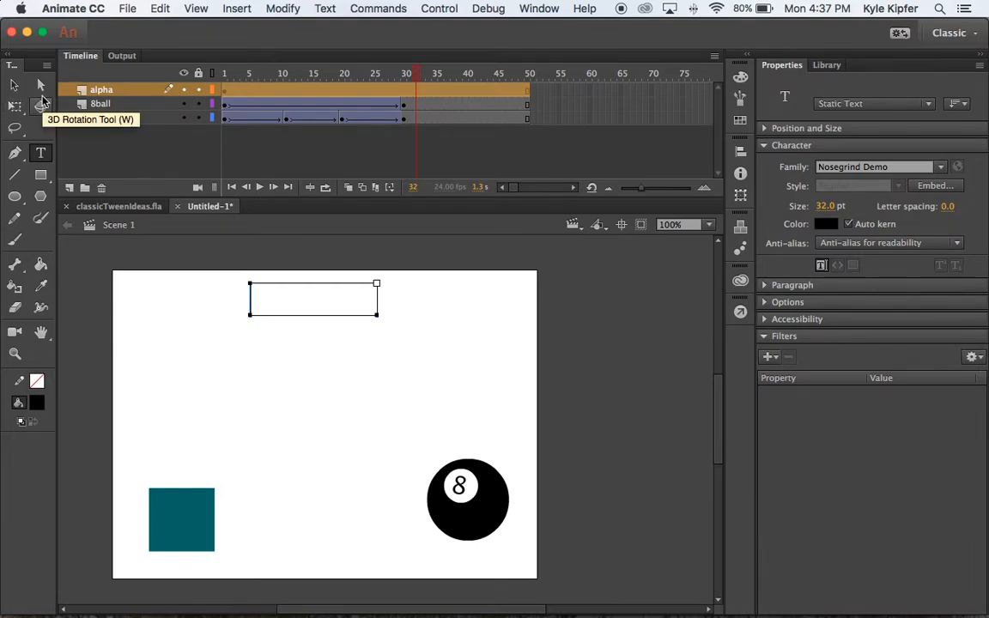
Step: Type ALPHA and set it to 57 pt in Nosegrind Demo
type("A")
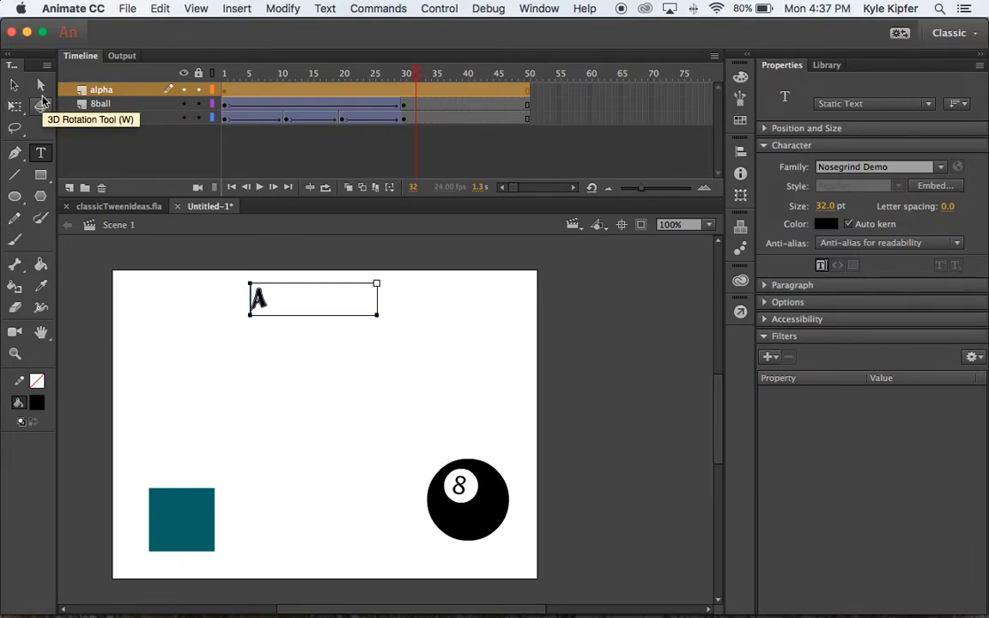
type("LPHA")
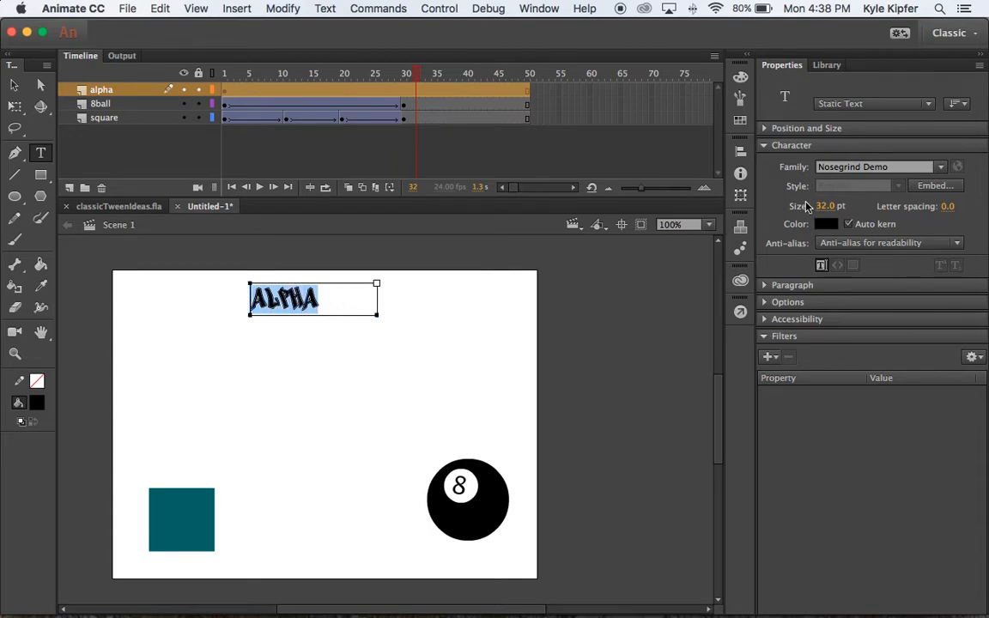
left_click(842, 206)
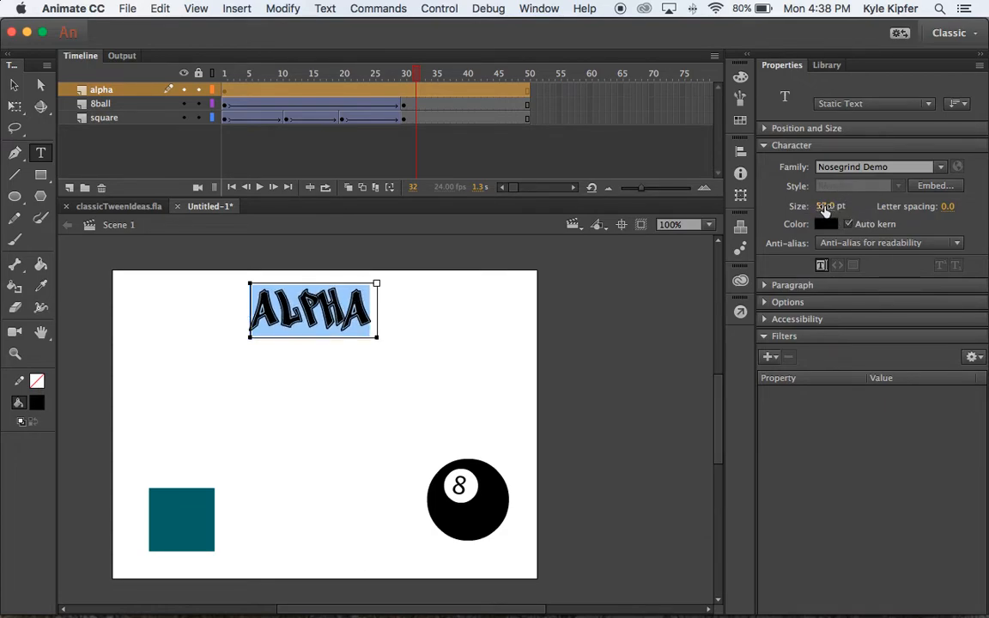
mouse_move(957, 167)
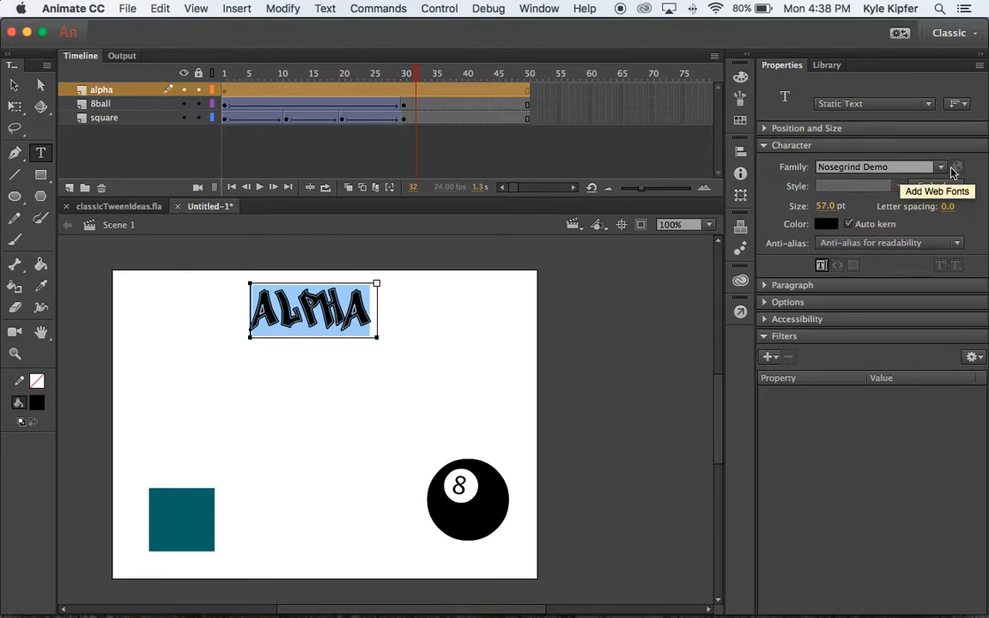
left_click(941, 166)
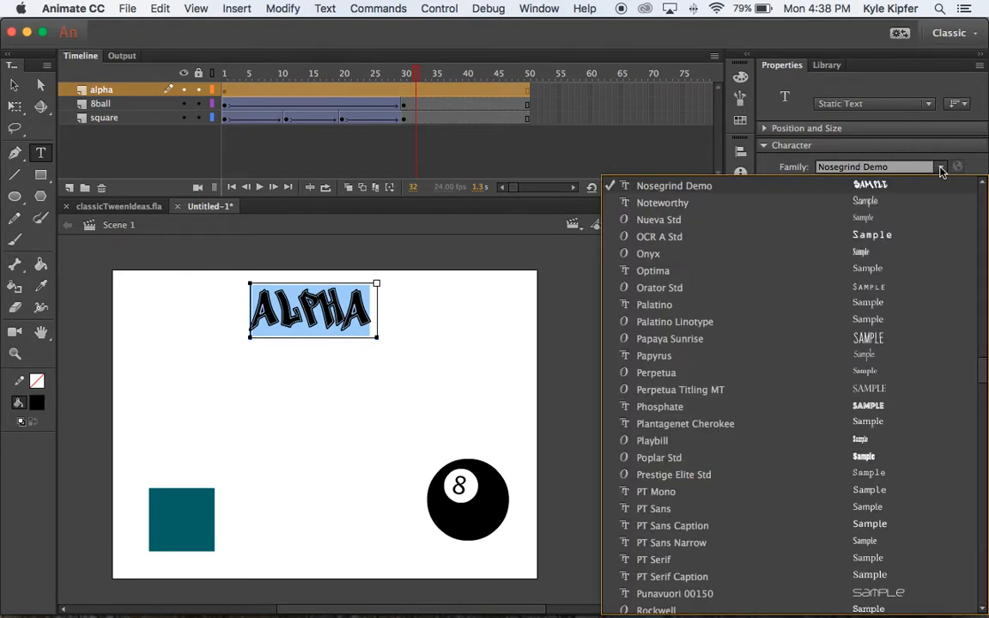
mouse_move(863, 302)
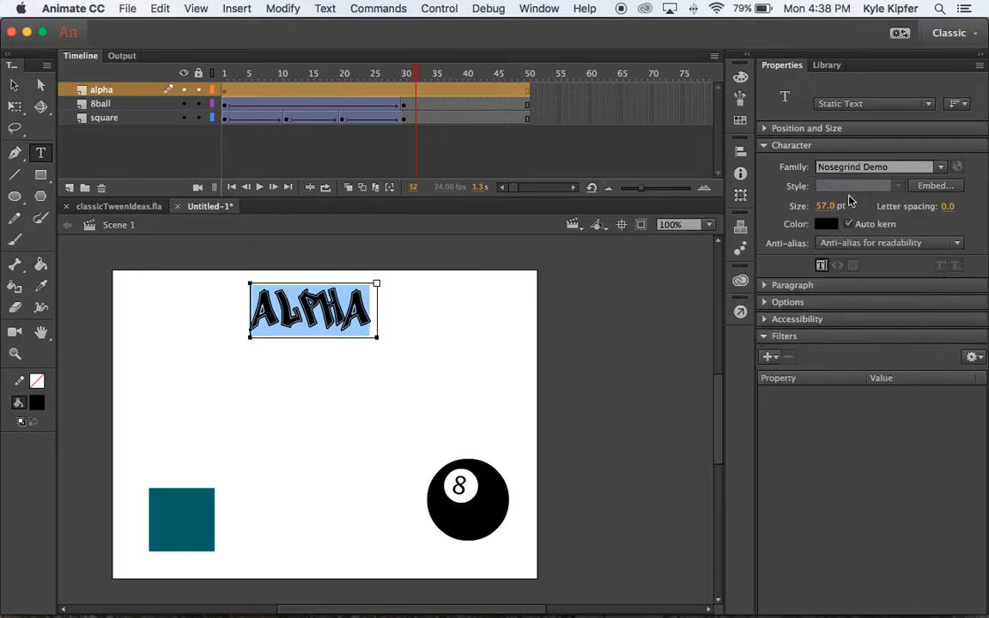
Step: Recolour the ALPHA text to a lavender-blue swatch
left_click(14, 85)
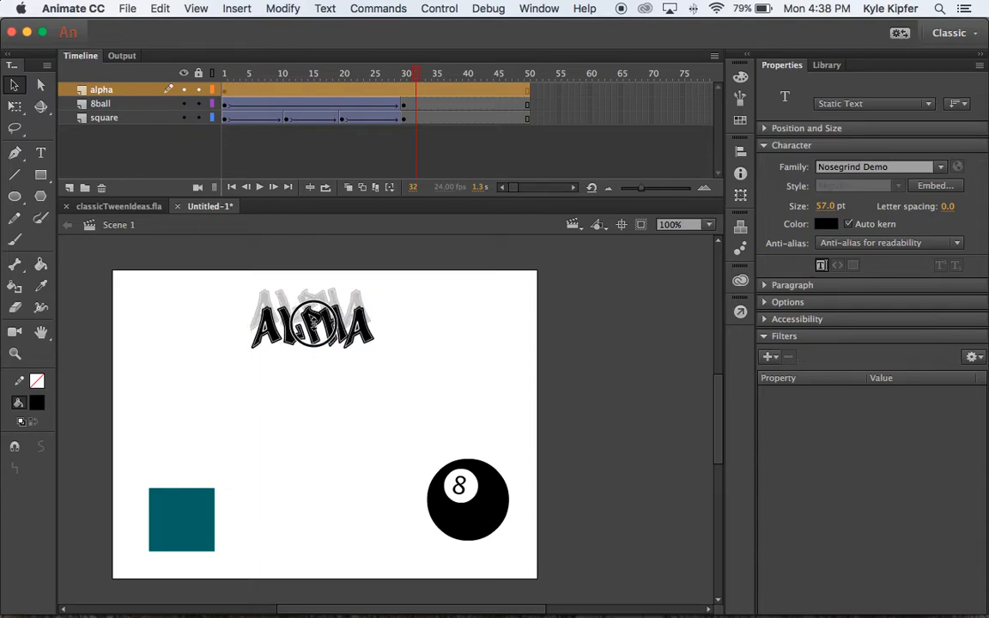
left_click(826, 224)
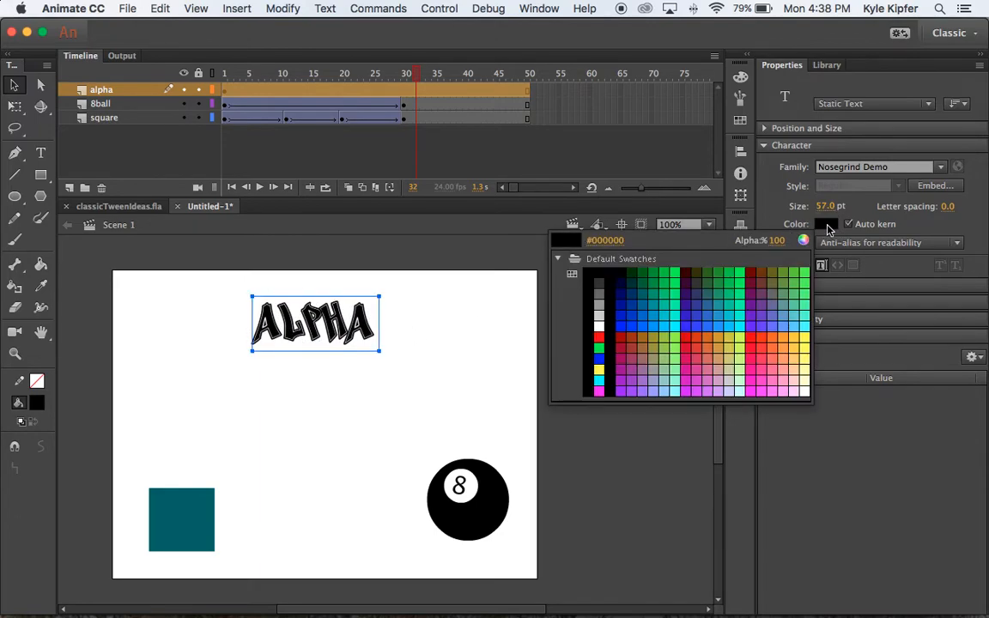
left_click(789, 319)
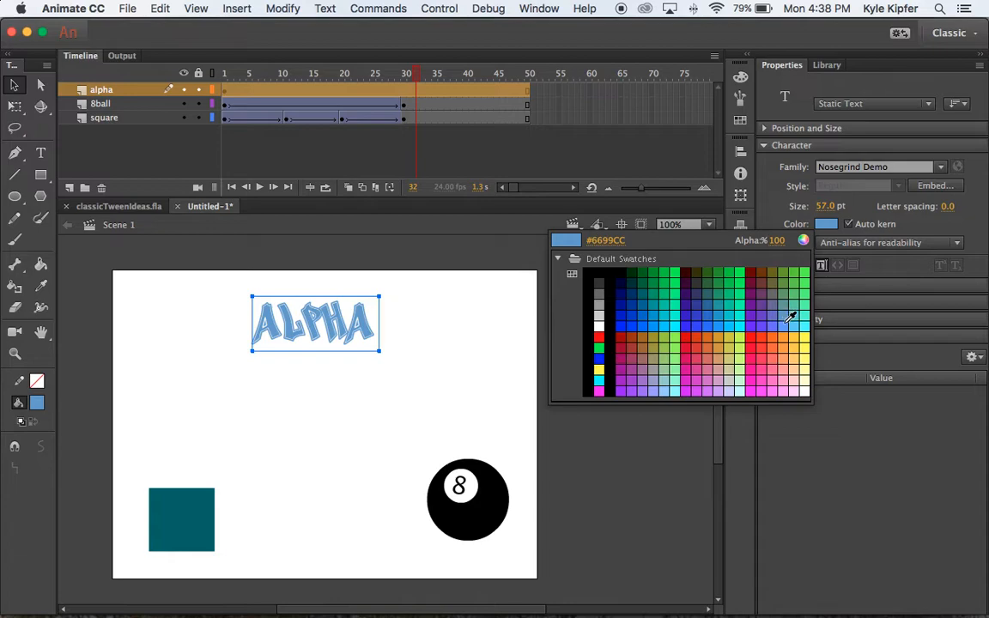
left_click(751, 322)
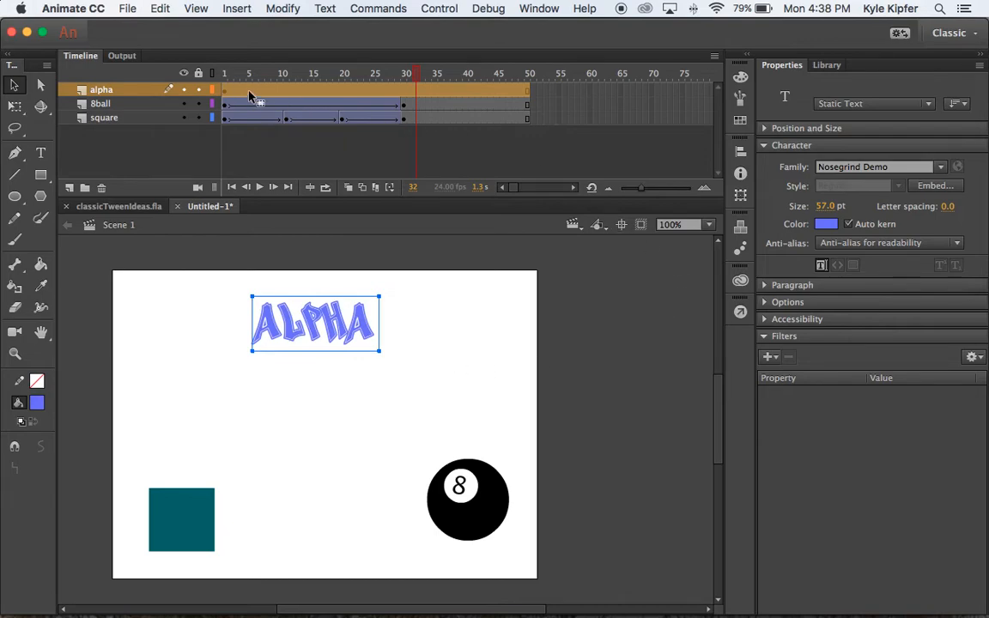
Step: Add alpha-layer keyframes around frames 15 and 30 and scrub the scene
left_click(262, 73)
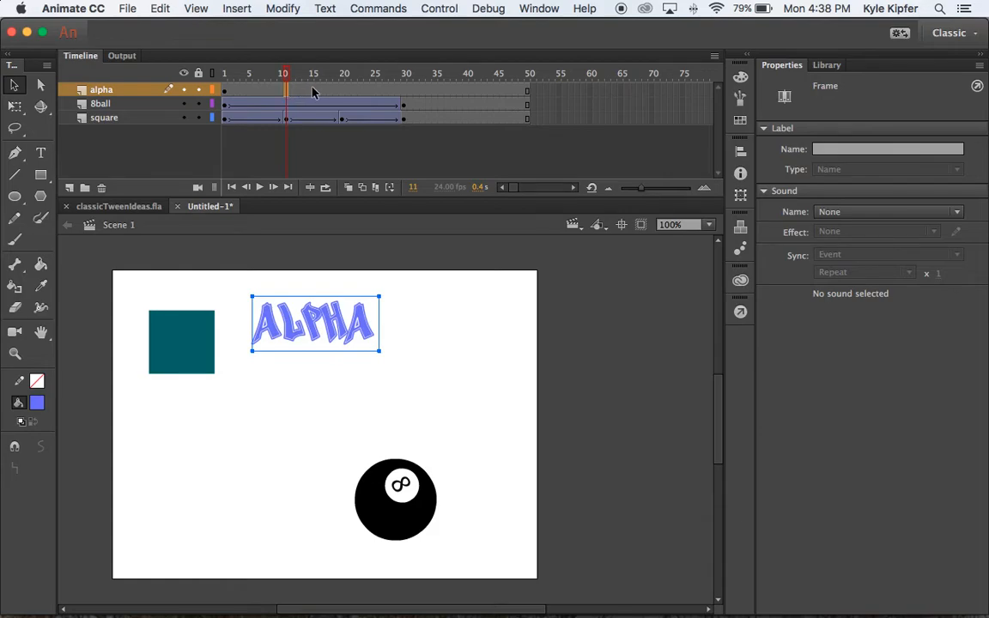
mouse_move(291, 92)
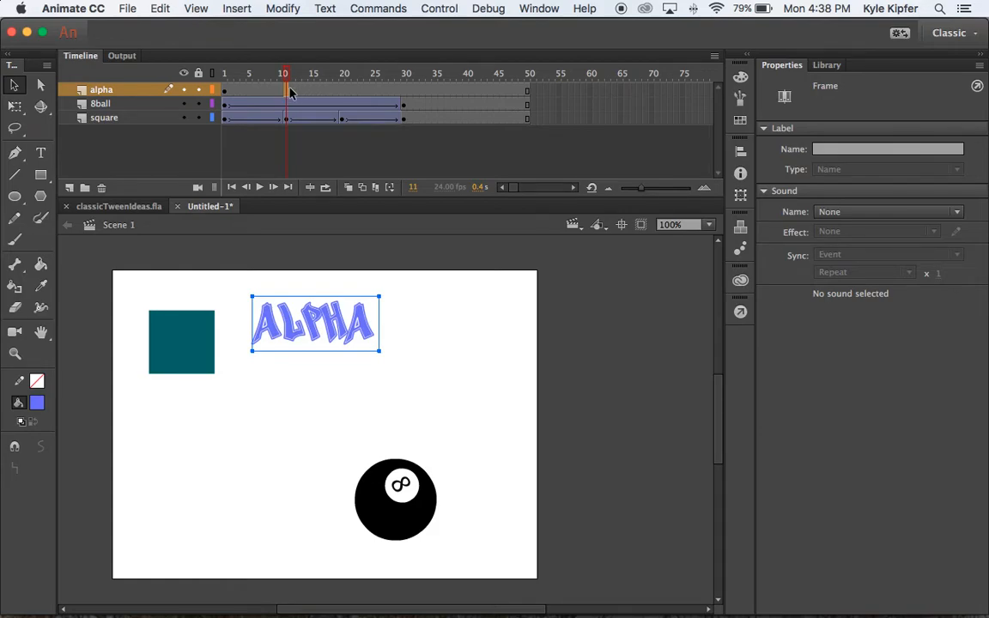
mouse_move(292, 94)
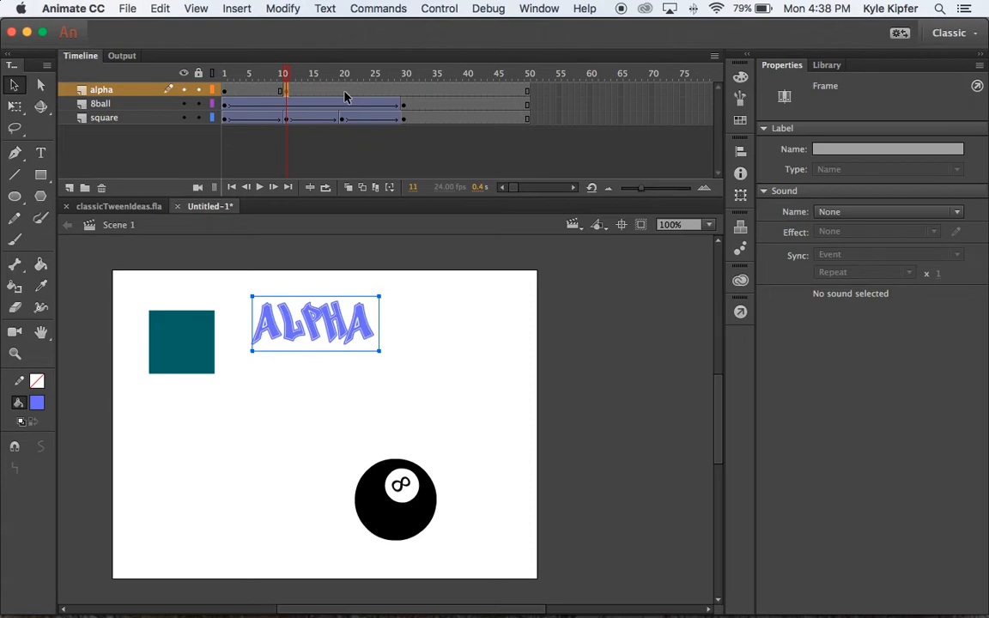
mouse_move(295, 96)
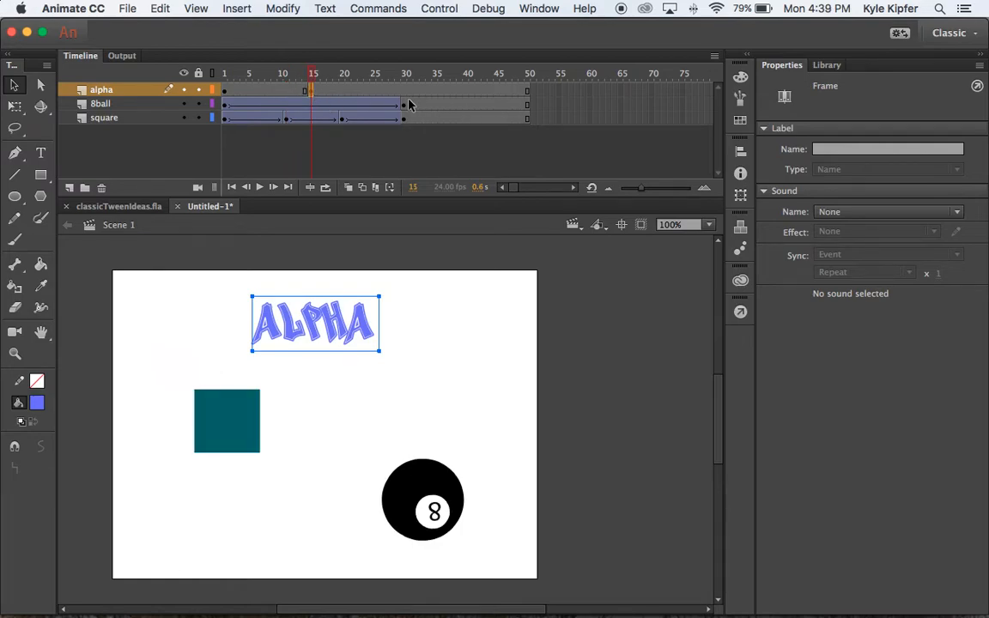
left_click(405, 73)
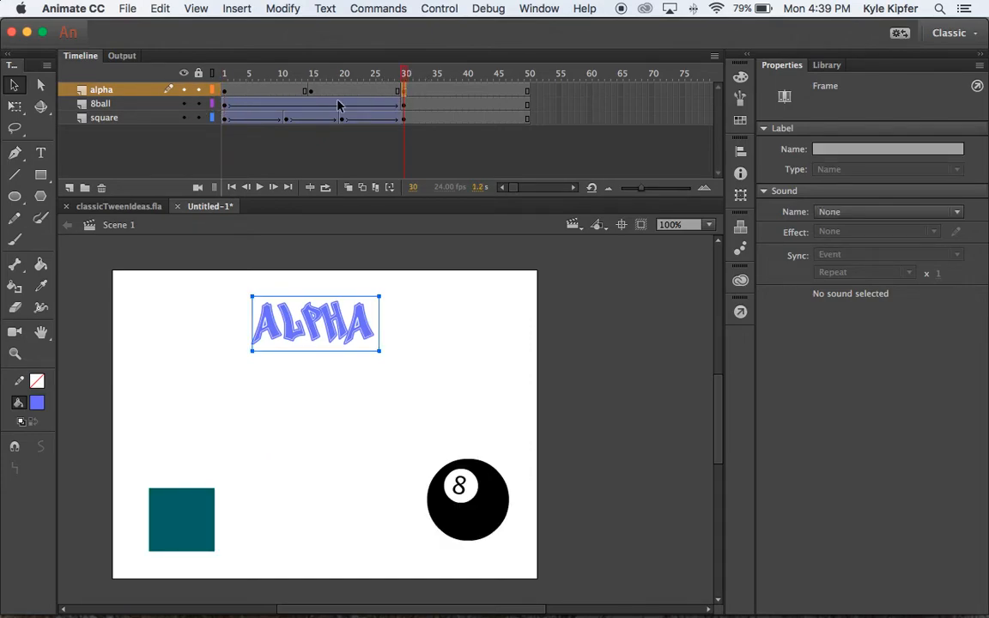
left_click(225, 73)
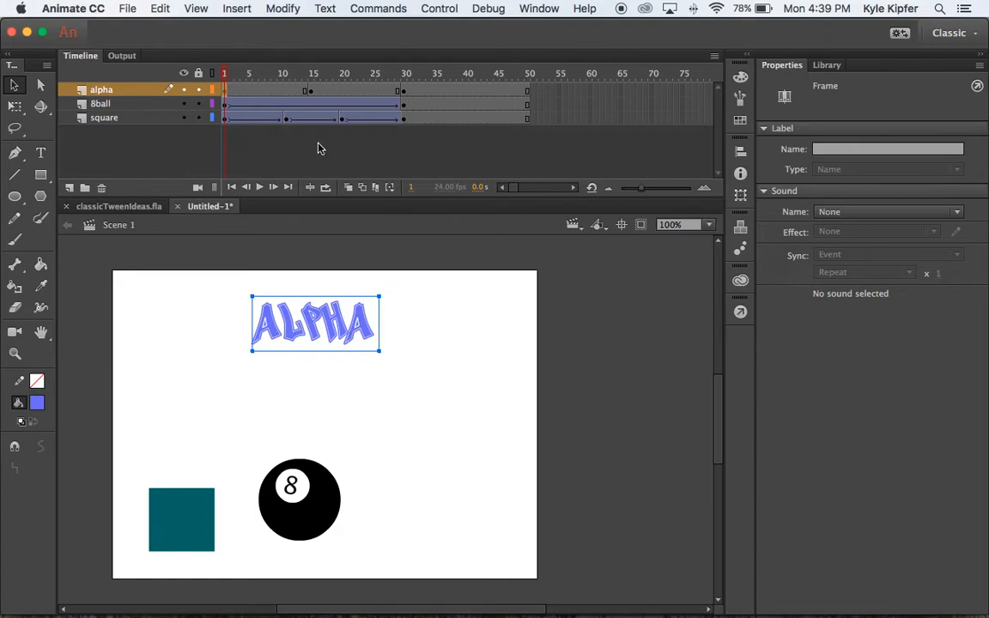
left_click(312, 73)
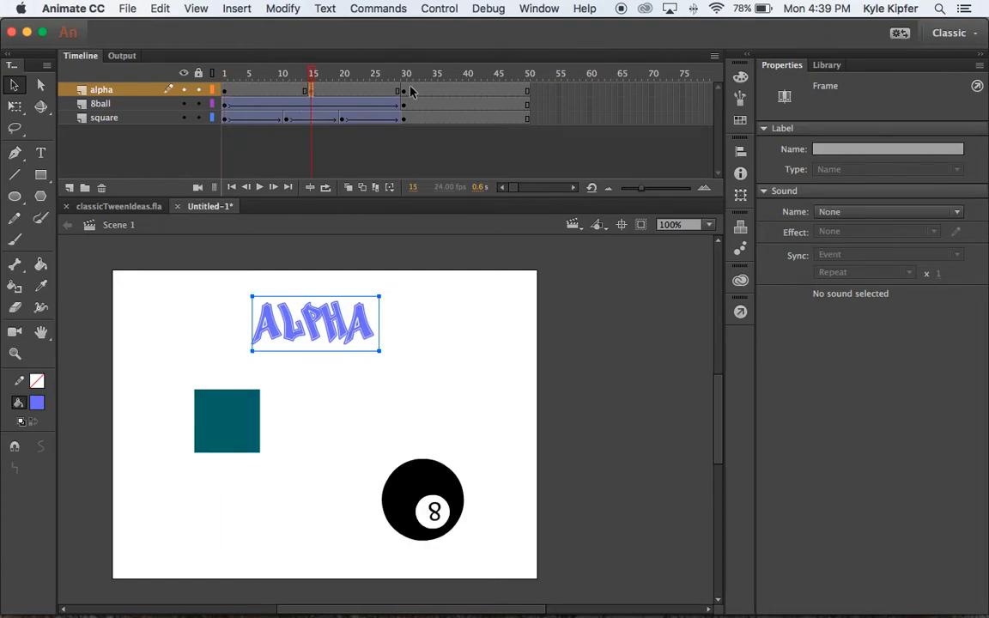
left_click(406, 73)
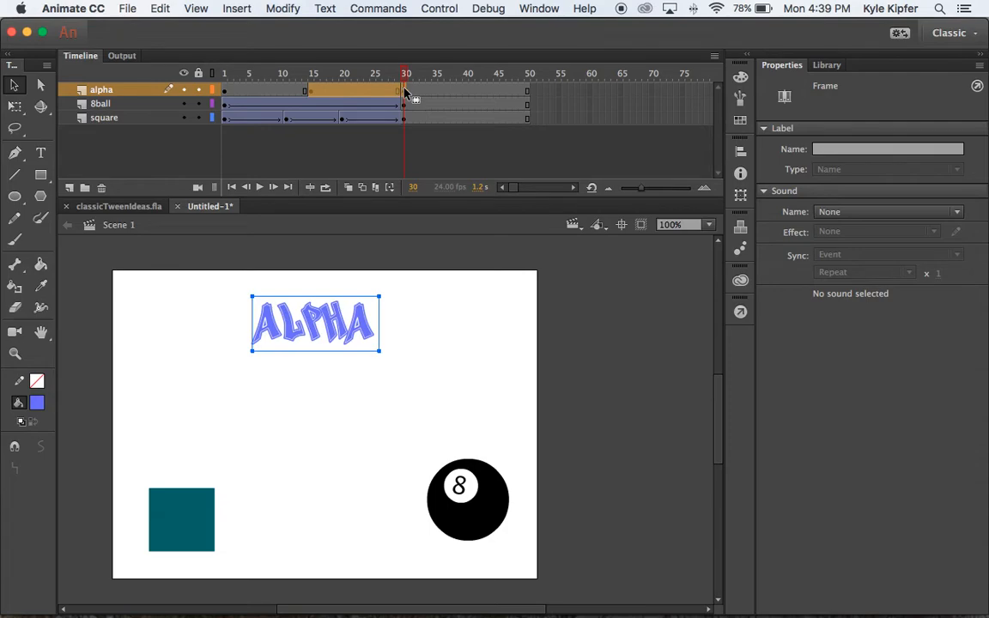
Step: Remove the extra alpha-layer frames and select the ALPHA text on stage
right_click(405, 101)
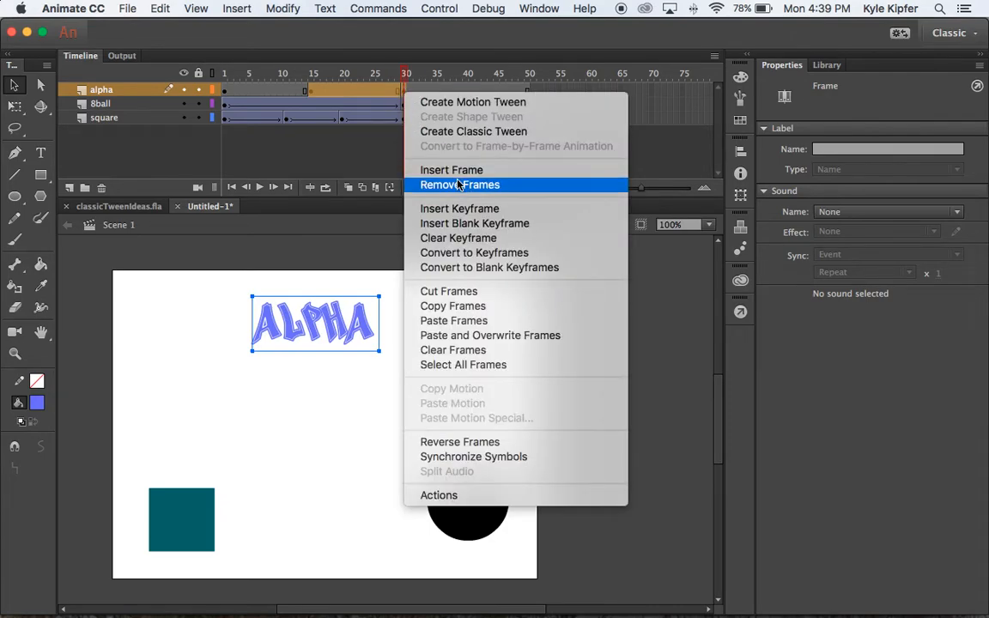
left_click(460, 185)
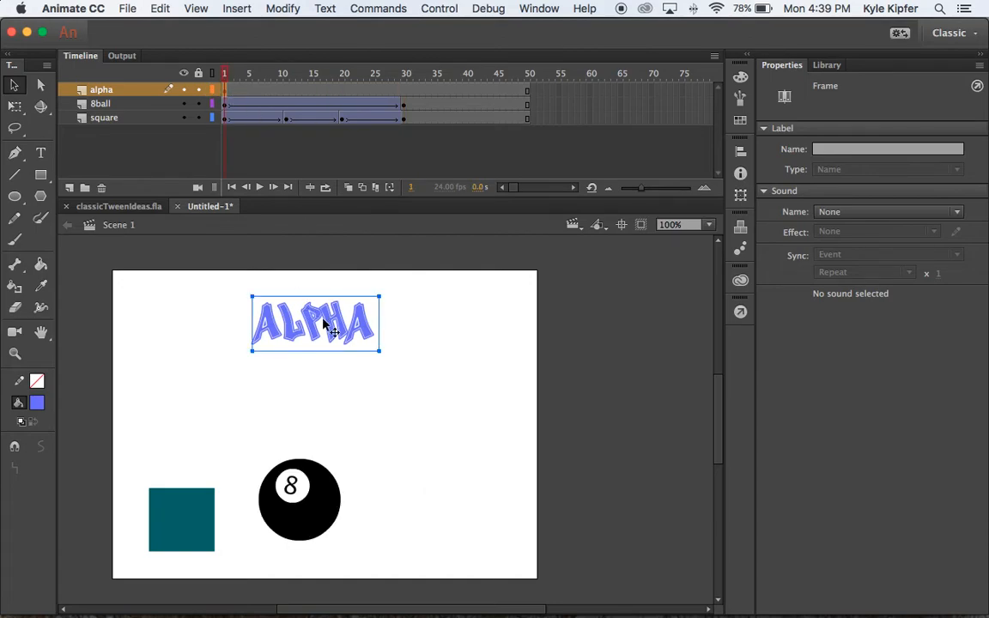
left_click(339, 324)
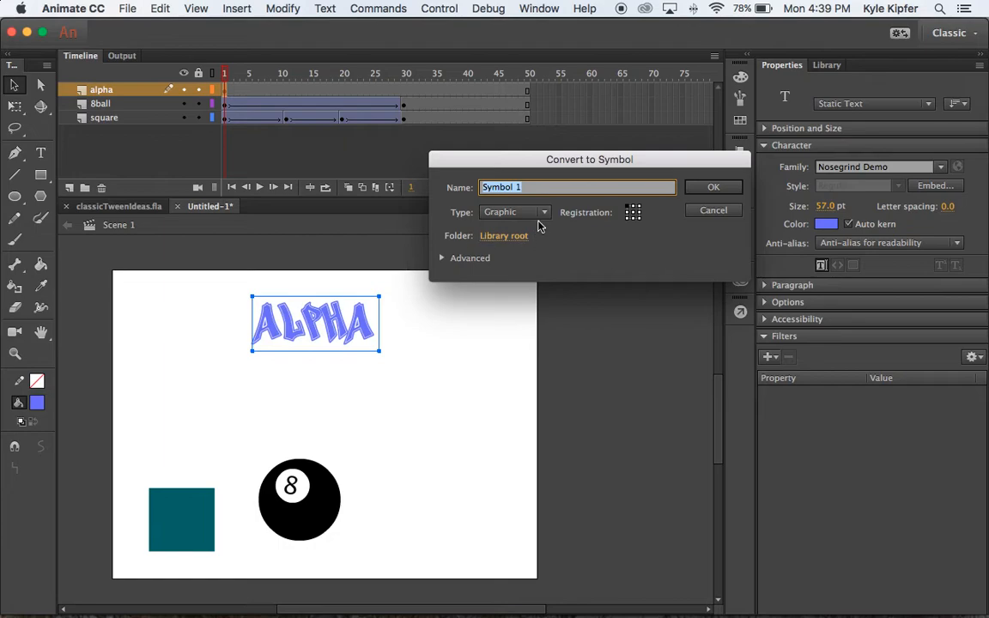
Step: Name the symbol 'alpha', keep it Graphic, and confirm the conversion
type("a")
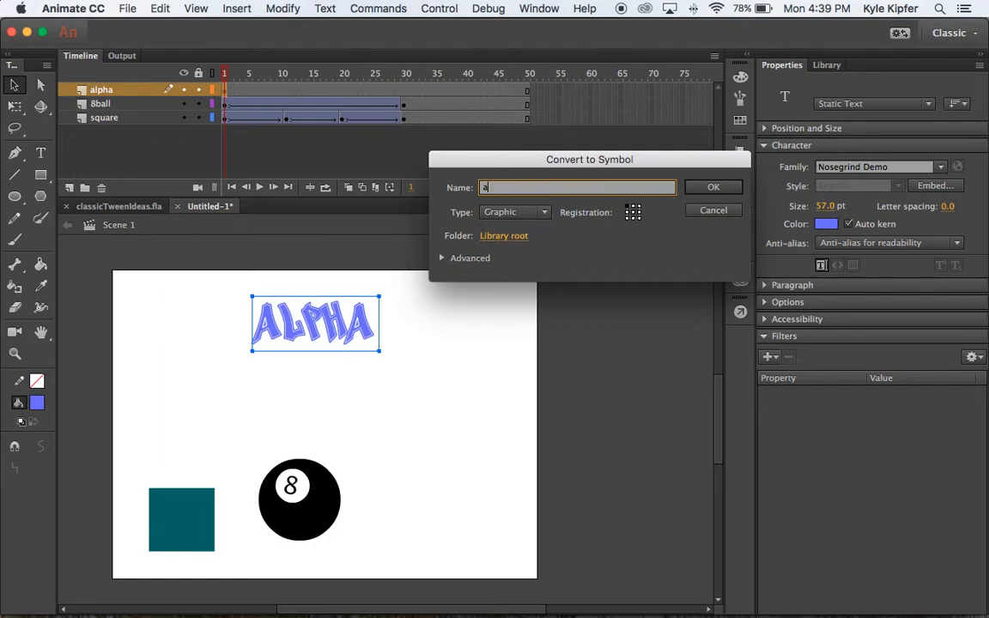
left_click(713, 187)
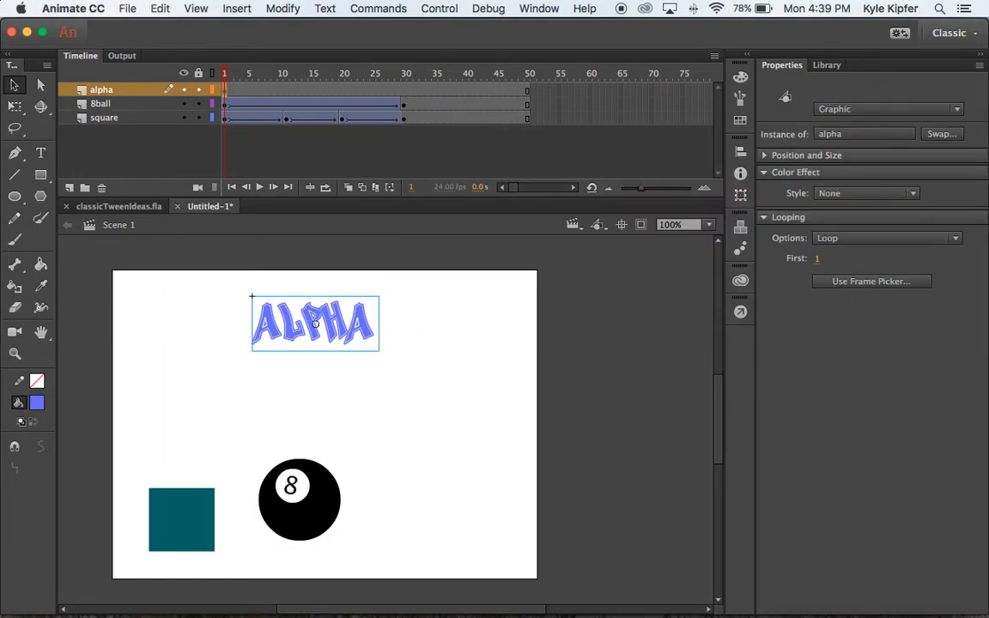
mouse_move(358, 382)
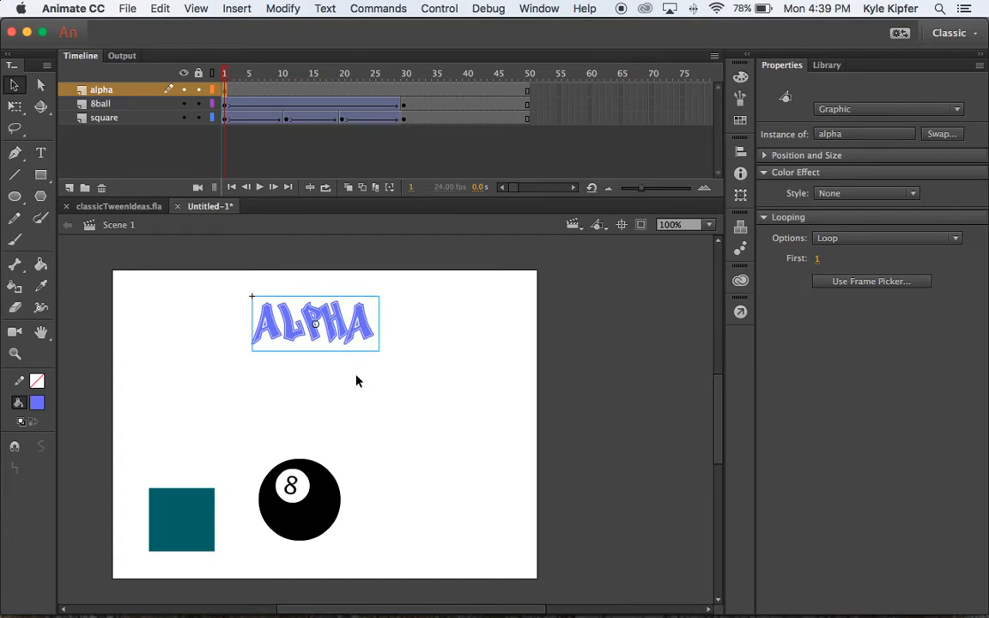
left_click(326, 90)
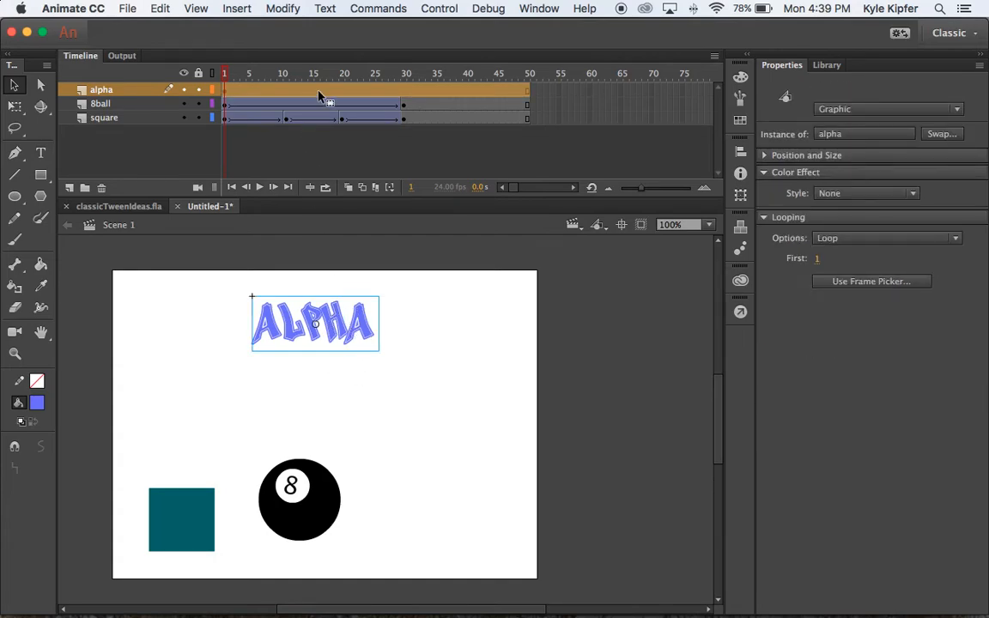
Step: Add classic tweens across the alpha layer's keyframes, then return to frame 1
left_click(313, 73)
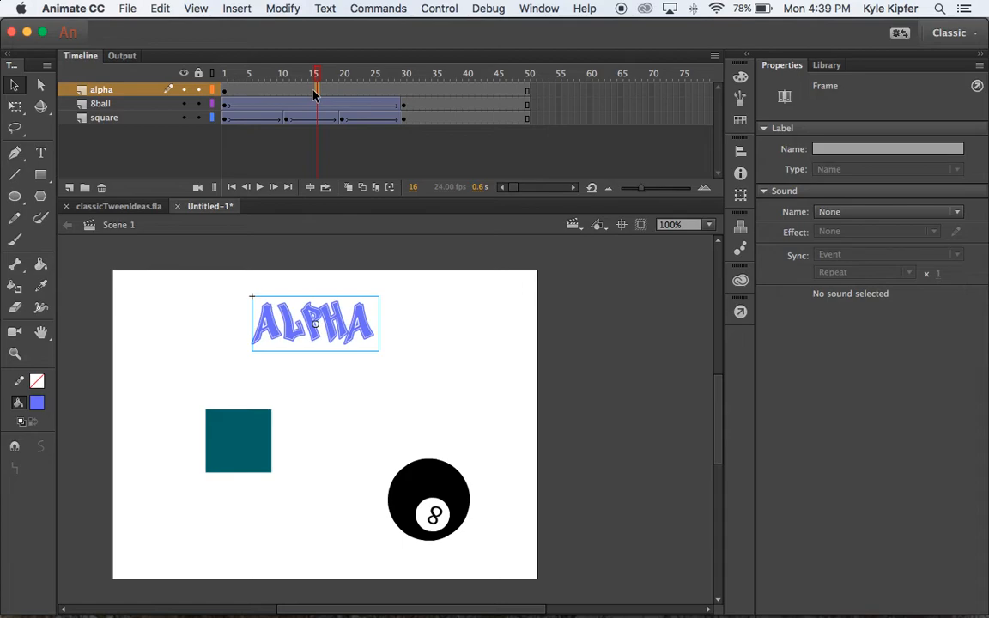
mouse_move(403, 95)
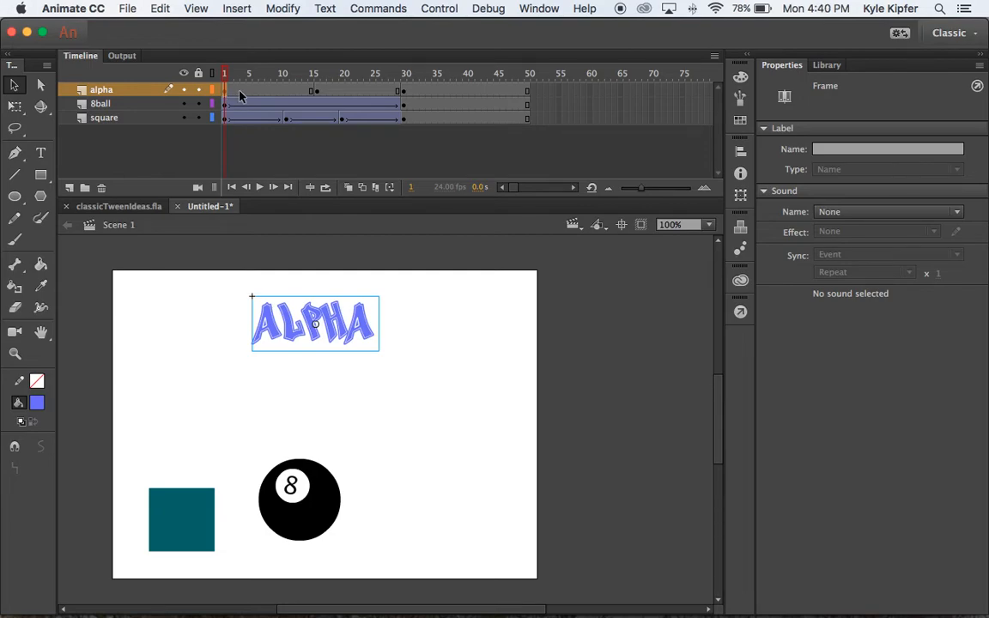
right_click(249, 90)
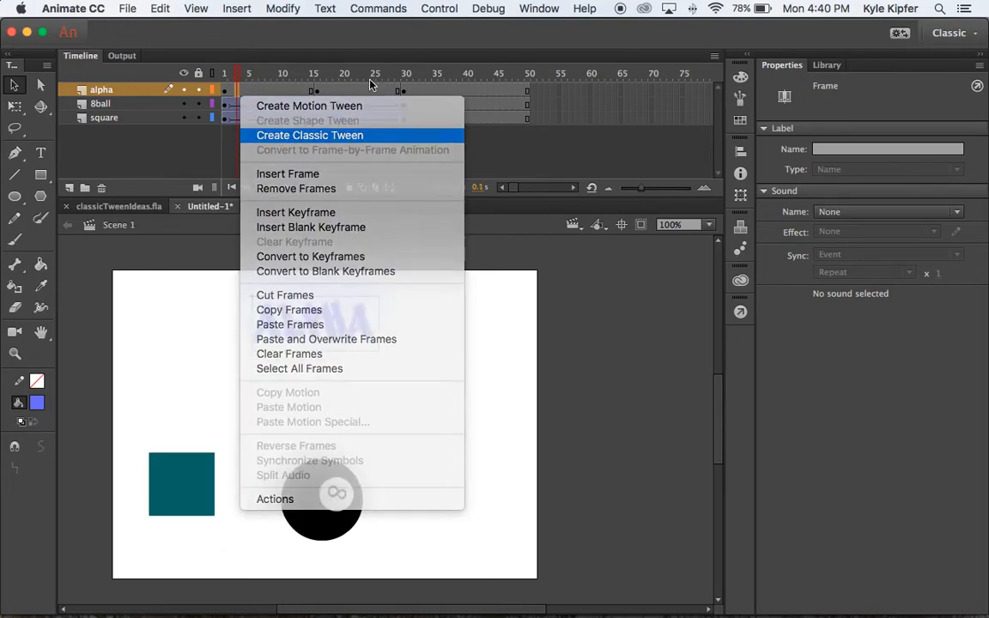
left_click(309, 134)
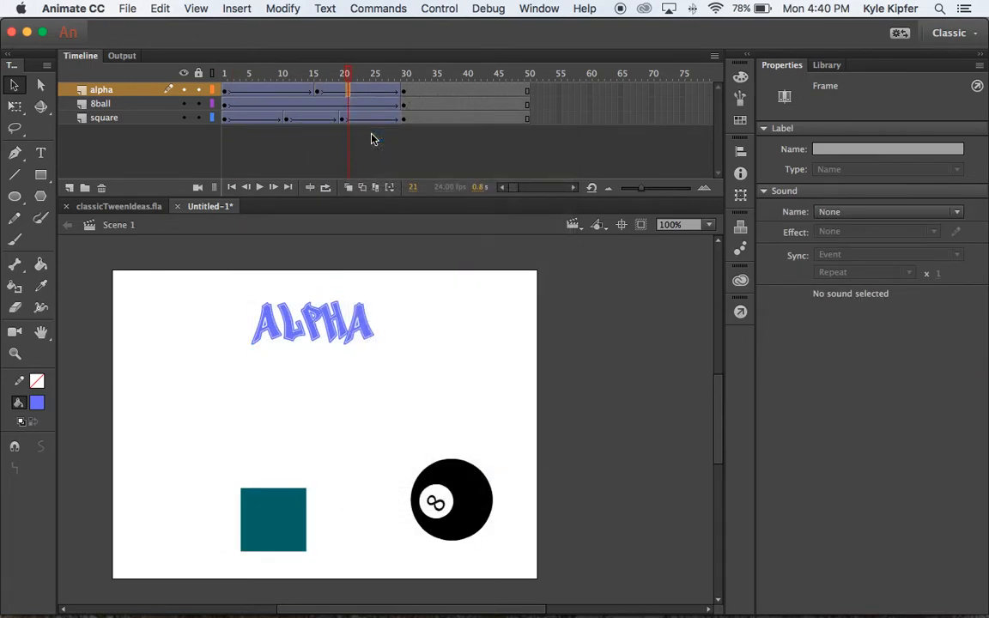
left_click(249, 90)
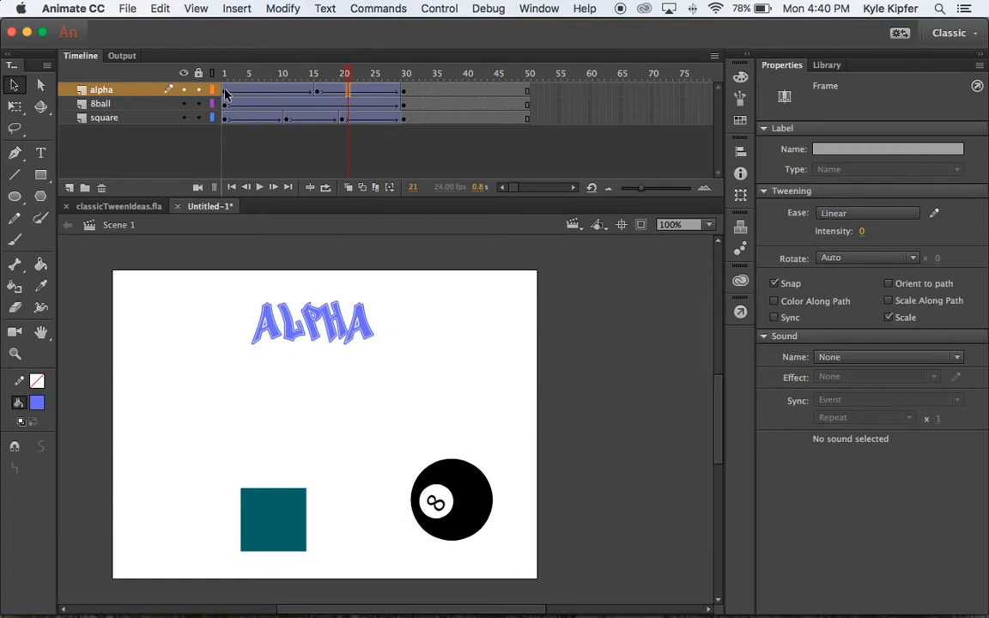
left_click(224, 73)
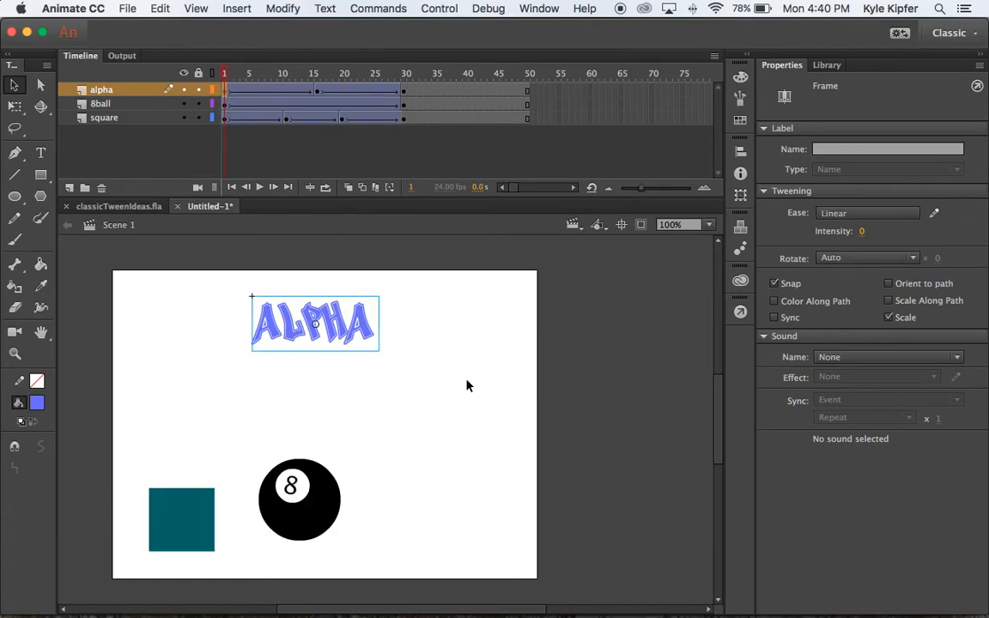
Step: Set the ALPHA text's Color Effect to Alpha at about 30% on frame 1
left_click(316, 324)
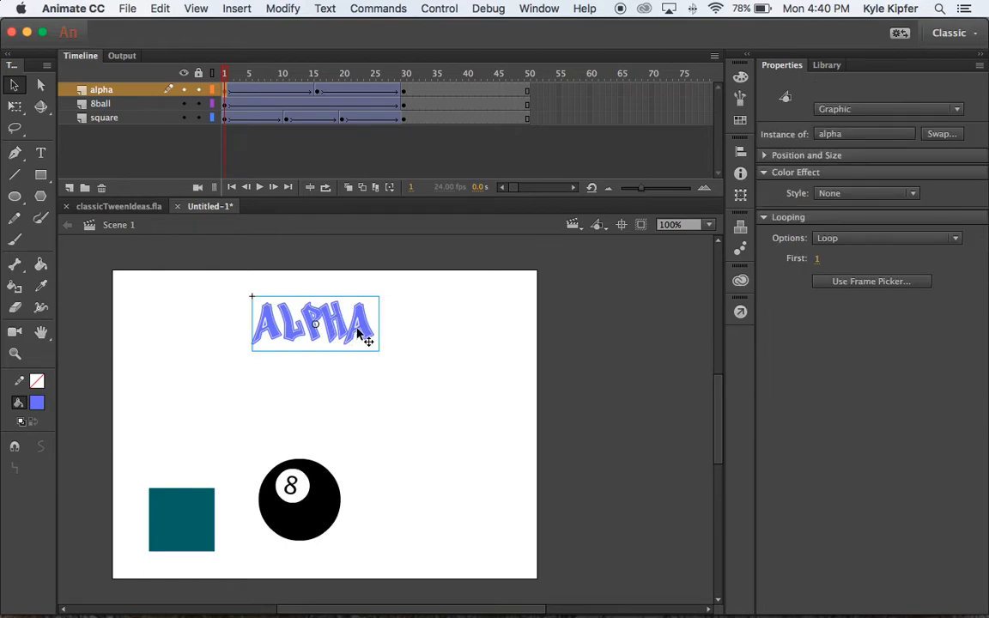
mouse_move(359, 338)
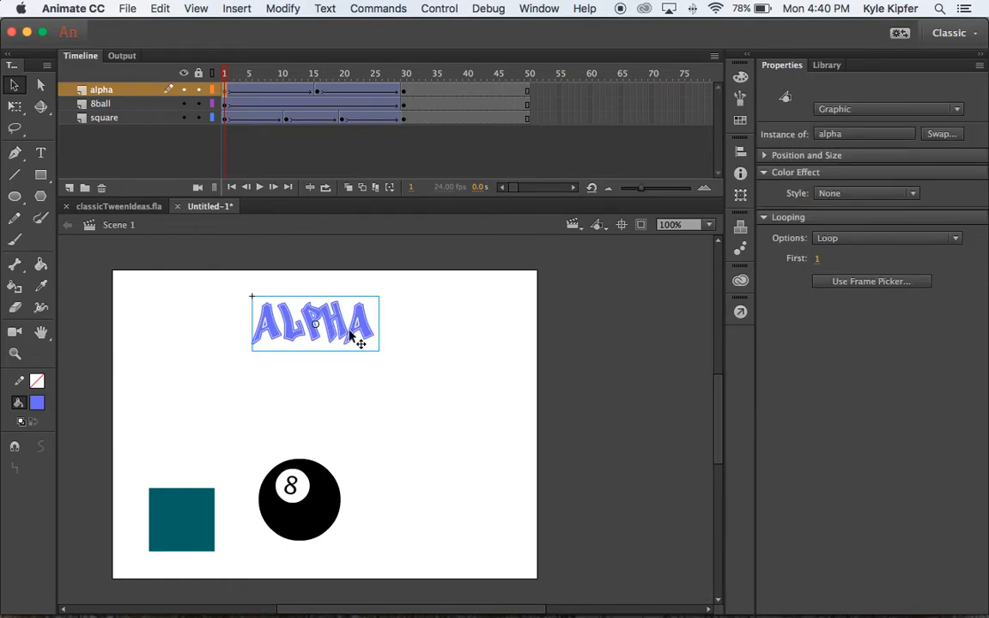
mouse_move(915, 192)
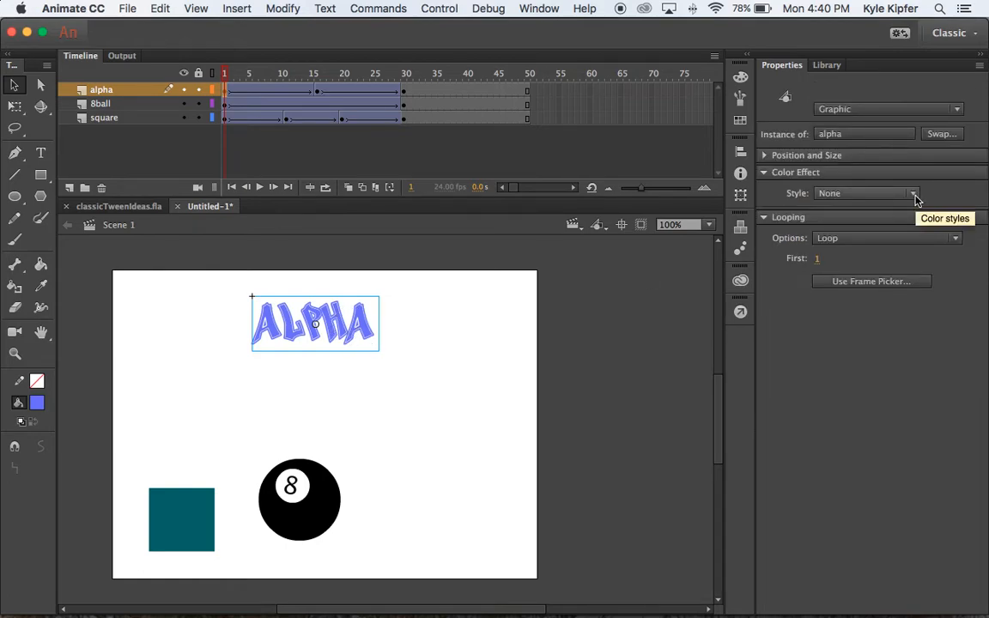
left_click(913, 193)
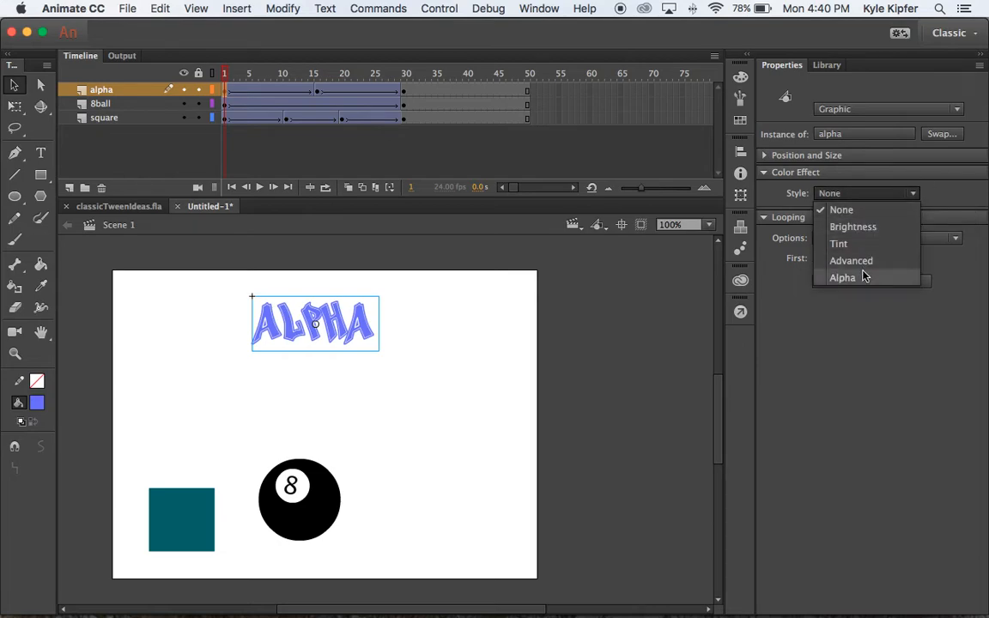
left_click(842, 276)
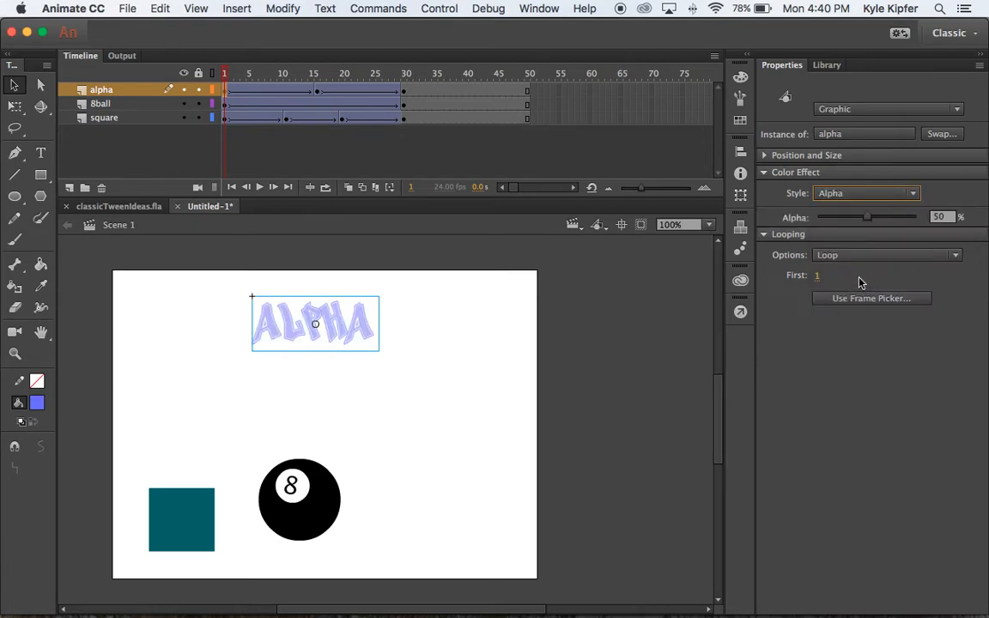
left_click_drag(869, 218, 841, 217)
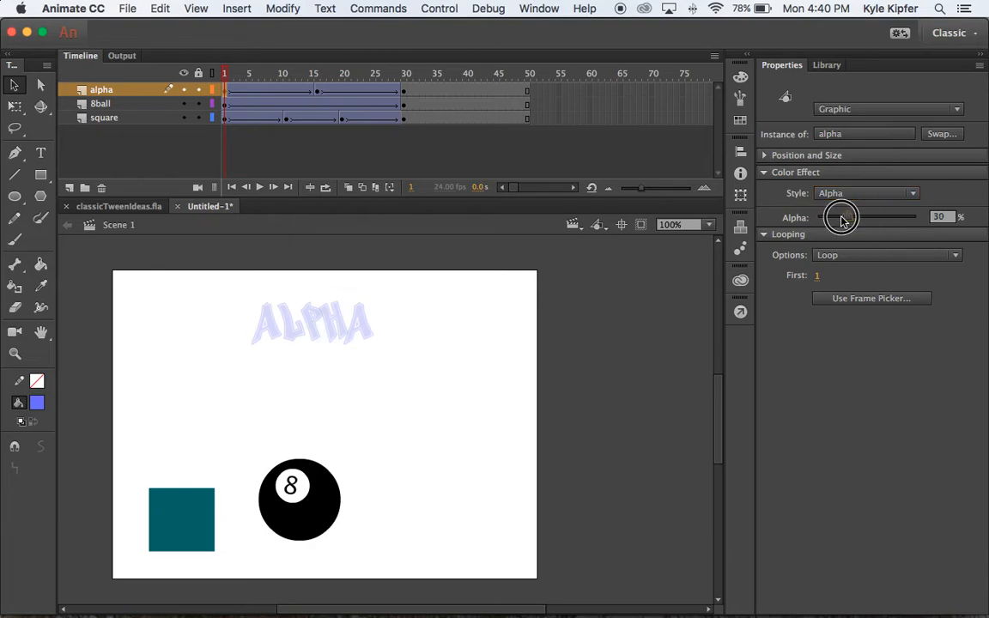
left_click_drag(841, 216, 816, 216)
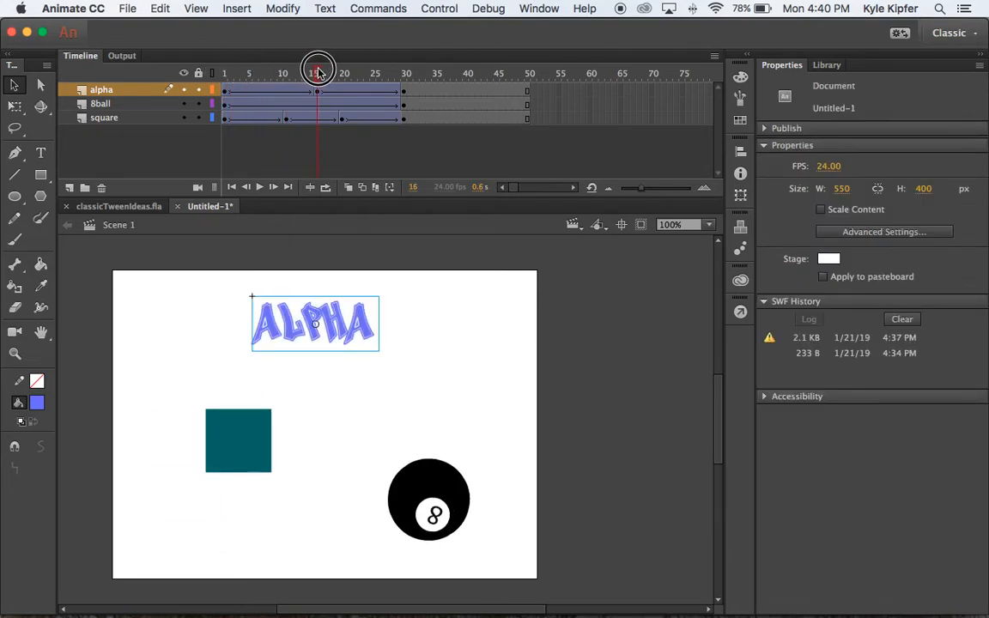
Step: Make the ALPHA text fully transparent, Alpha 0%, at frame 30
left_click(318, 90)
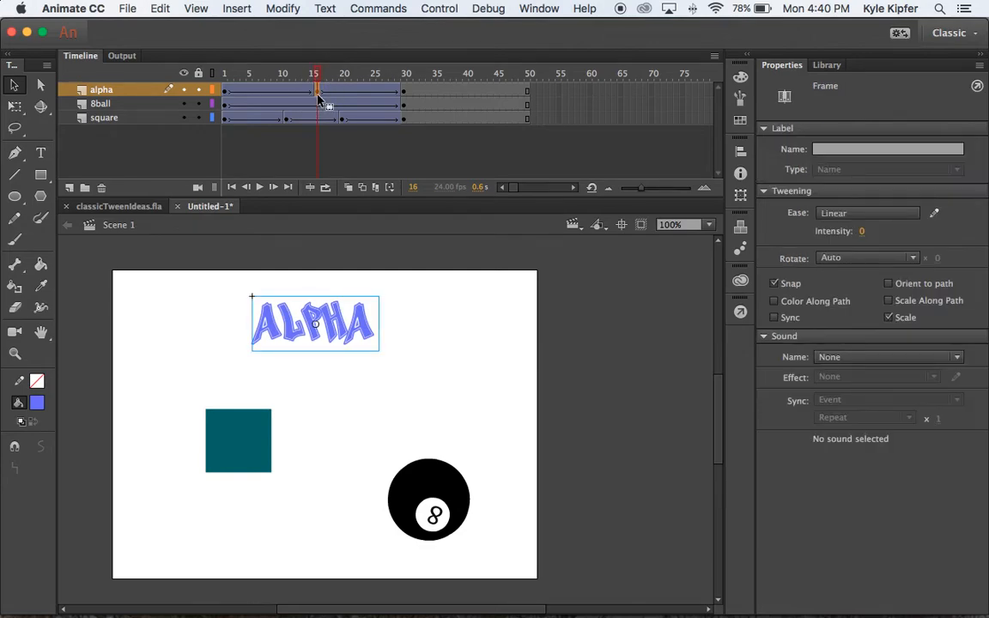
left_click(406, 73)
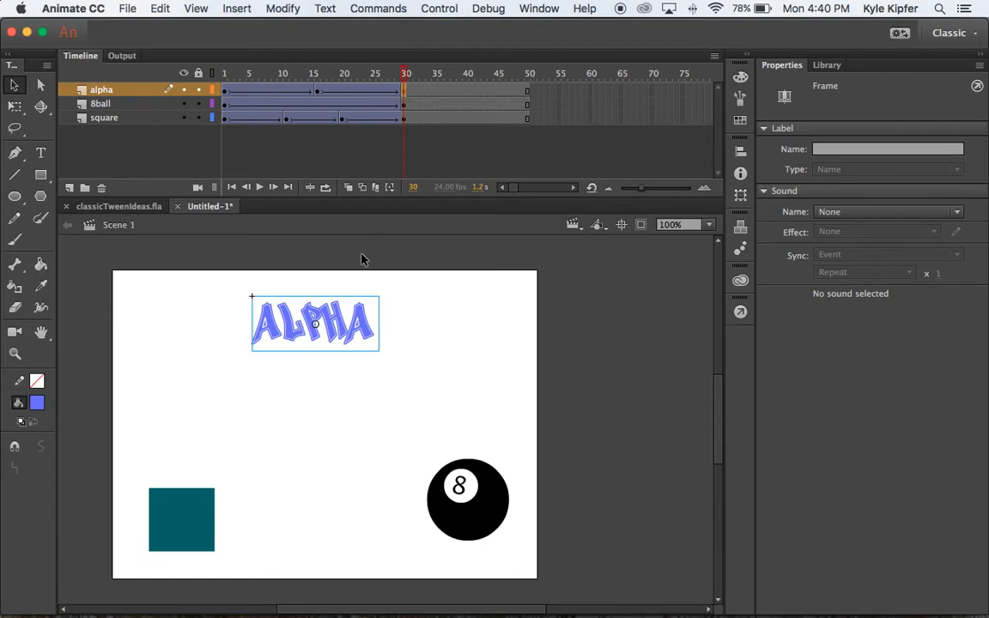
left_click(314, 324)
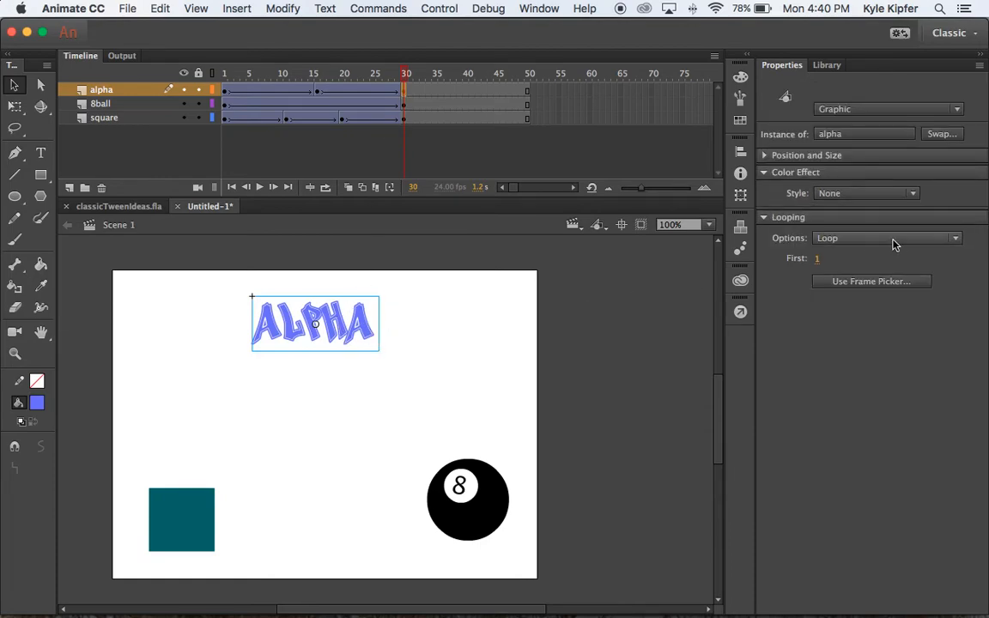
left_click(866, 192)
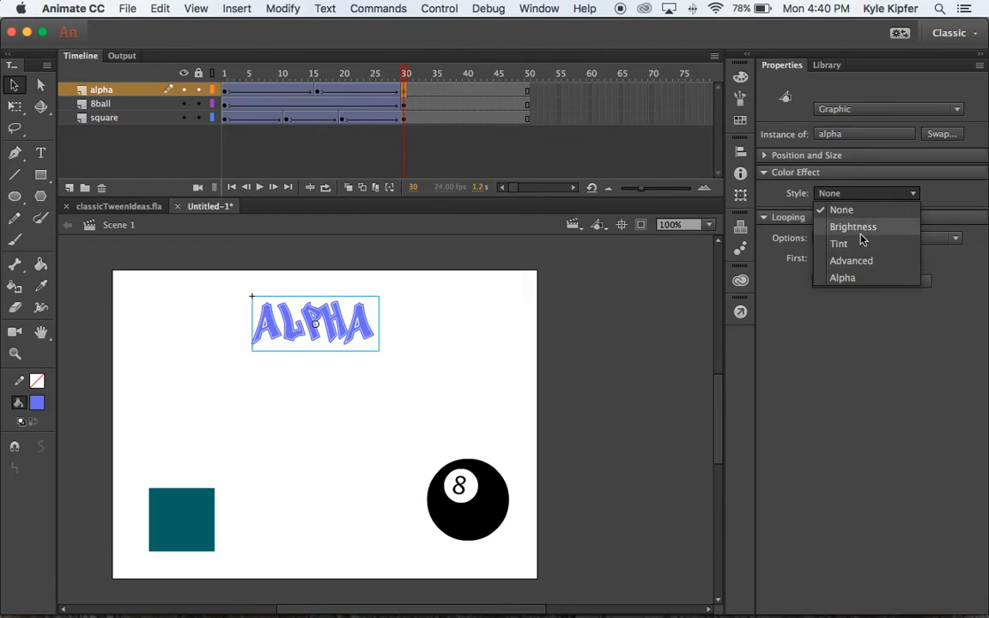
left_click(842, 277)
type("0")
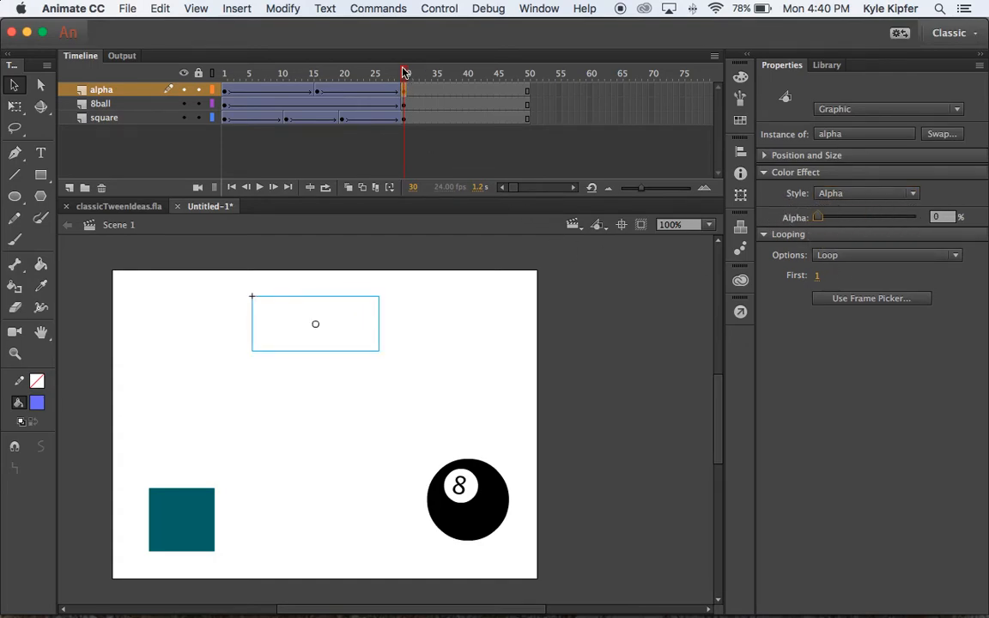
left_click_drag(405, 57, 368, 57)
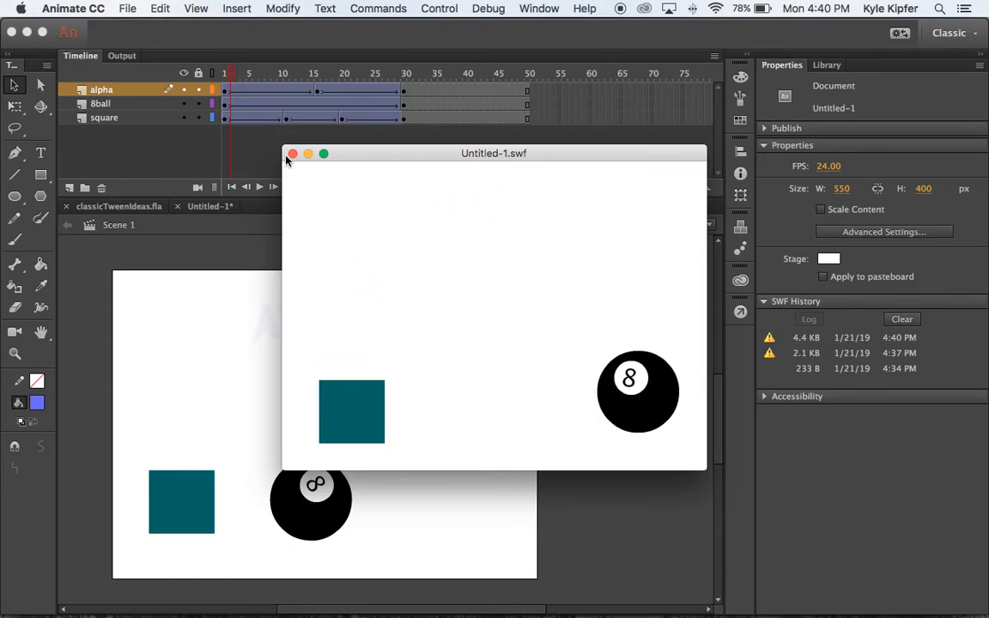
left_click(293, 154)
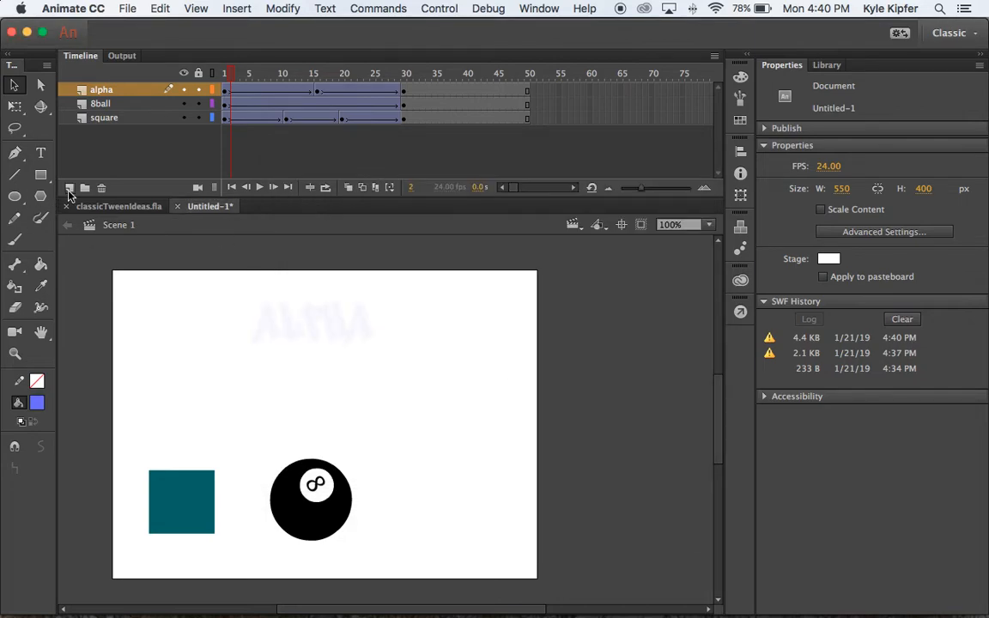
Step: Add a new layer named 'star' and choose the PolyStar Tool
left_click(70, 188)
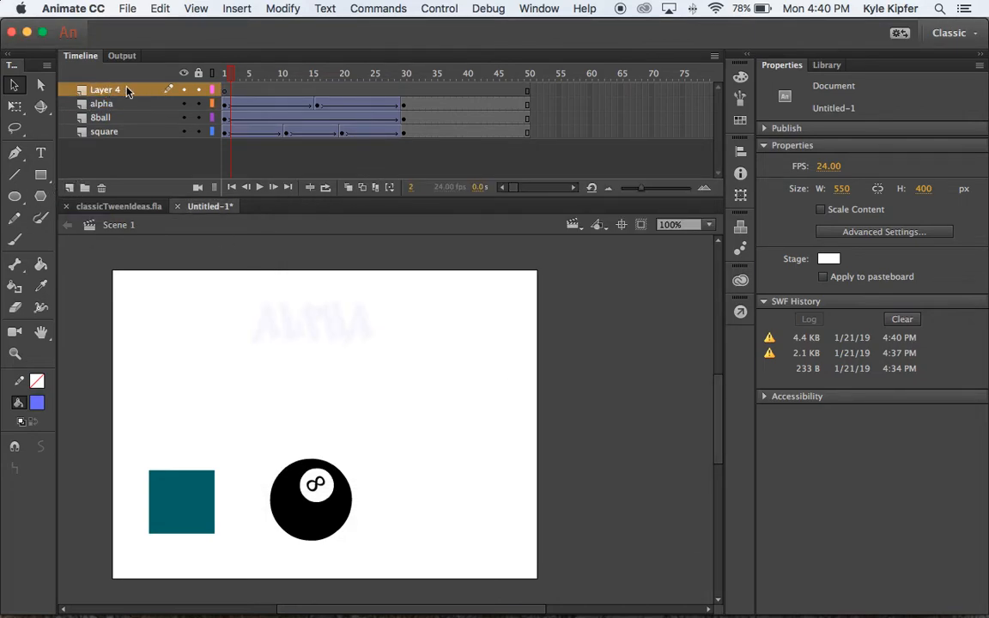
double_click(105, 89)
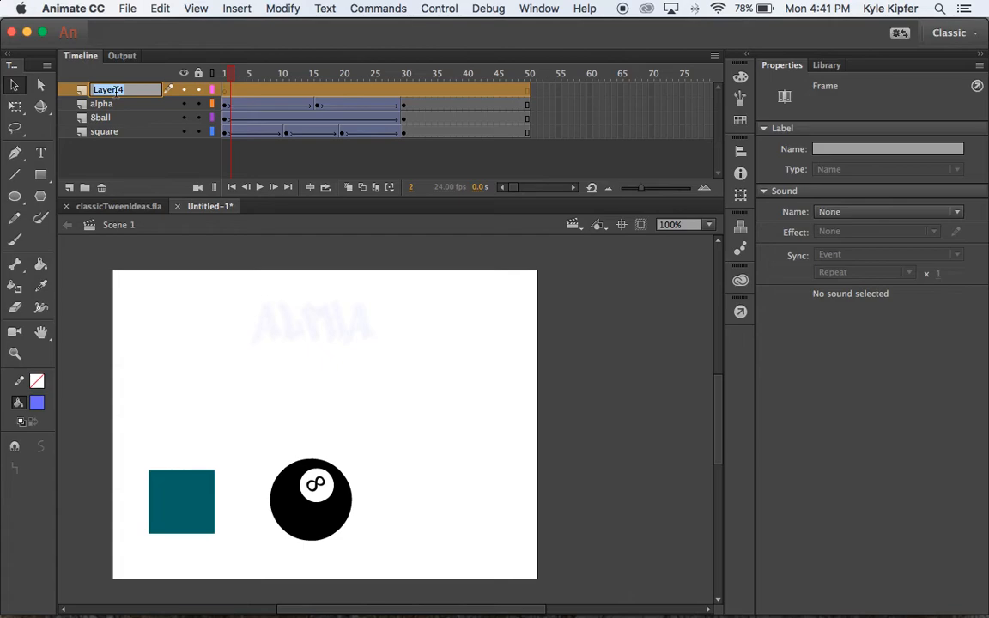
type("star")
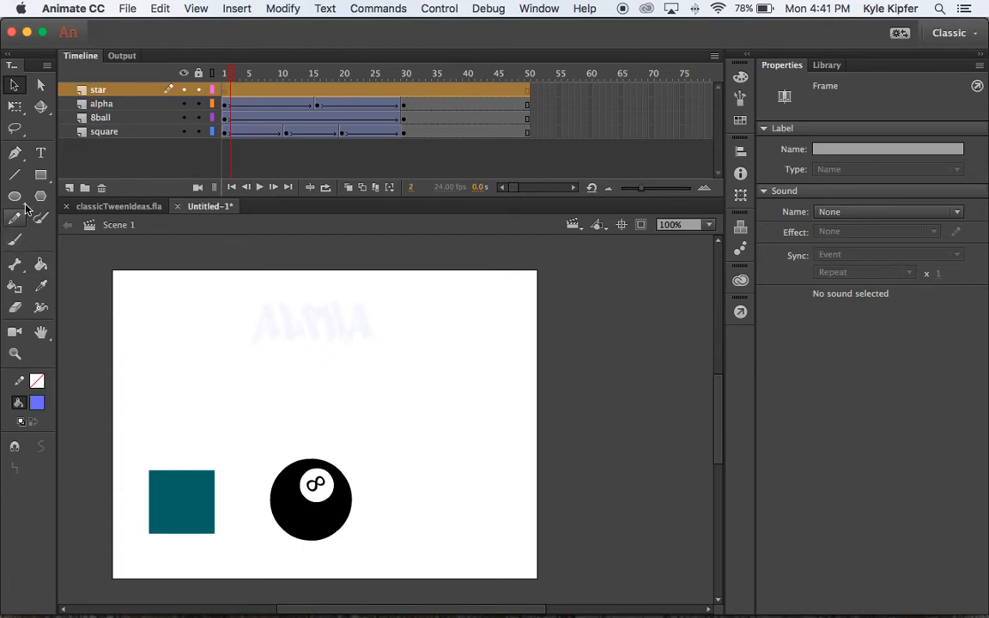
left_click(41, 197)
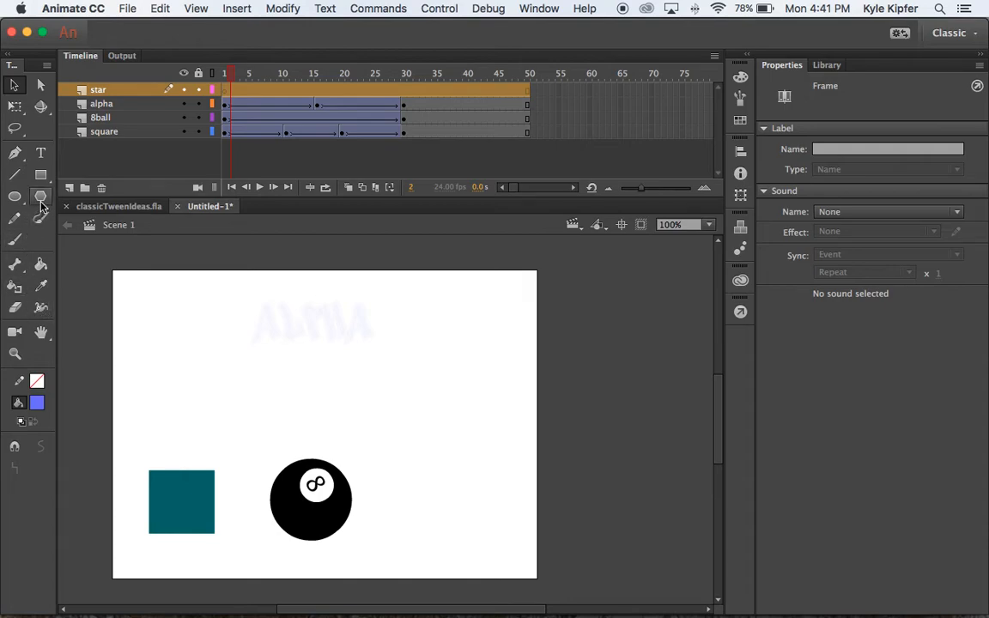
left_click(40, 198)
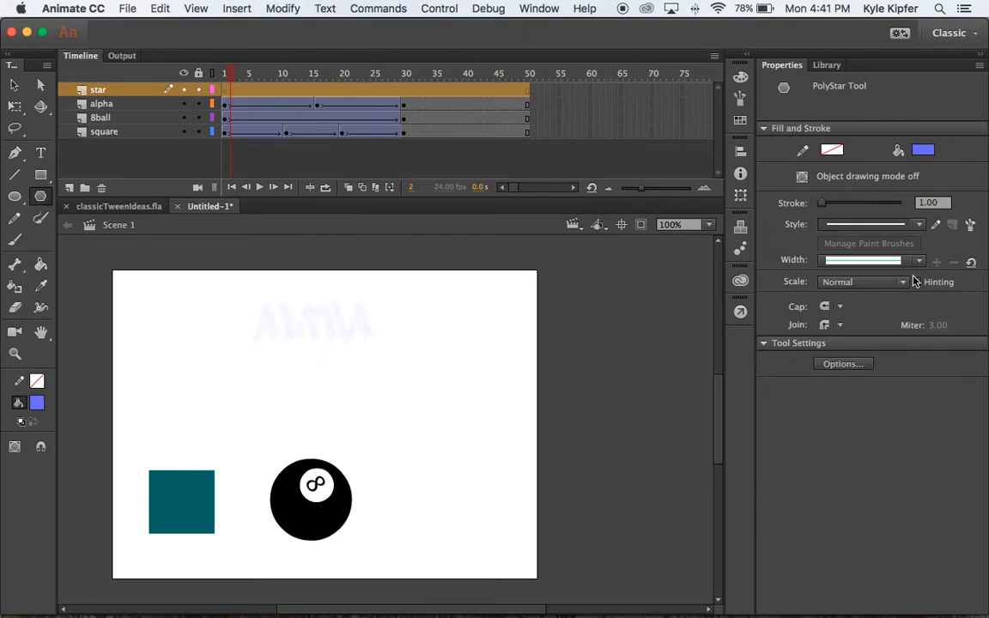
Step: Set the PolyStar tool options to the star style with 7 sides
left_click(842, 364)
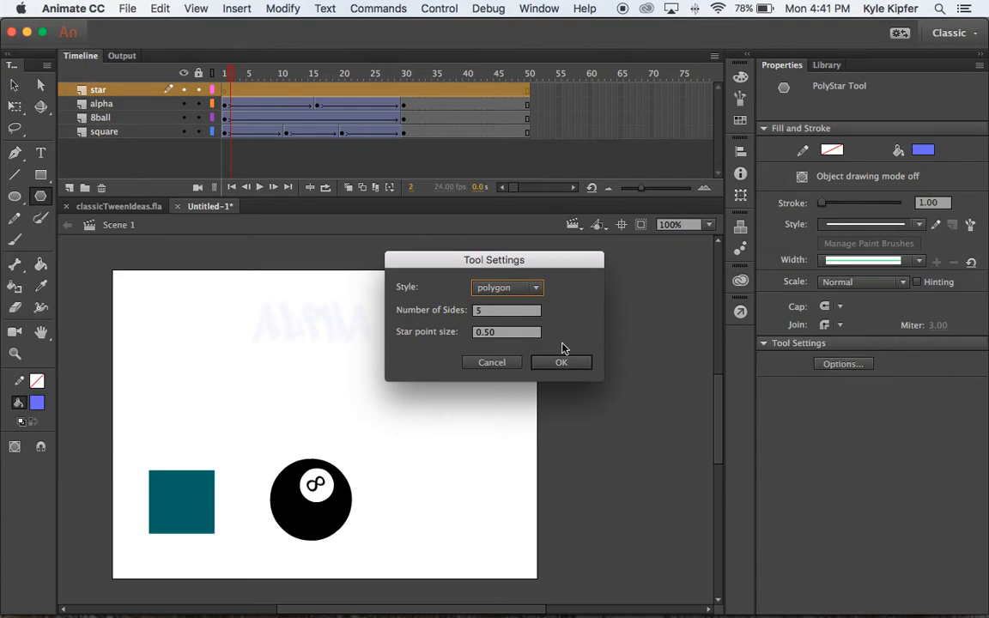
left_click(508, 287)
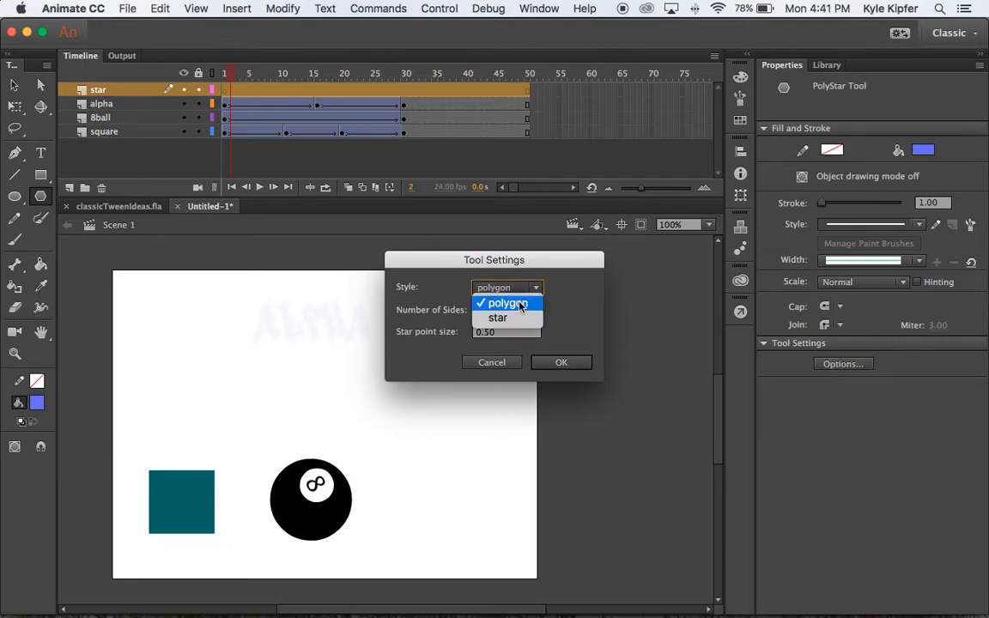
left_click(497, 318)
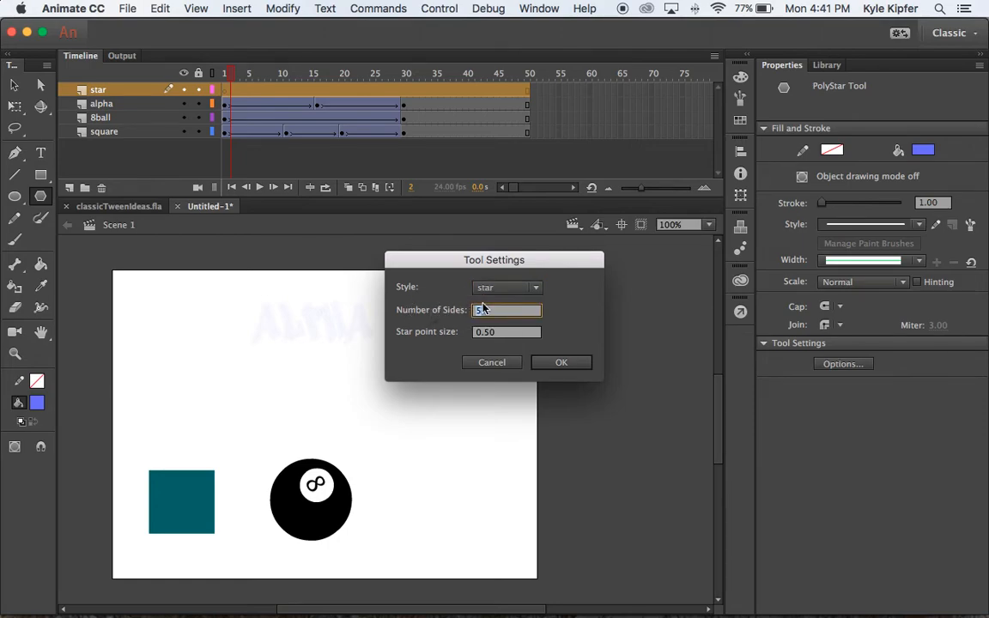
type("7")
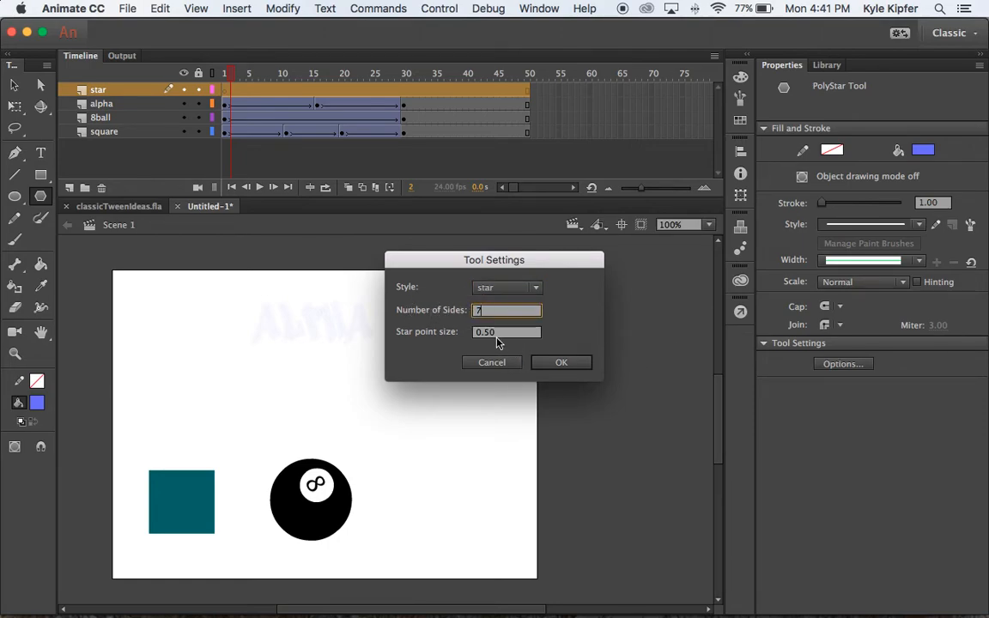
left_click(561, 362)
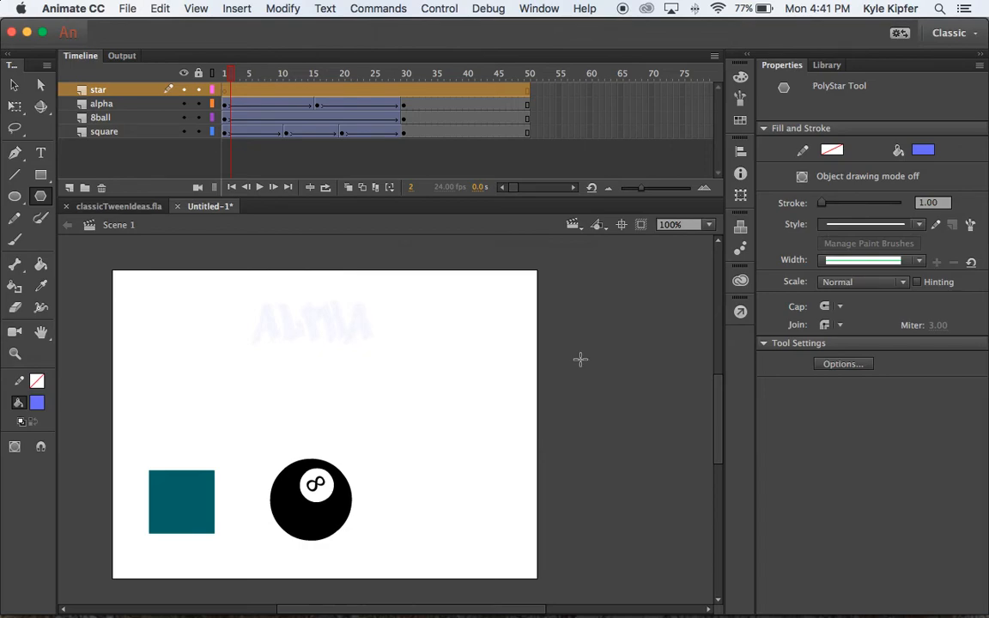
mouse_move(387, 332)
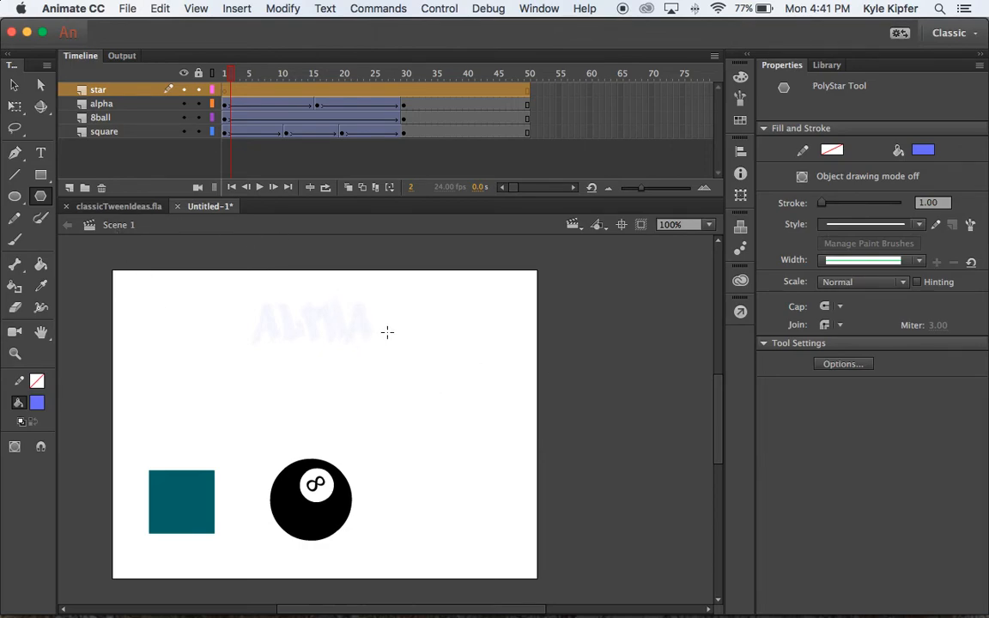
mouse_move(395, 329)
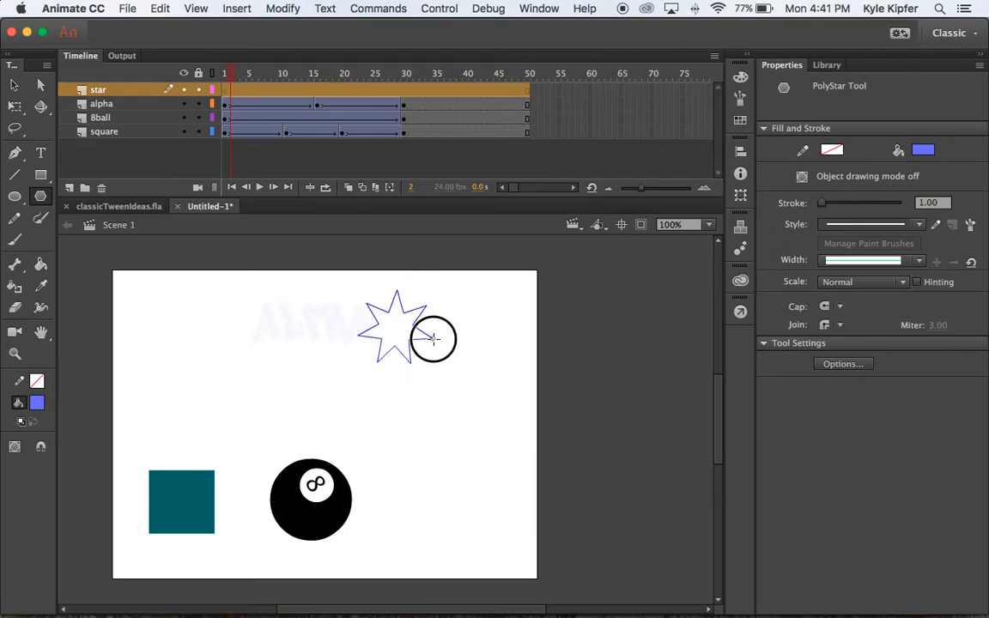
Step: Give the star a yellow fill colour
left_click(395, 327)
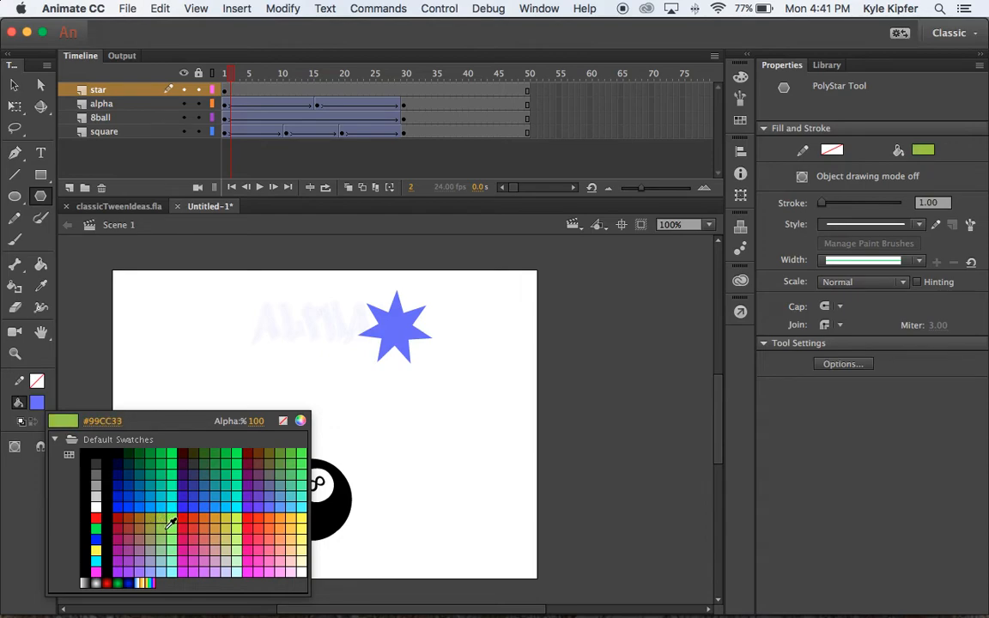
left_click(288, 518)
type("s")
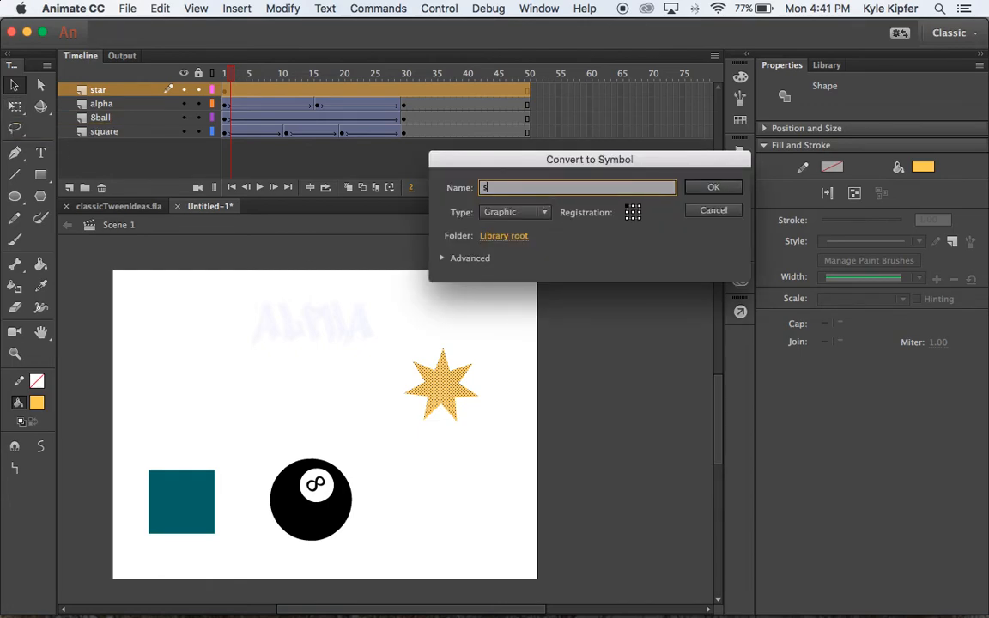
Step: Confirm the star as a graphic symbol and resize it with Free Transform
left_click(713, 186)
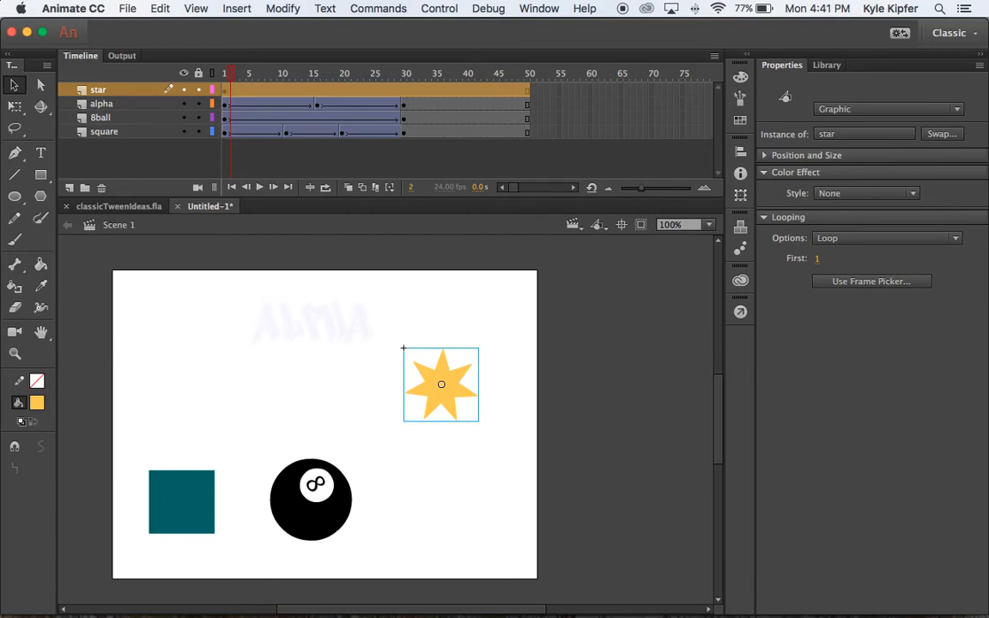
mouse_move(467, 413)
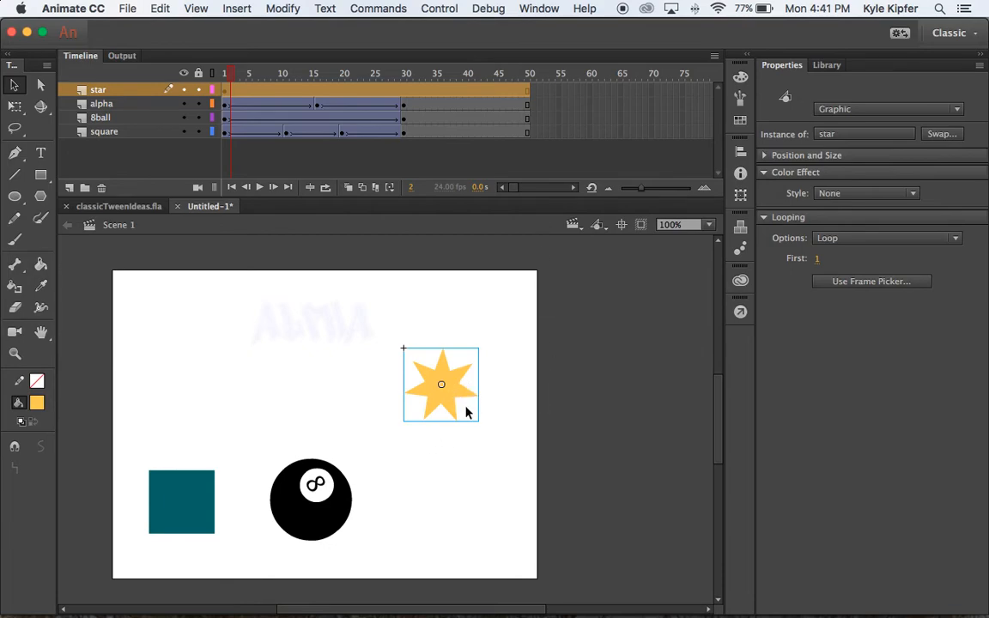
left_click(441, 384)
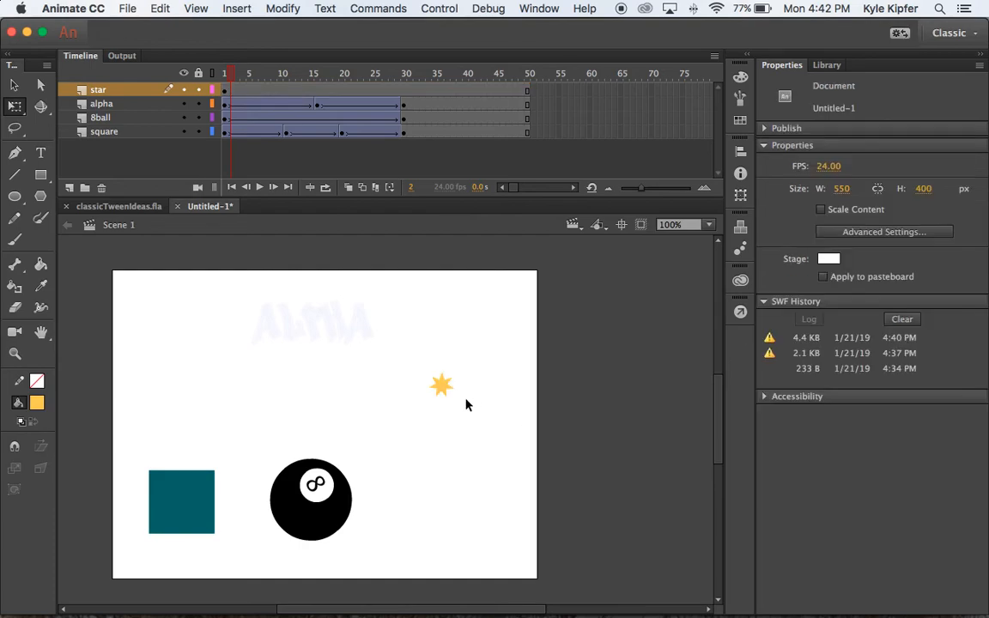
left_click(440, 385)
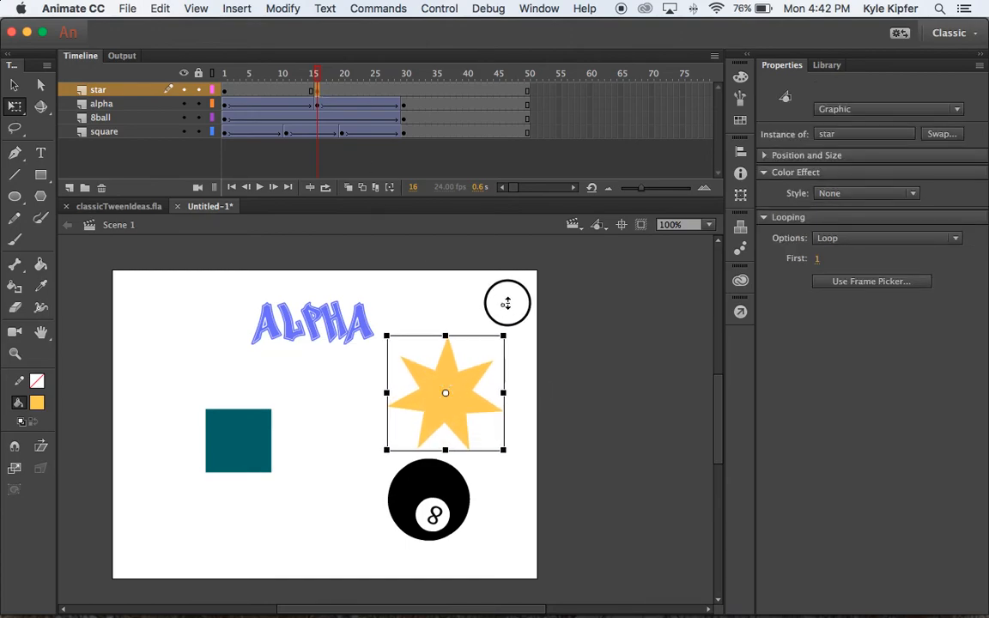
mouse_move(507, 311)
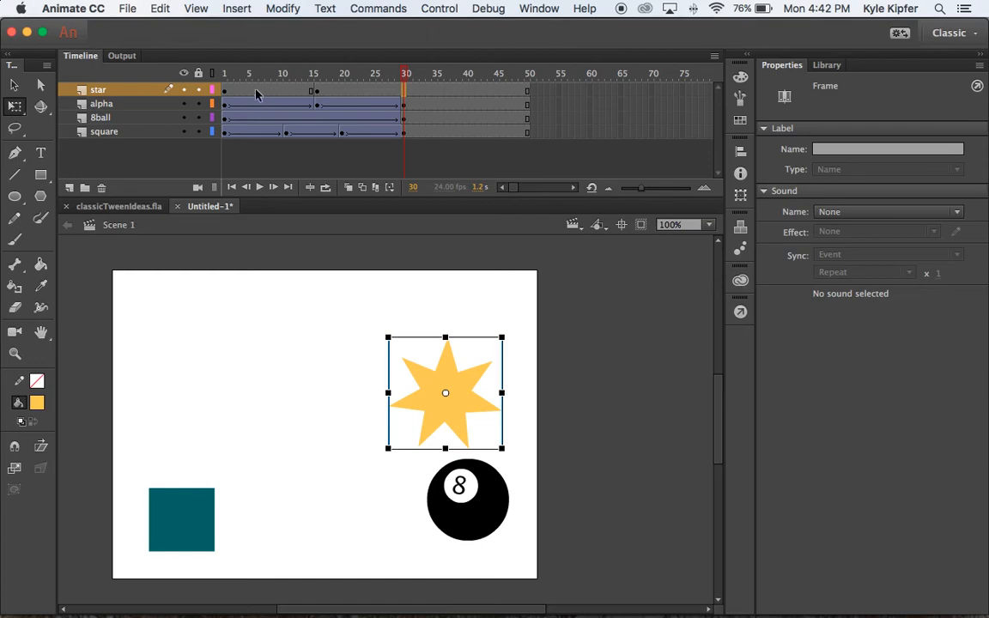
Step: Copy the star's frame 1 into frame 30 and select the star frames for tweening
left_click(225, 73)
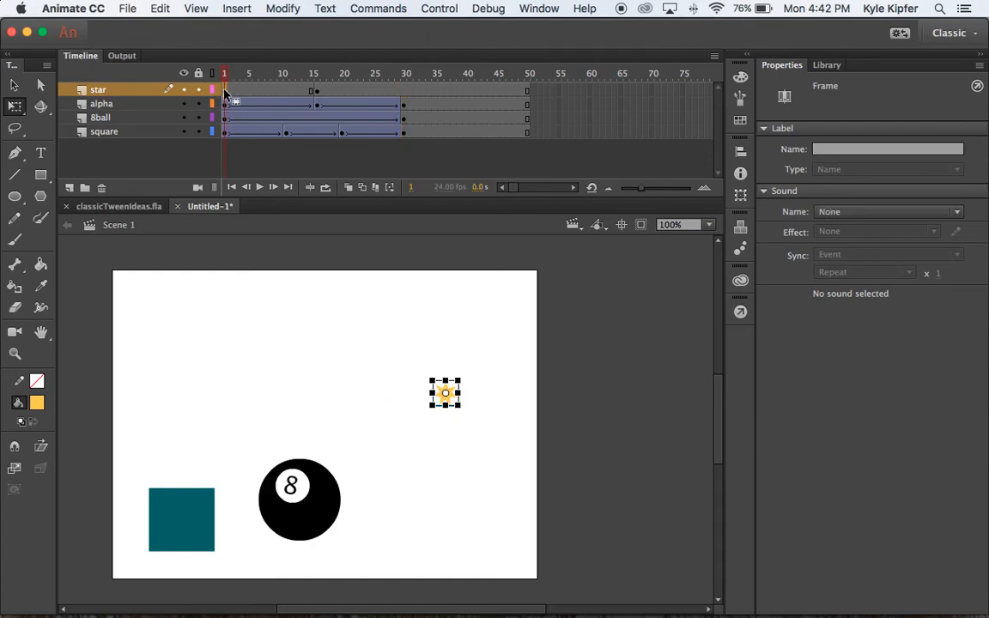
right_click(225, 90)
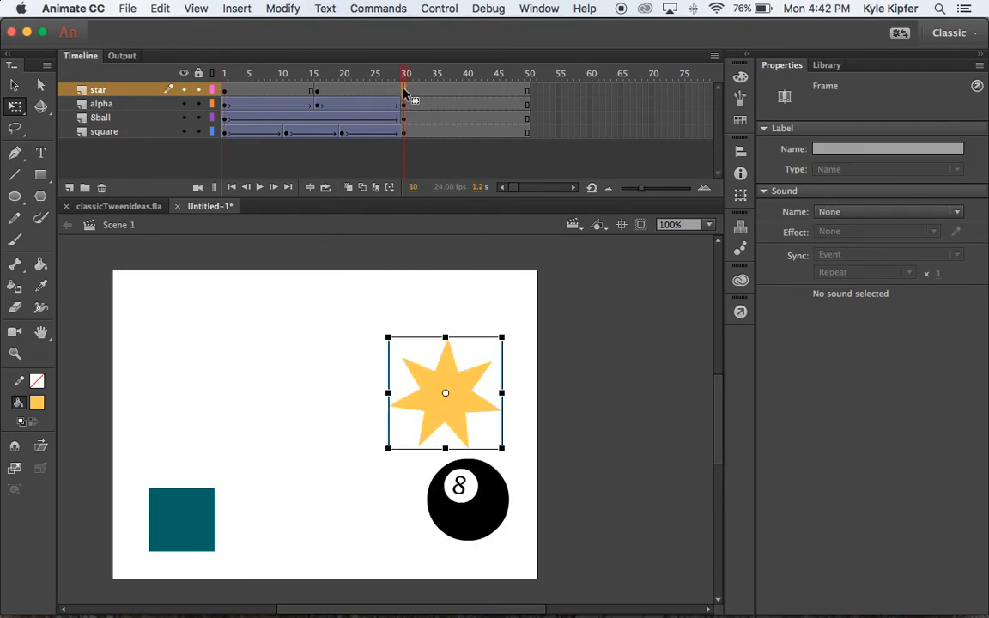
right_click(405, 92)
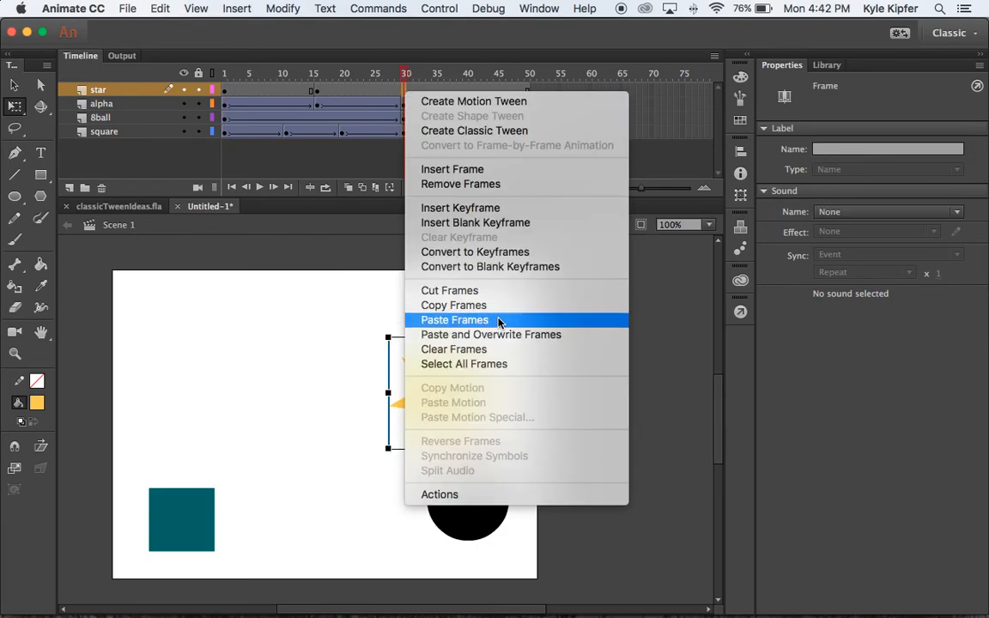
left_click(455, 319)
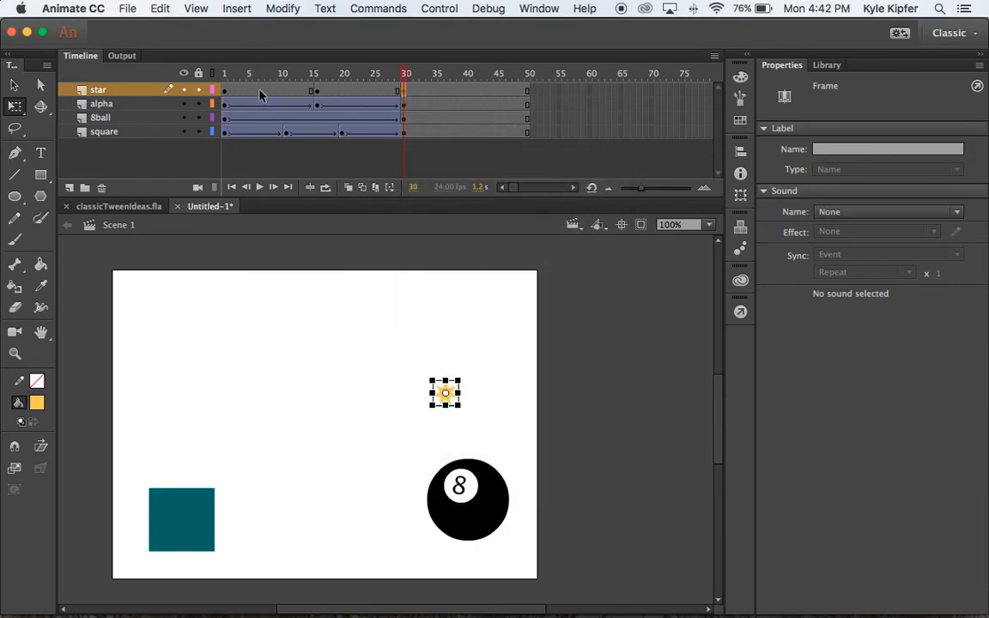
left_click(269, 90)
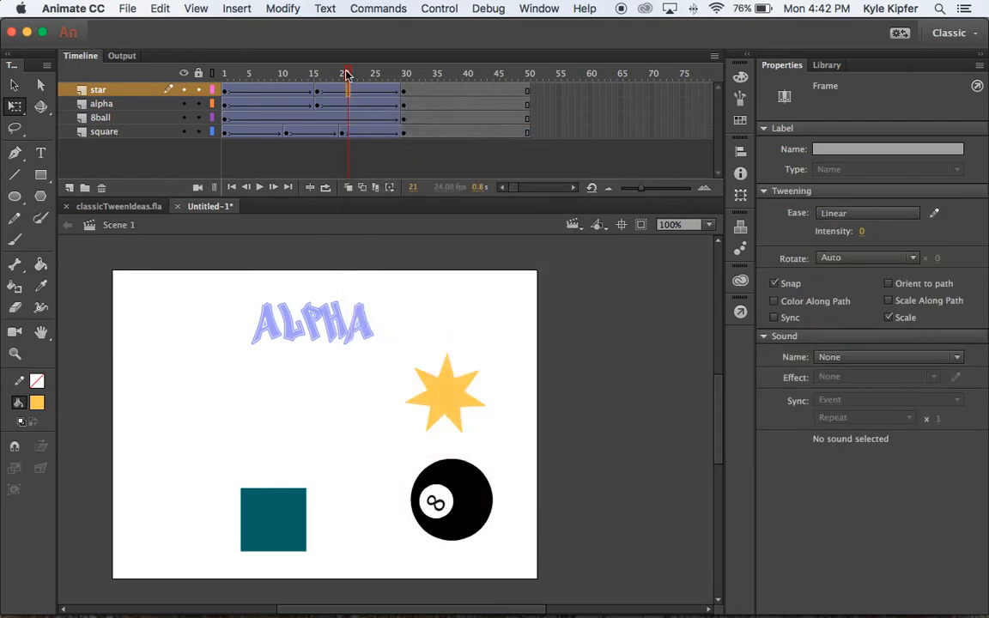
Step: Set the first star tween to rotate CW, then scrub back to frame 1
left_click(358, 73)
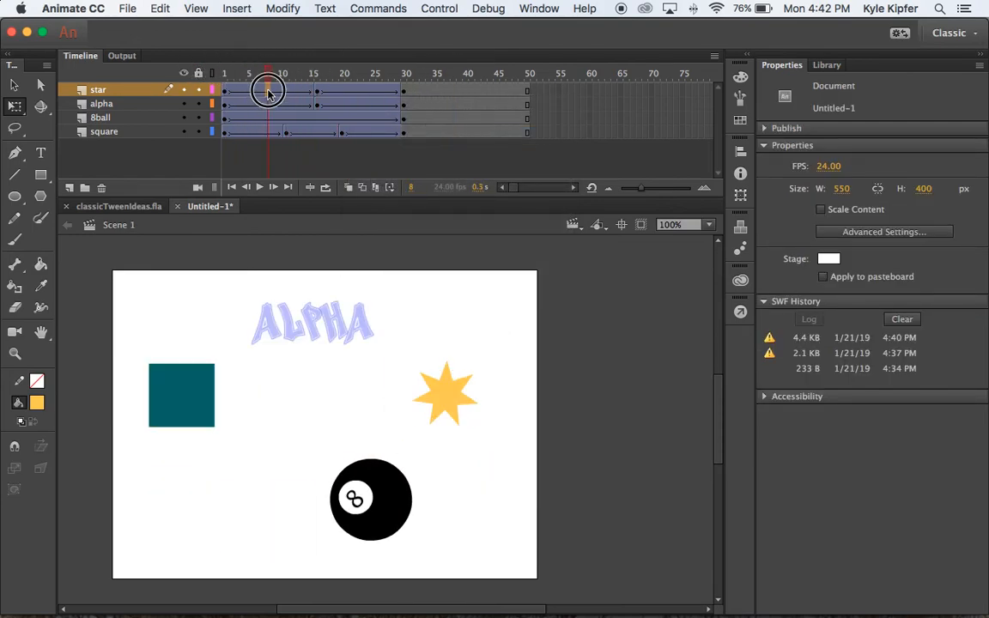
left_click(269, 90)
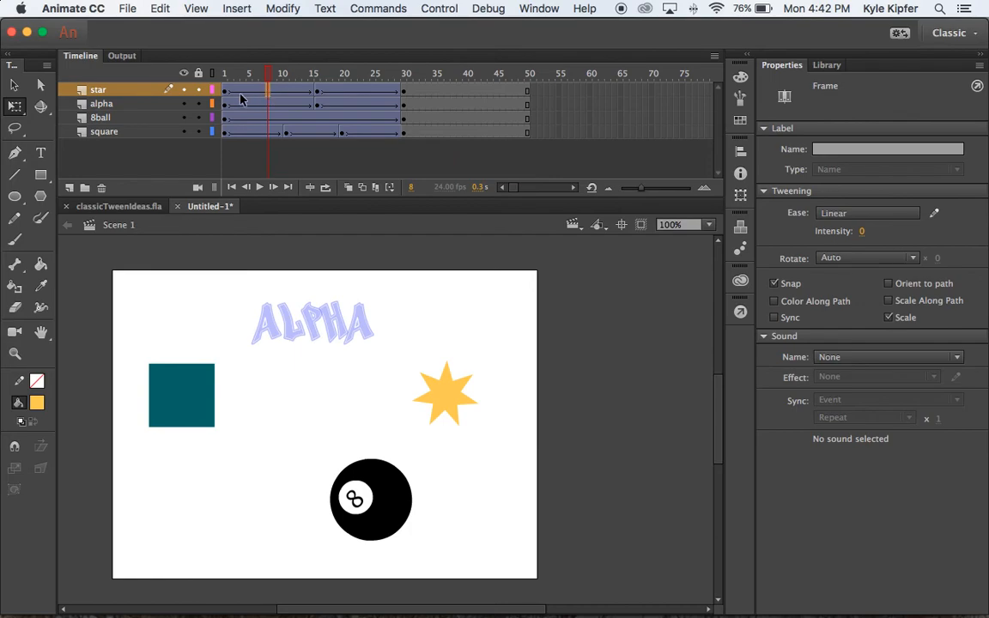
mouse_move(815, 310)
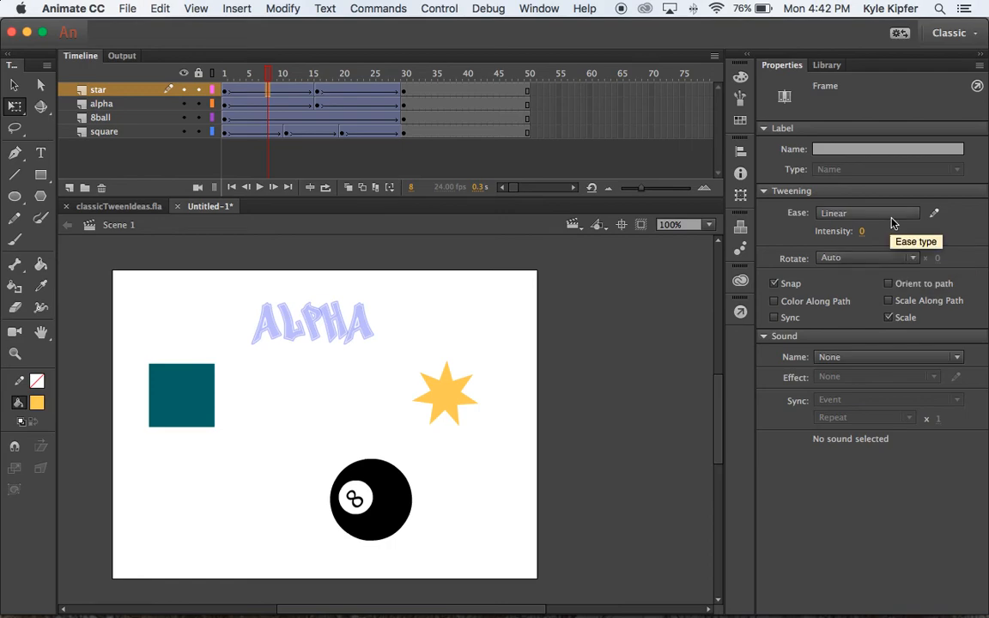
left_click(867, 257)
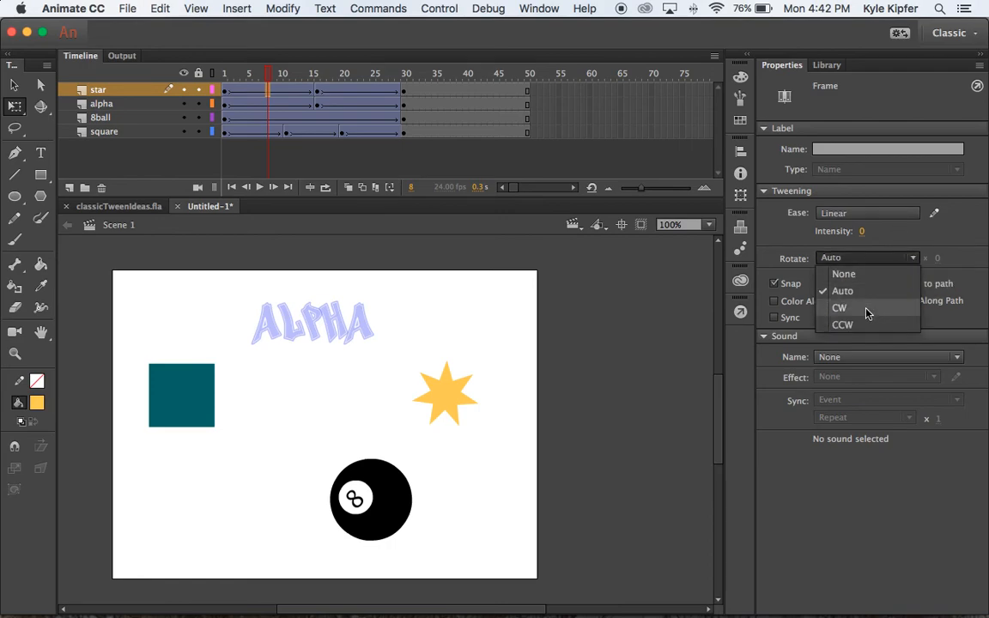
left_click(843, 324)
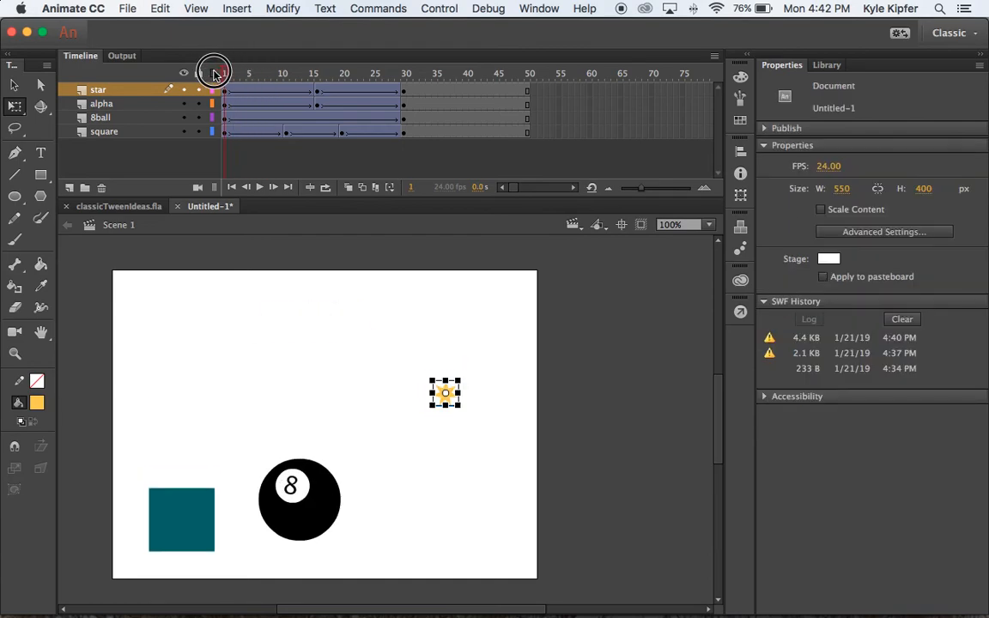
left_click_drag(214, 73, 430, 73)
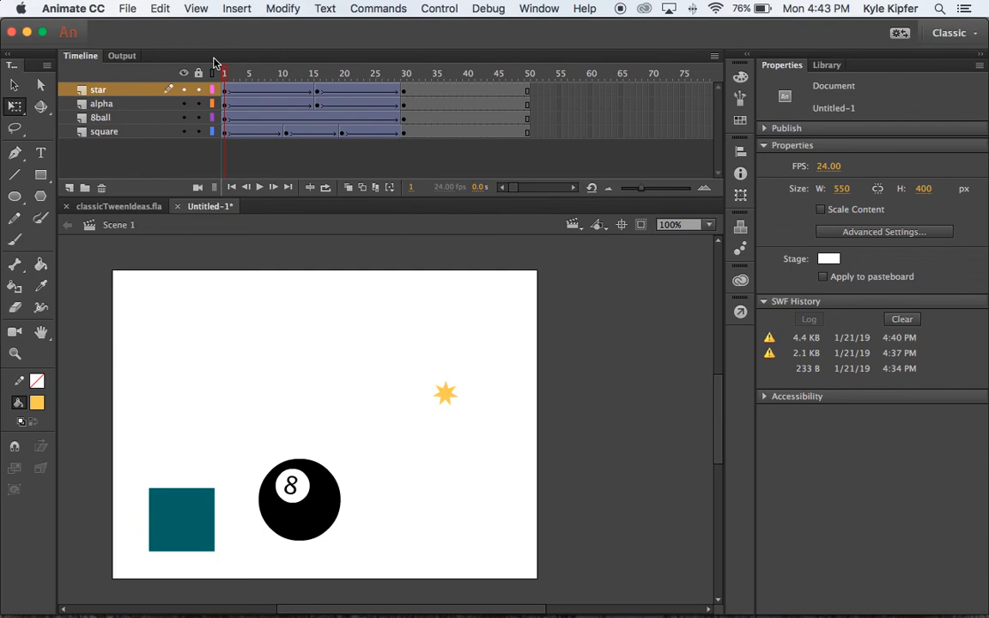
Step: Run Test Movie to preview the animation
left_click(439, 8)
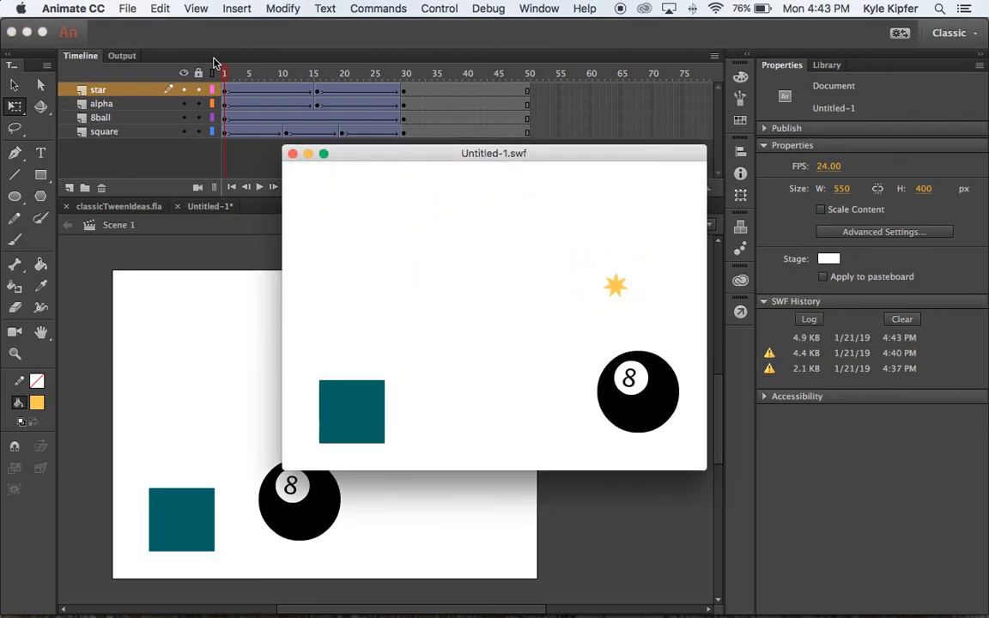
mouse_move(264, 435)
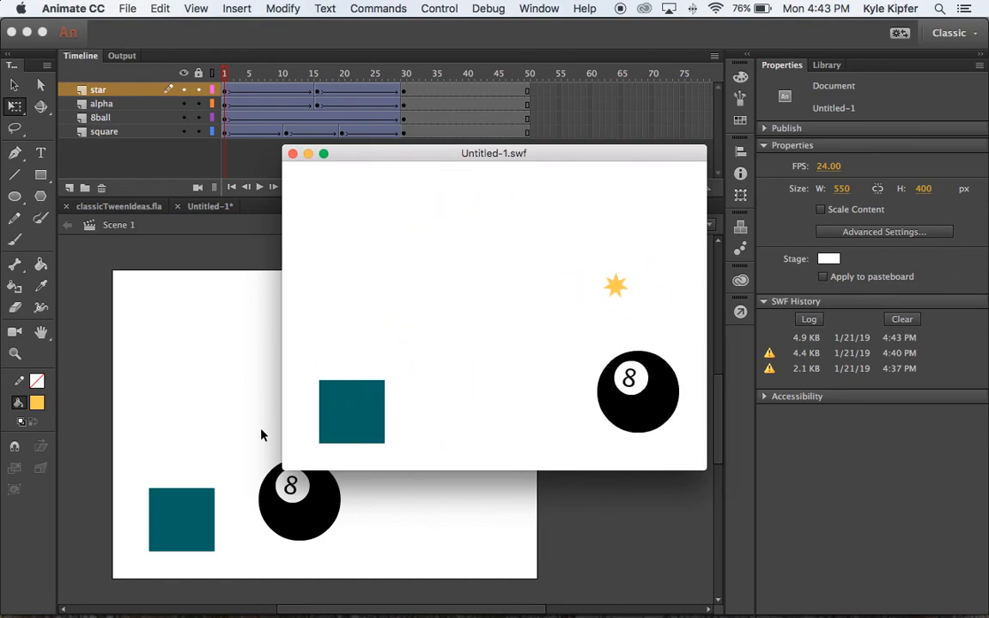